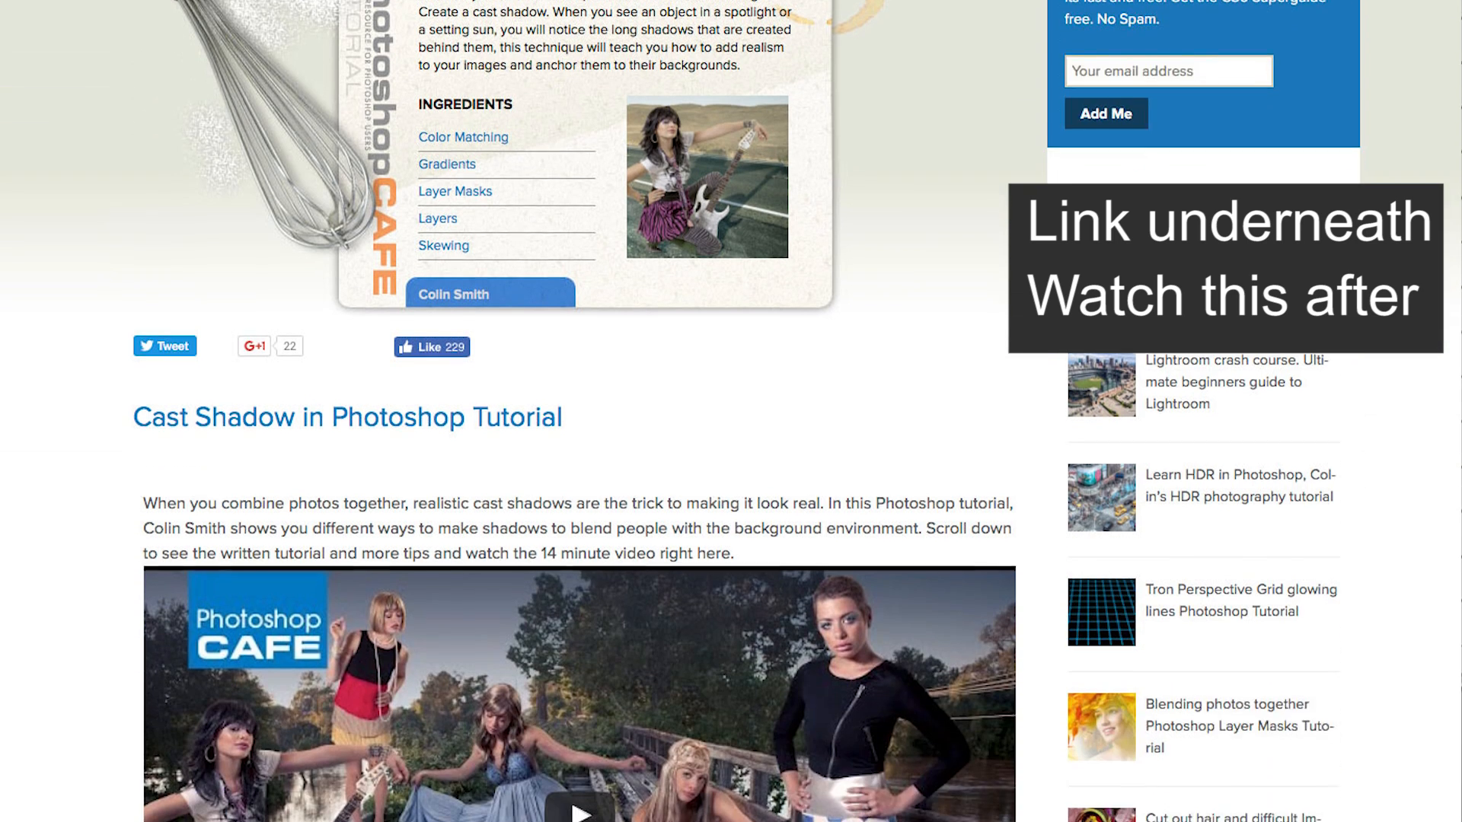
Try a drop shadow effect on the gear, discard it, and toggle the white background off and on
scroll("down", 3)
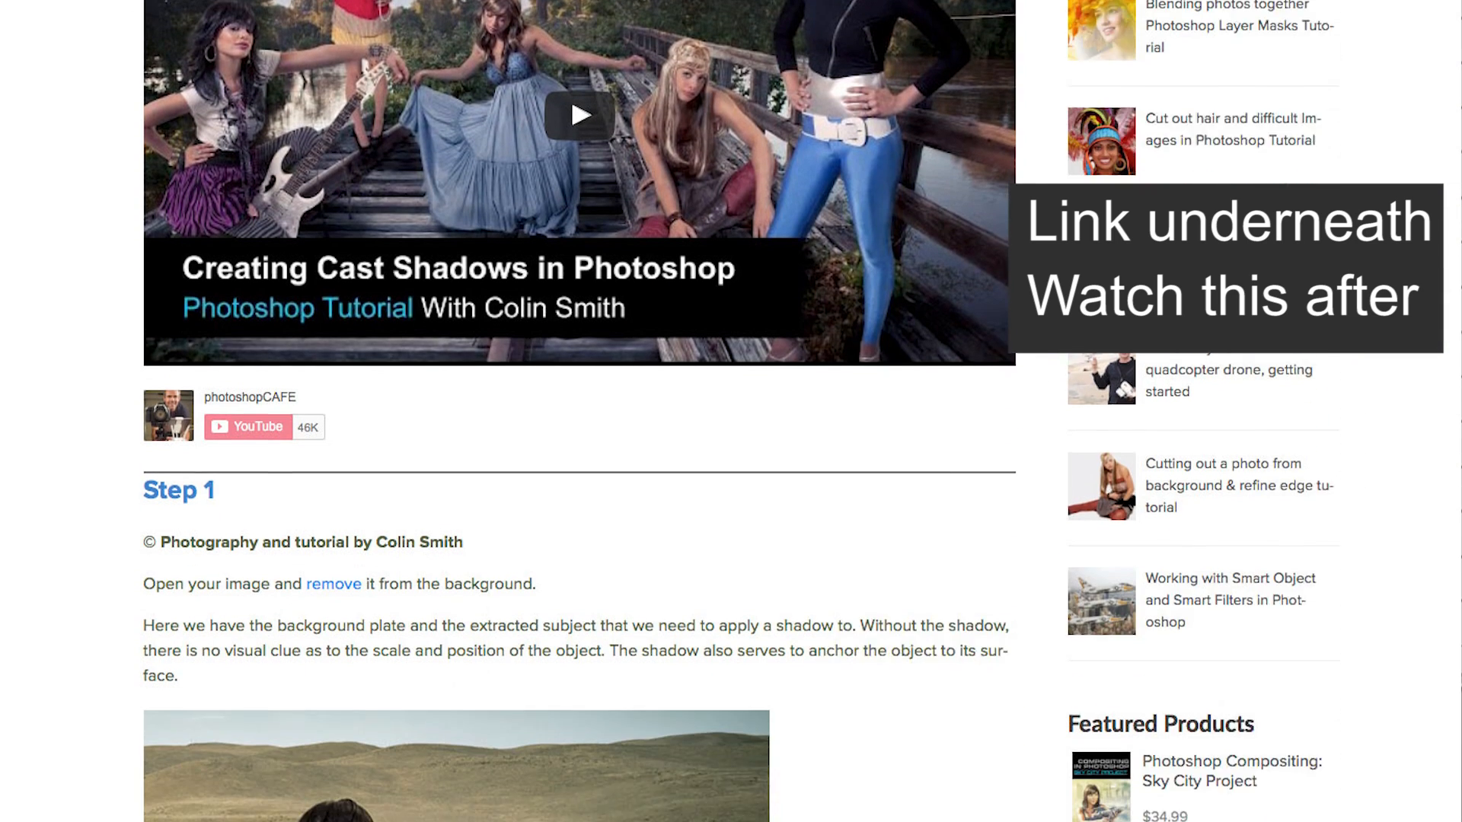
scroll("down", 3)
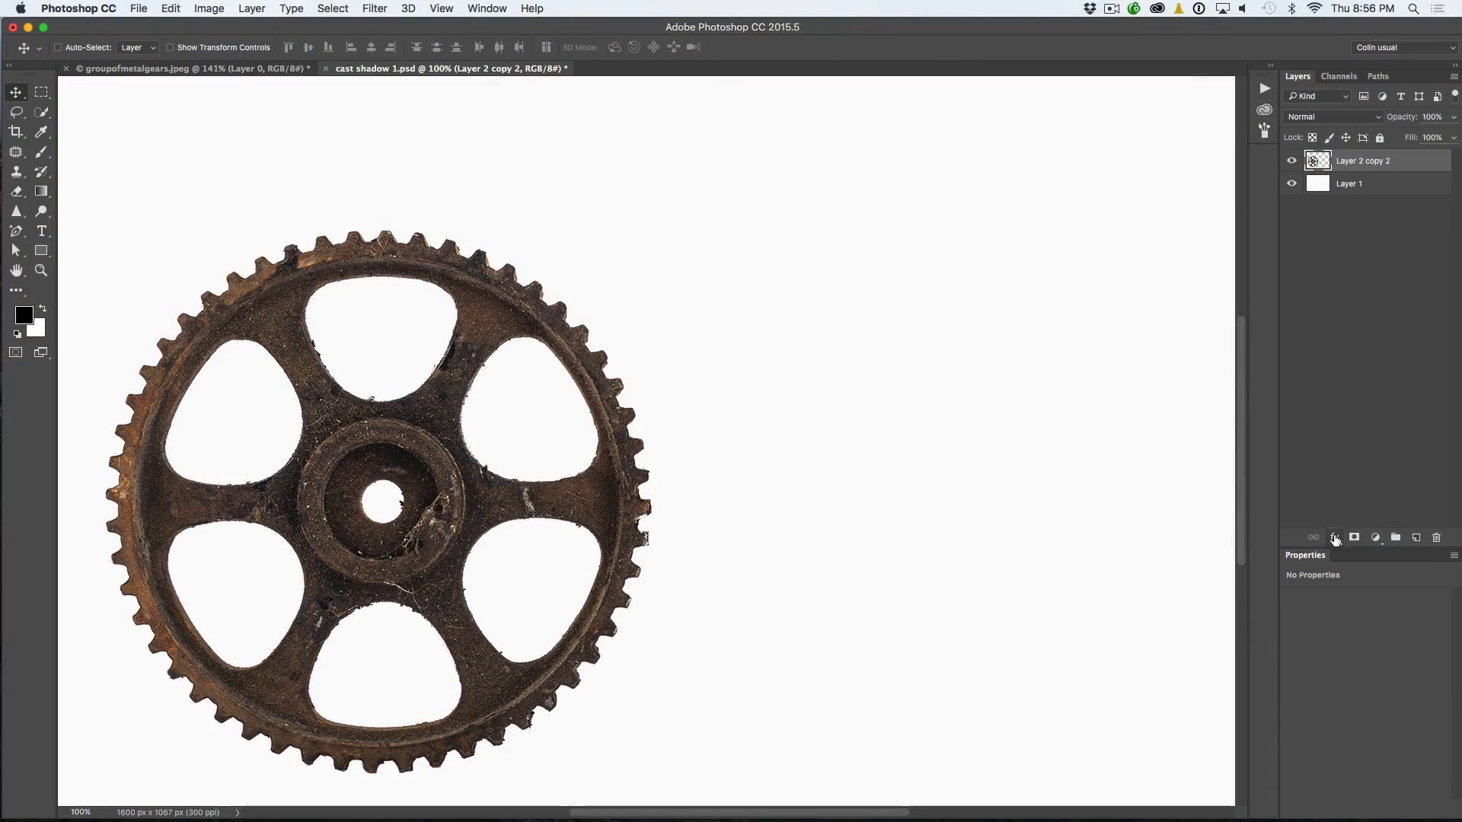
left_click(1332, 537)
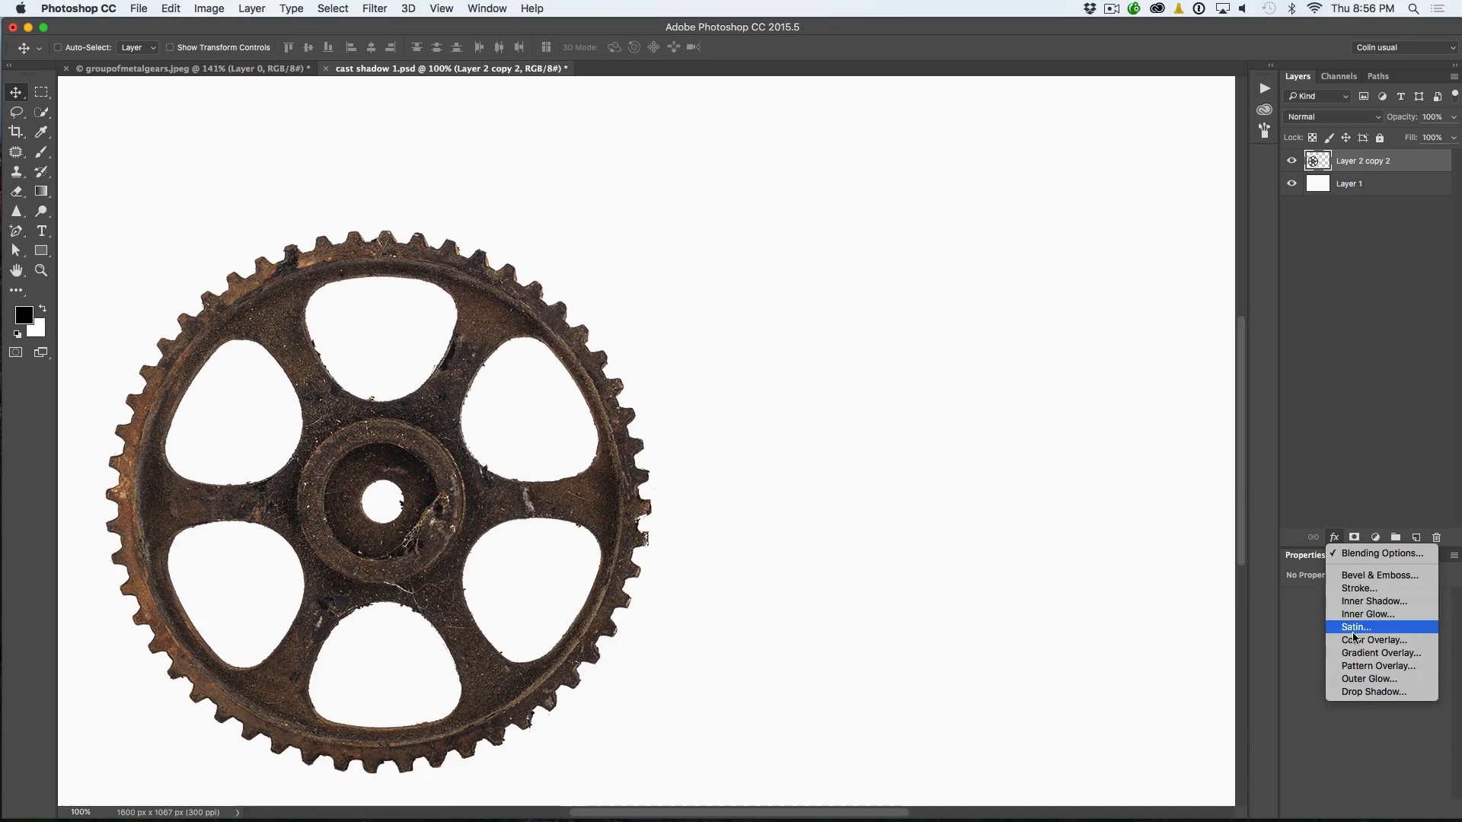
left_click(1372, 692)
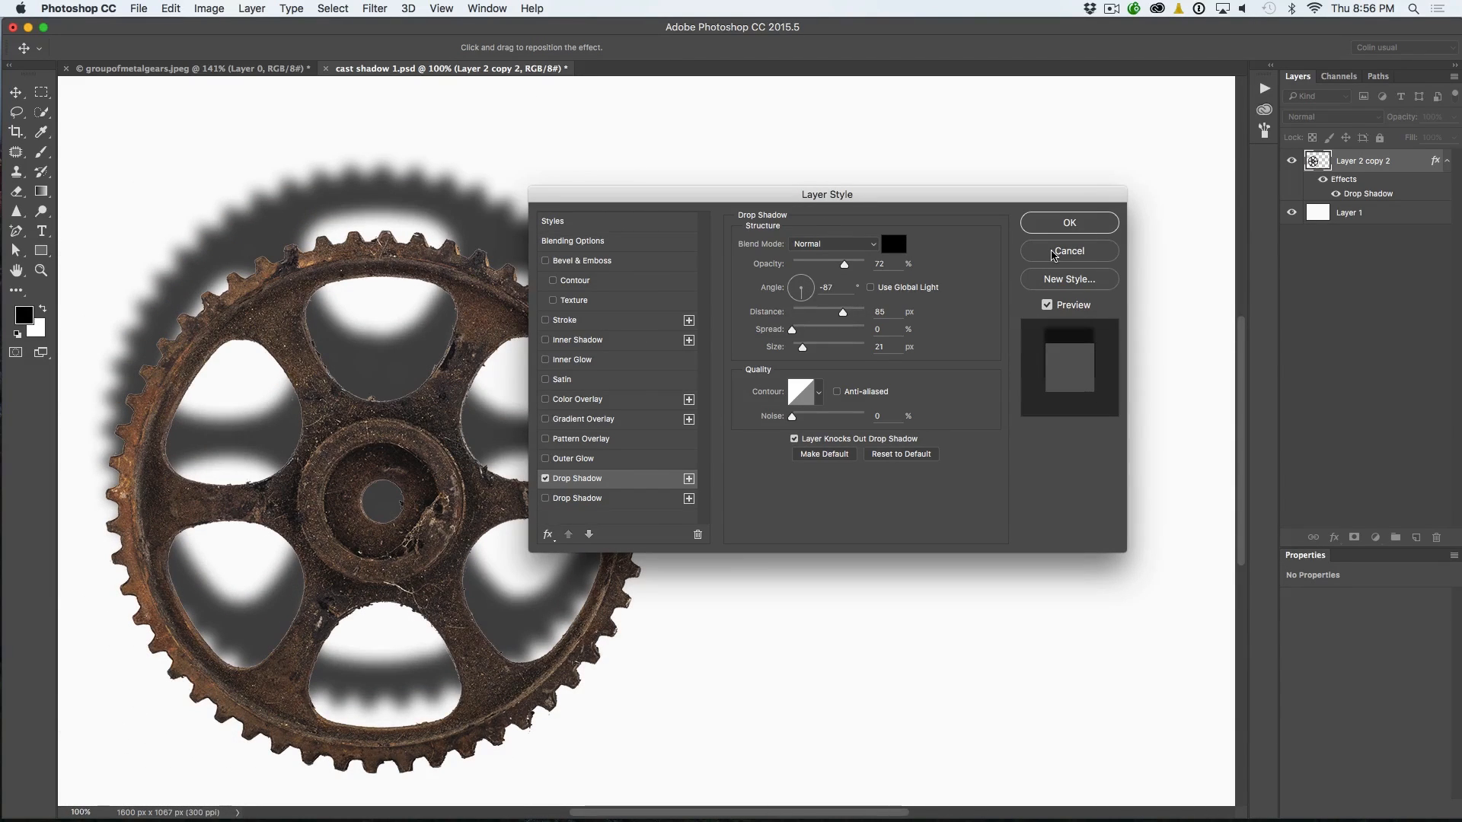
left_click(1068, 250)
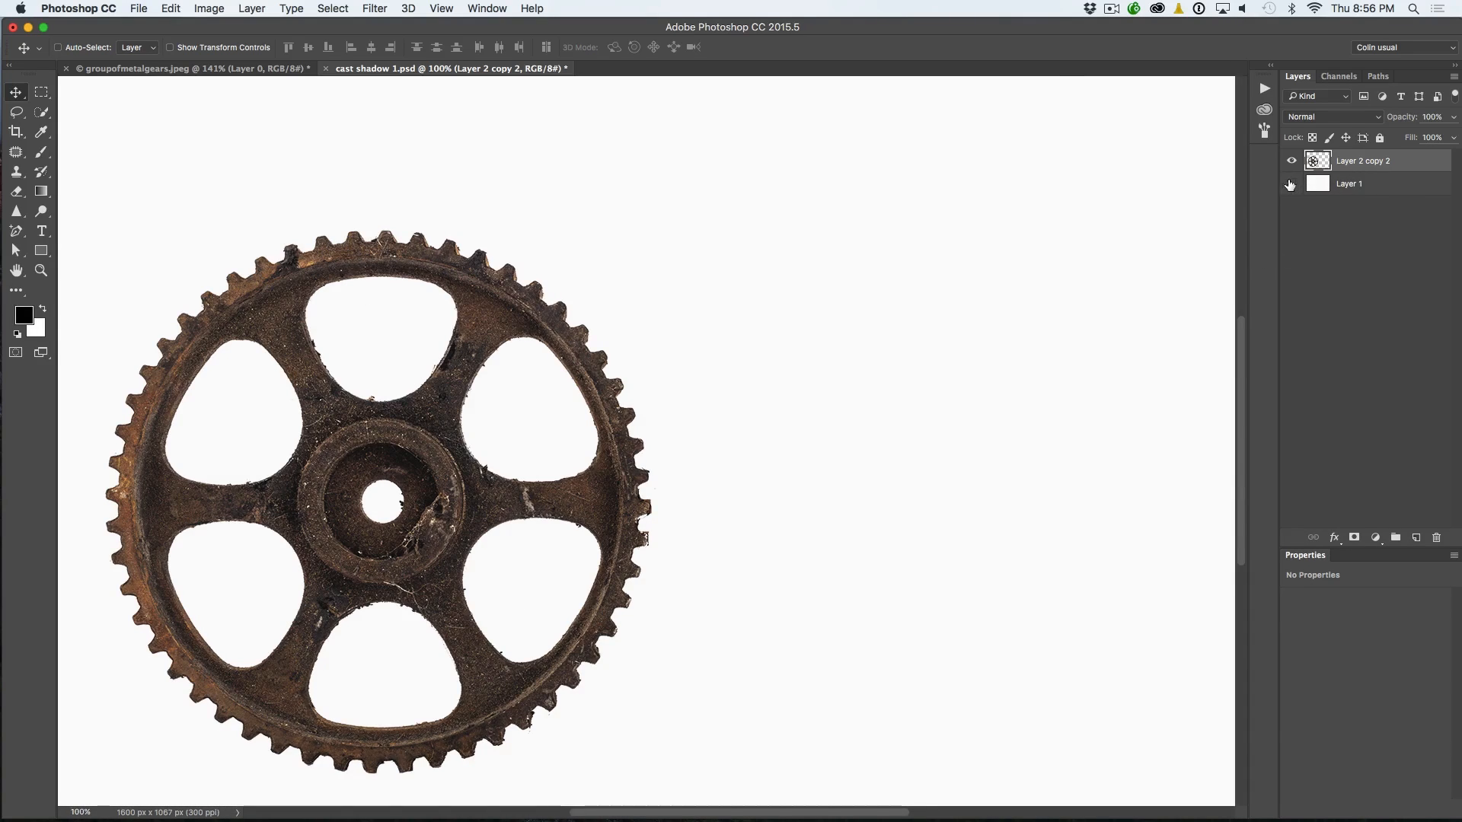
left_click(1291, 184)
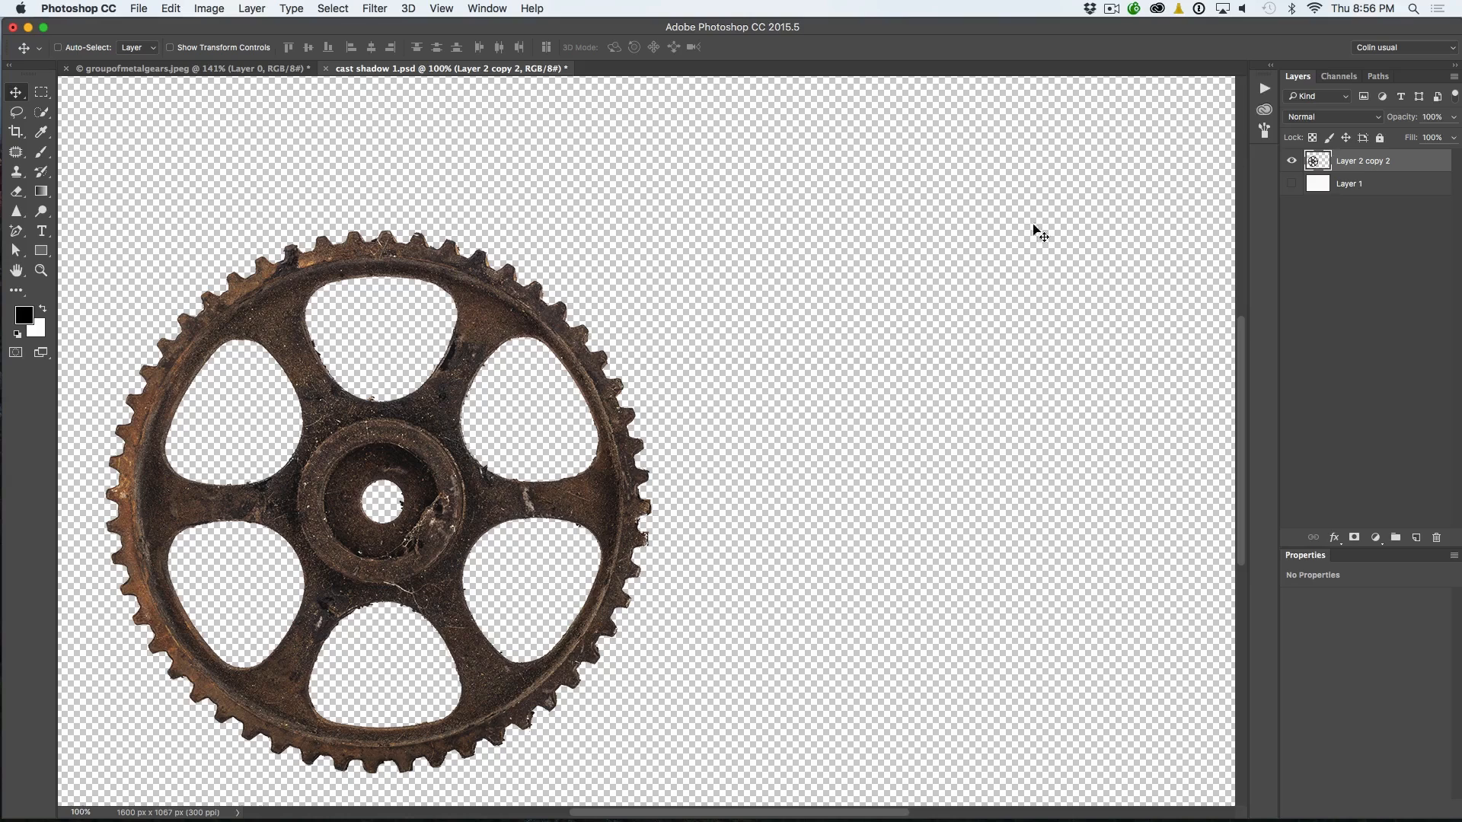
mouse_move(473, 412)
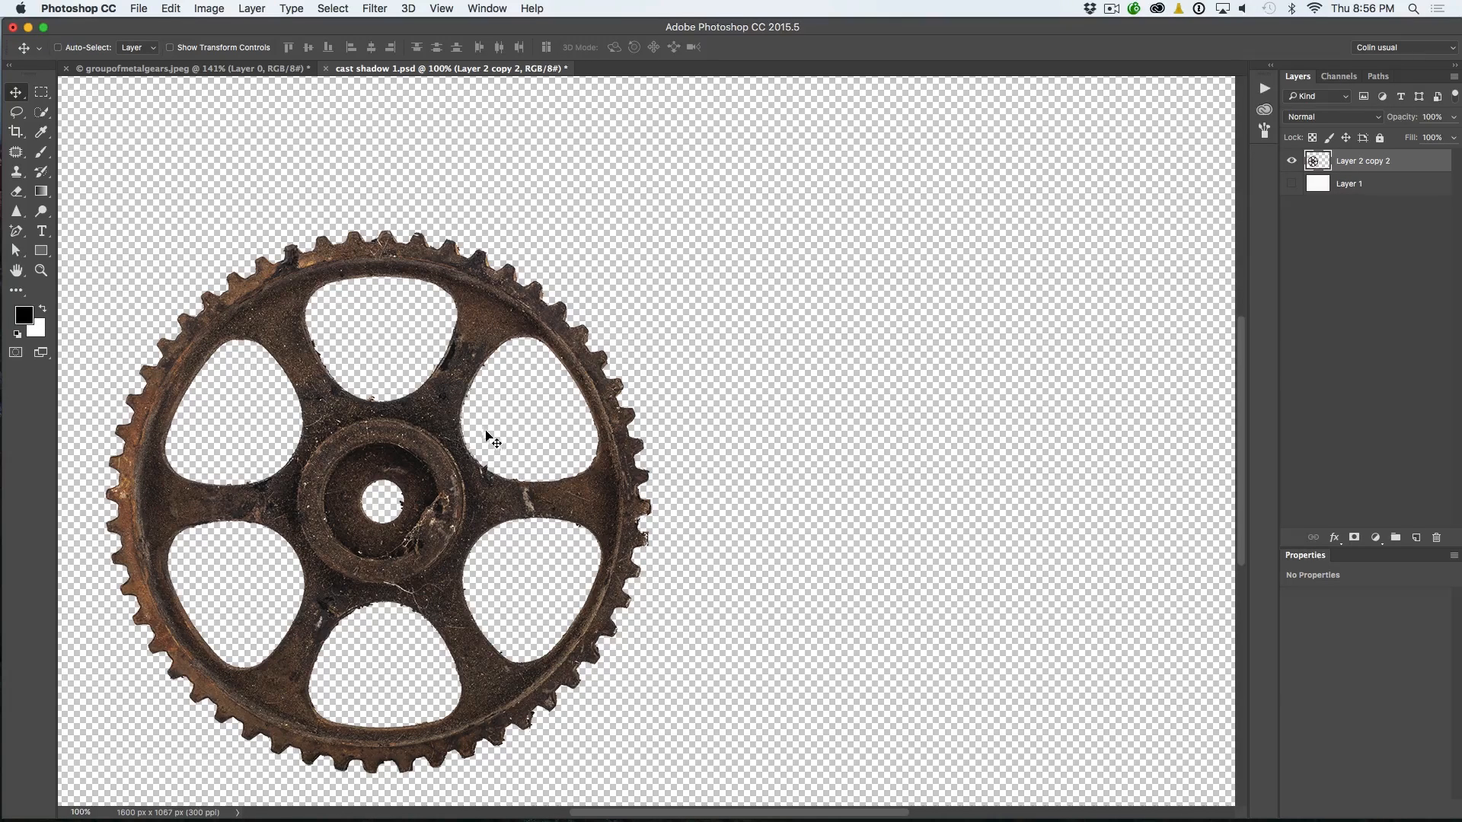
mouse_move(569, 336)
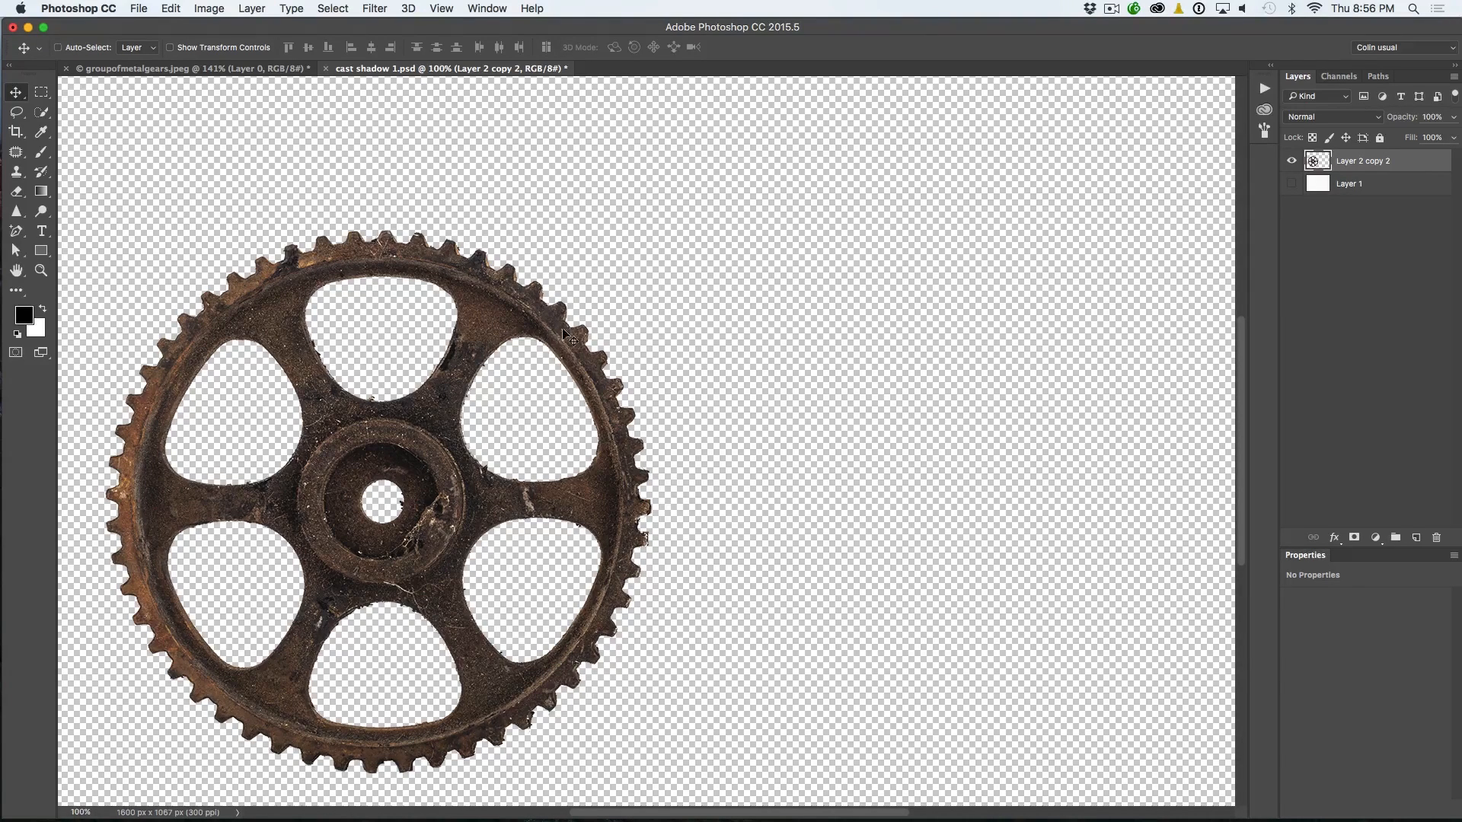
mouse_move(1208, 254)
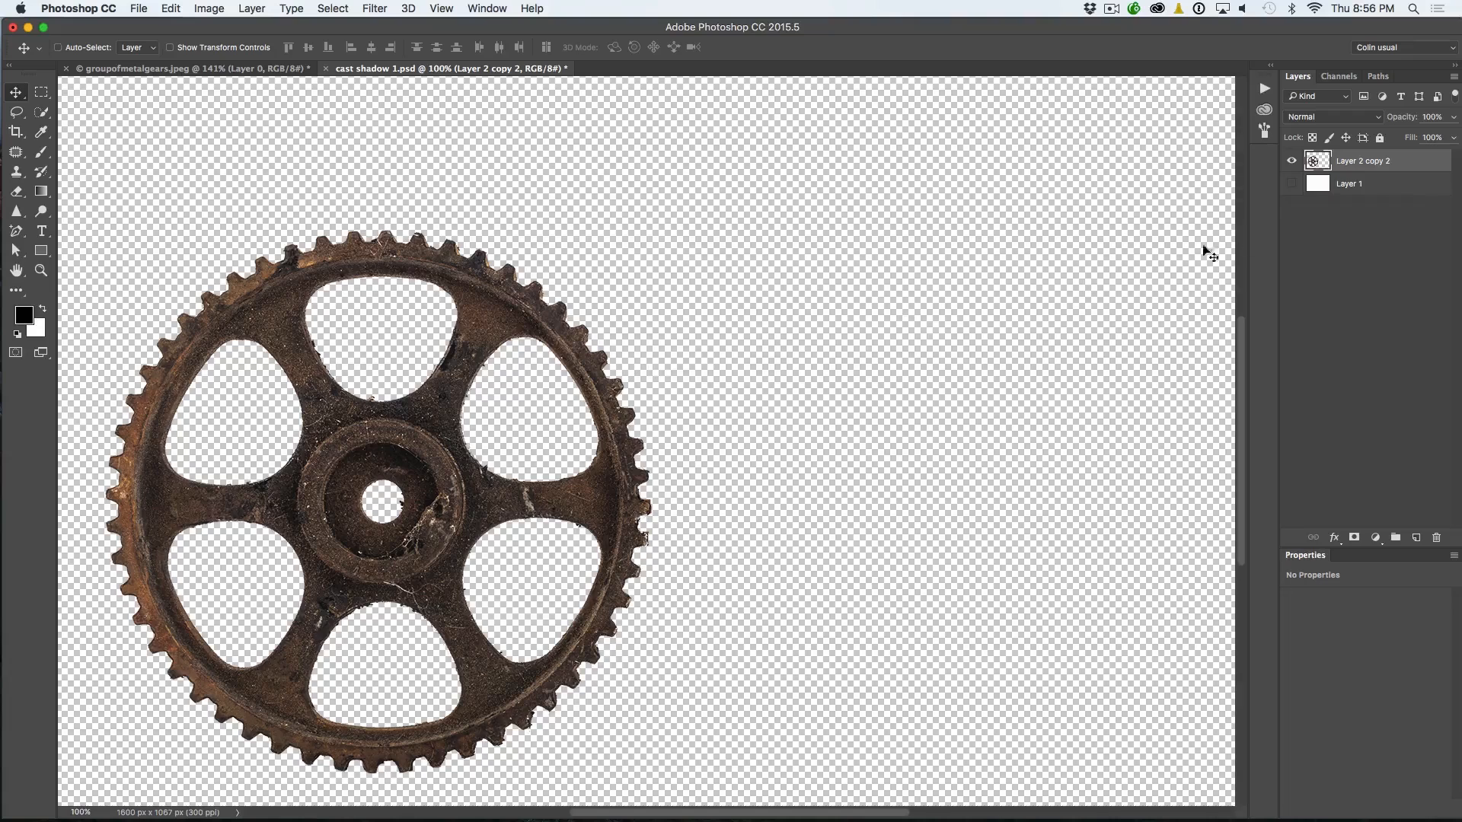
left_click(1292, 184)
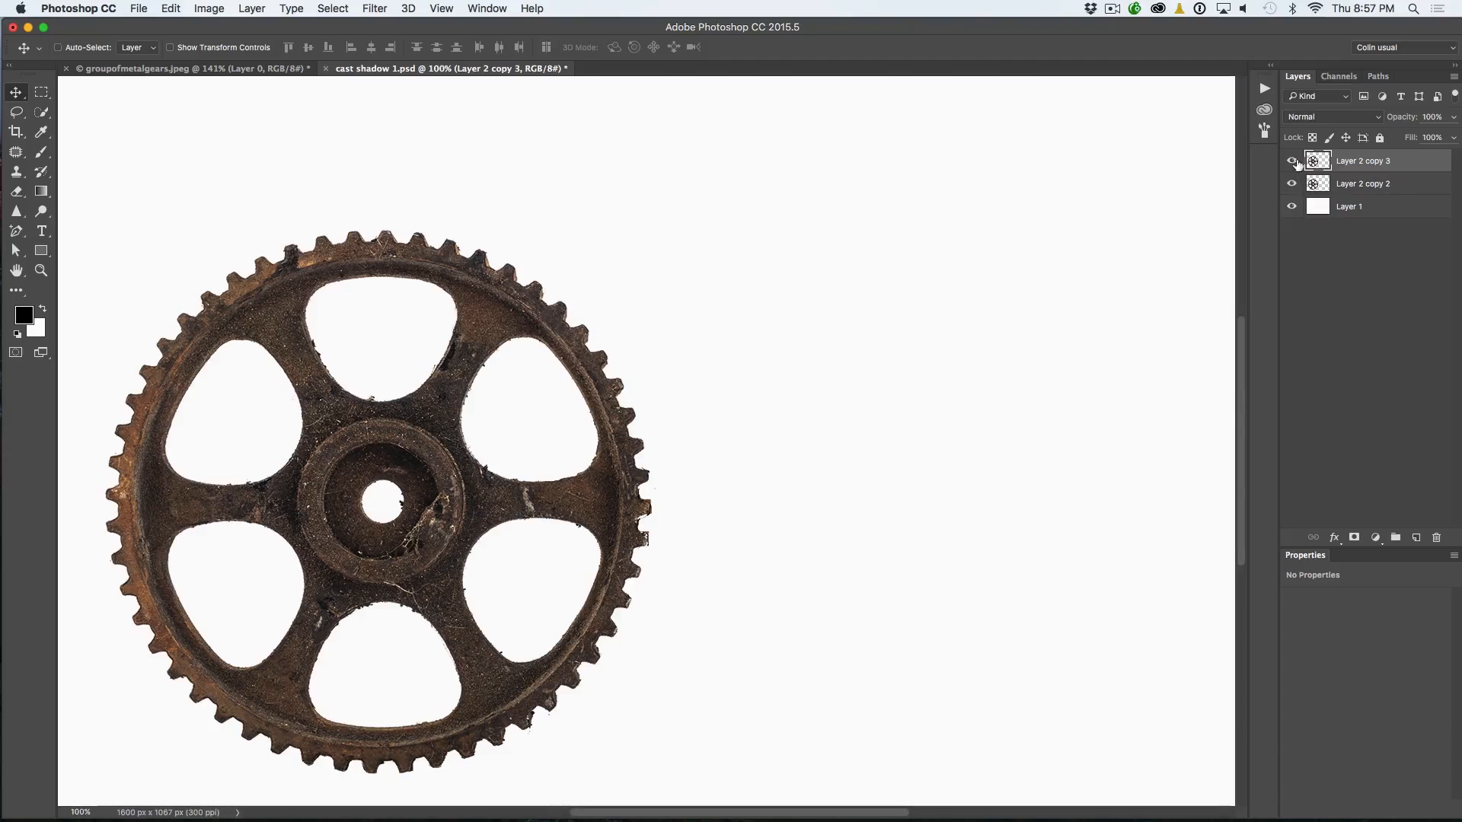
Hide the top gear copy, rename the lower copy 'shadow1' and fill it black, then reshow the top copy
left_click(1292, 161)
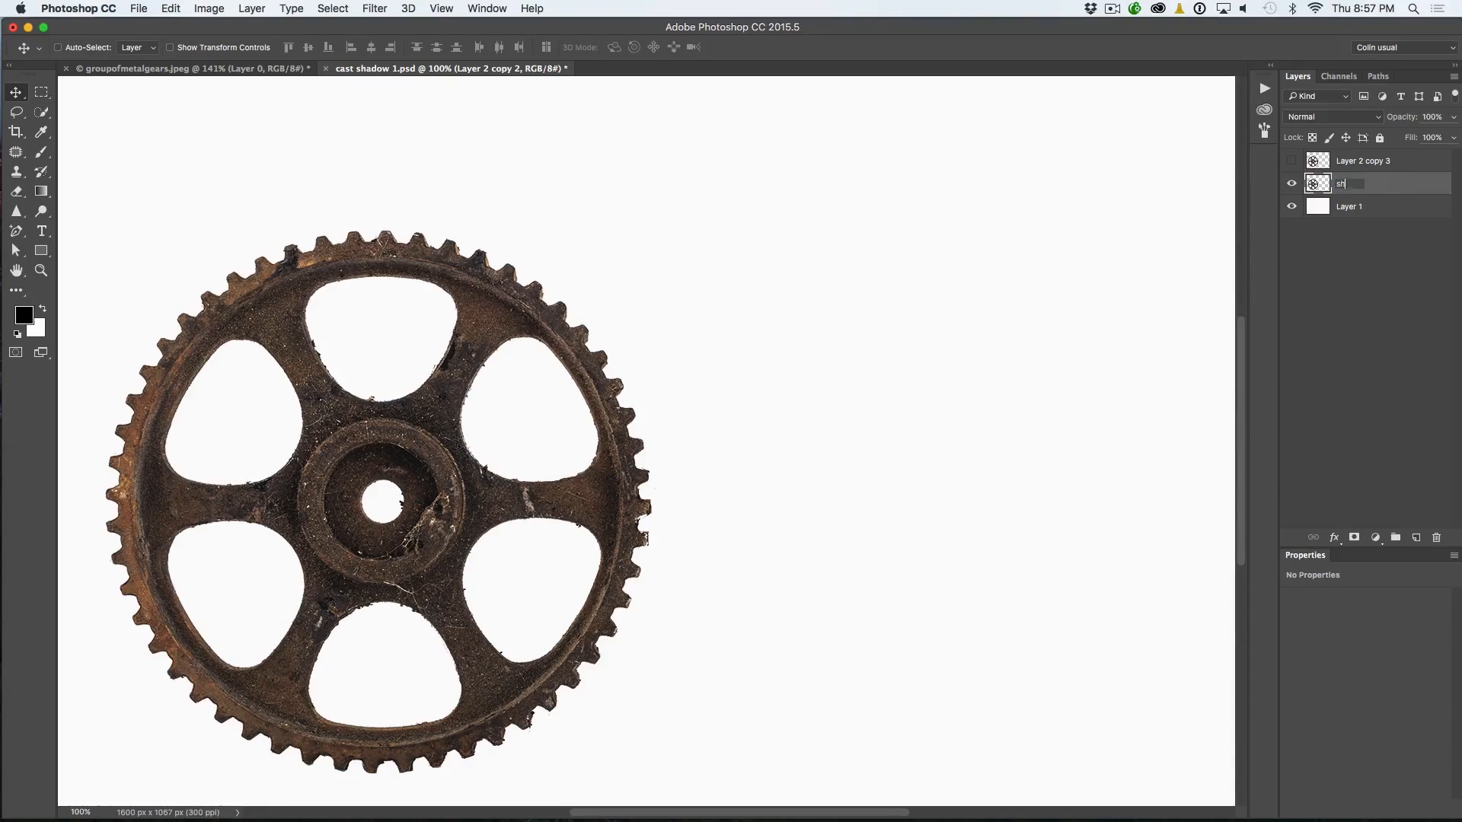
type("shadow1")
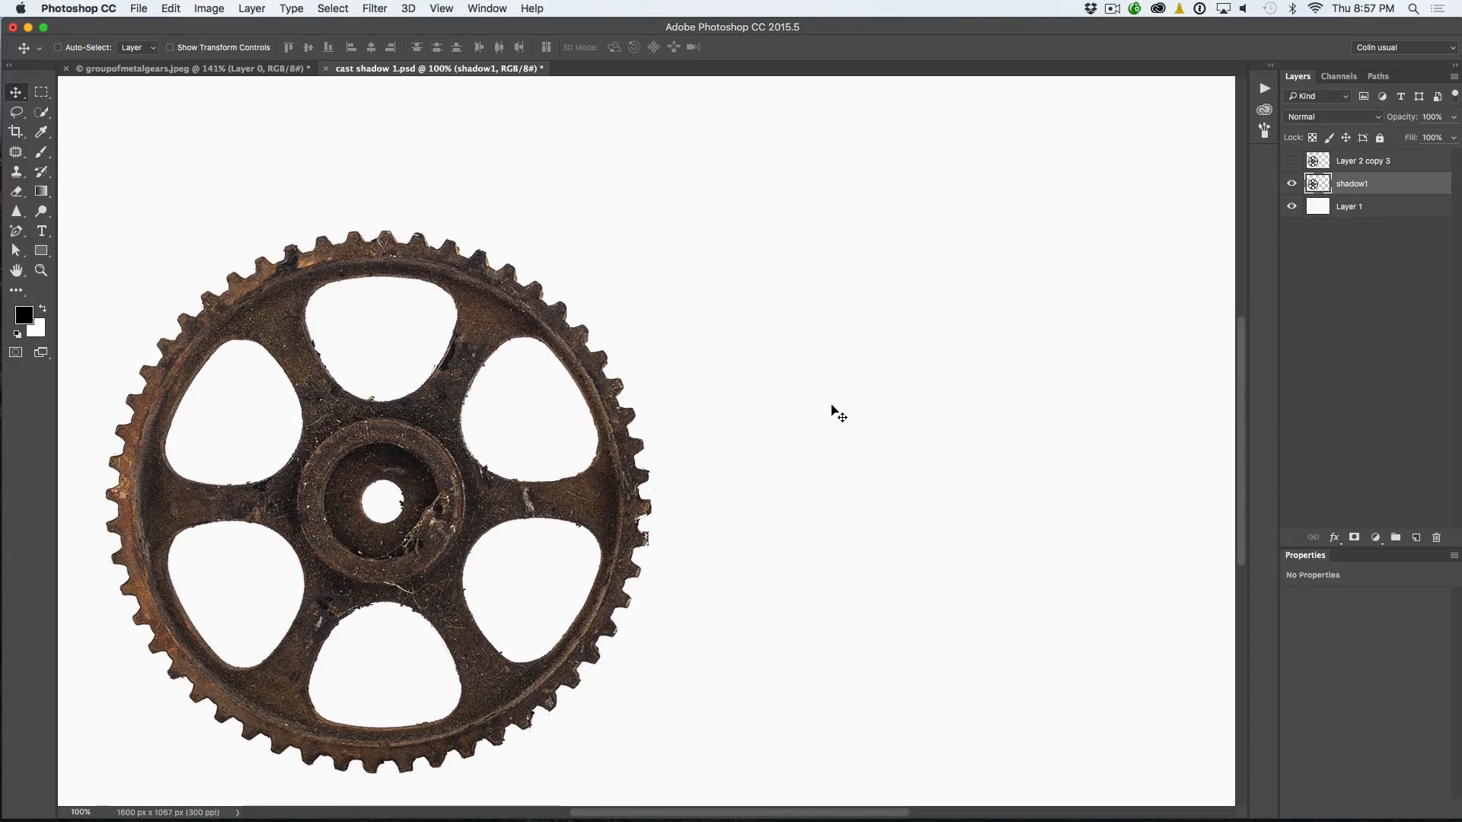
mouse_move(371, 383)
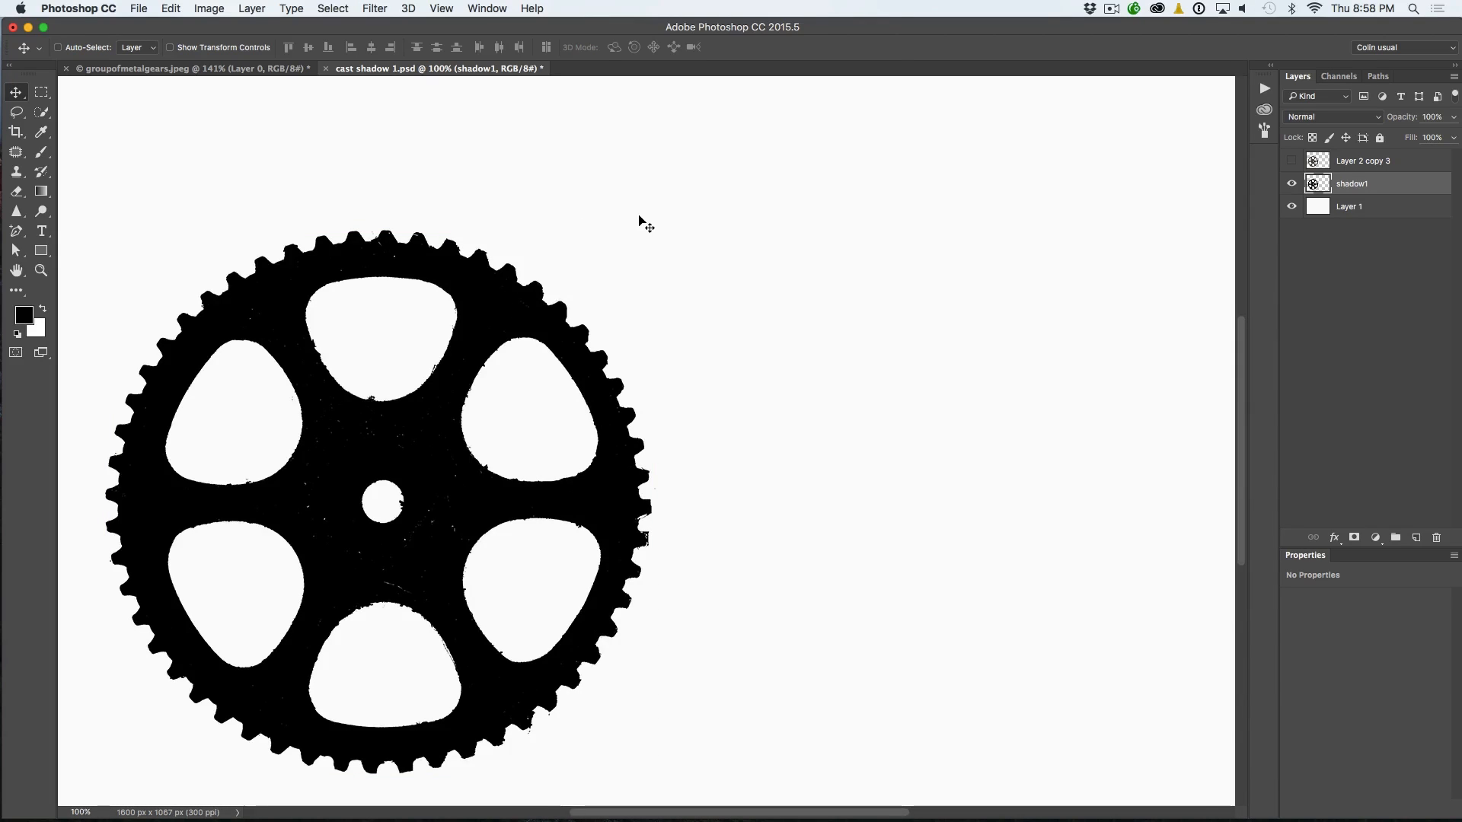
left_click(1292, 160)
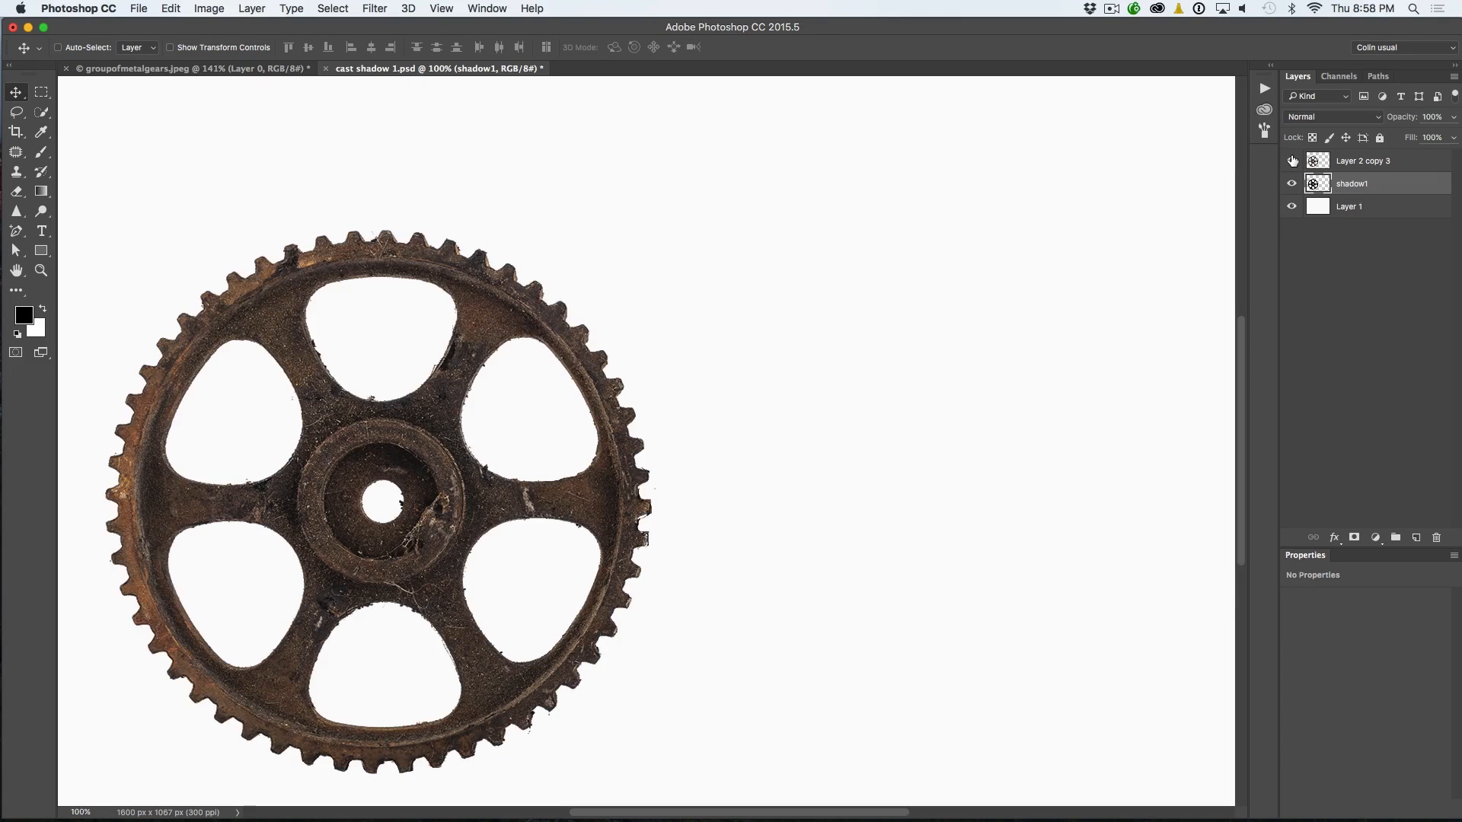
mouse_move(1291, 160)
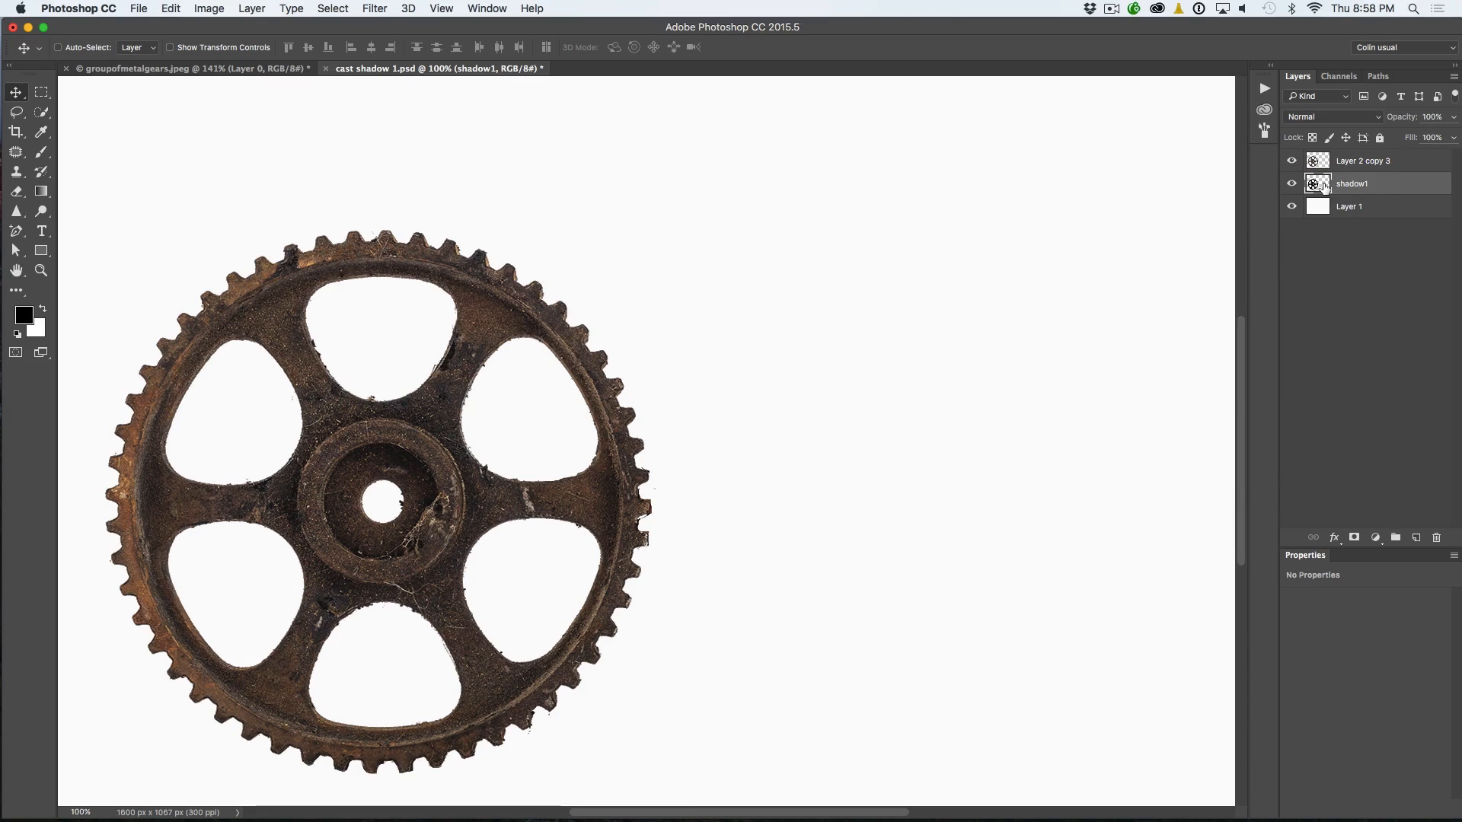
Free-transform shadow1, squashing it vertically to about 52% height
key("cmd+t")
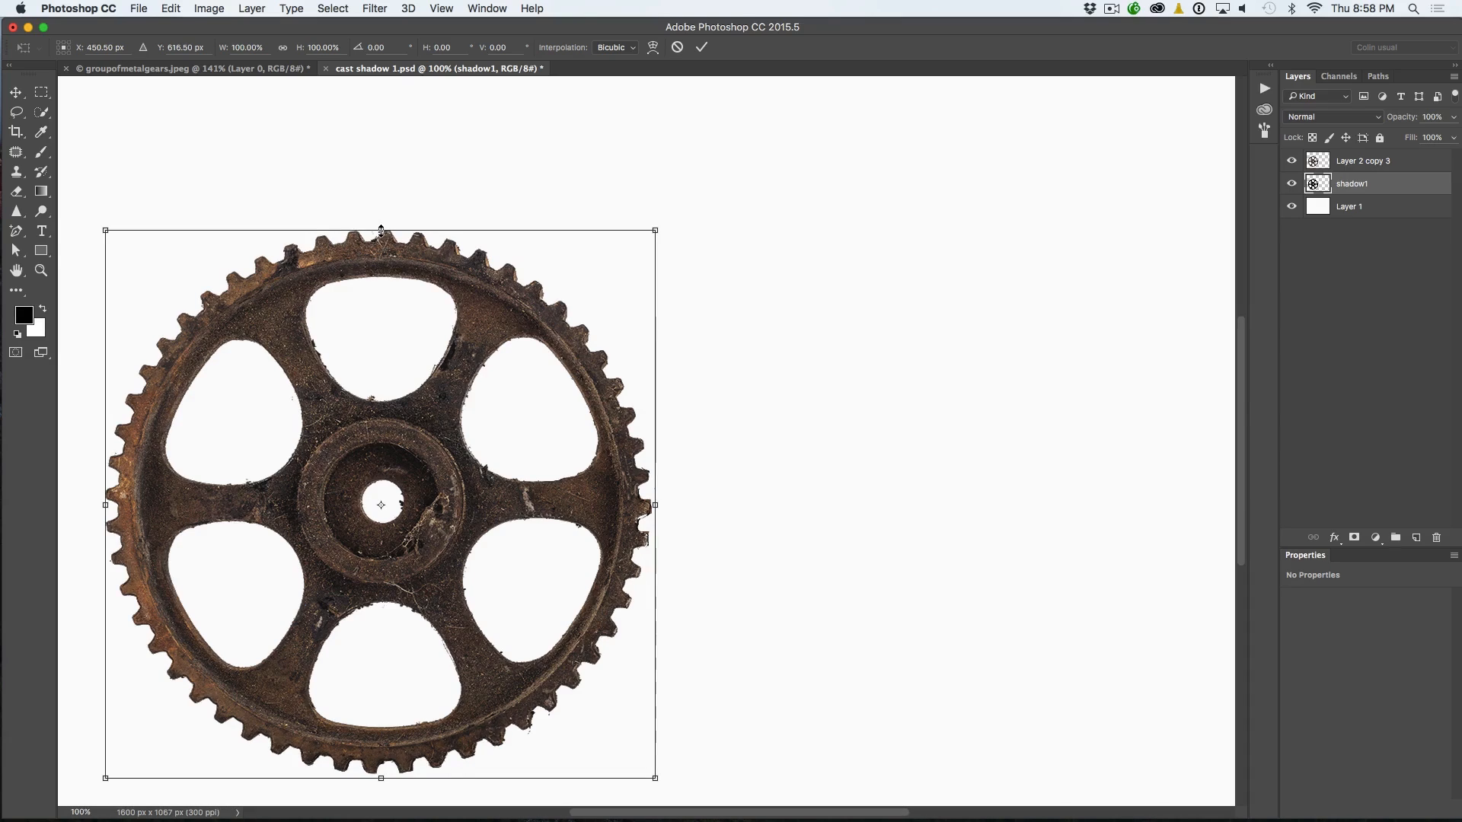
left_click_drag(379, 230, 379, 438)
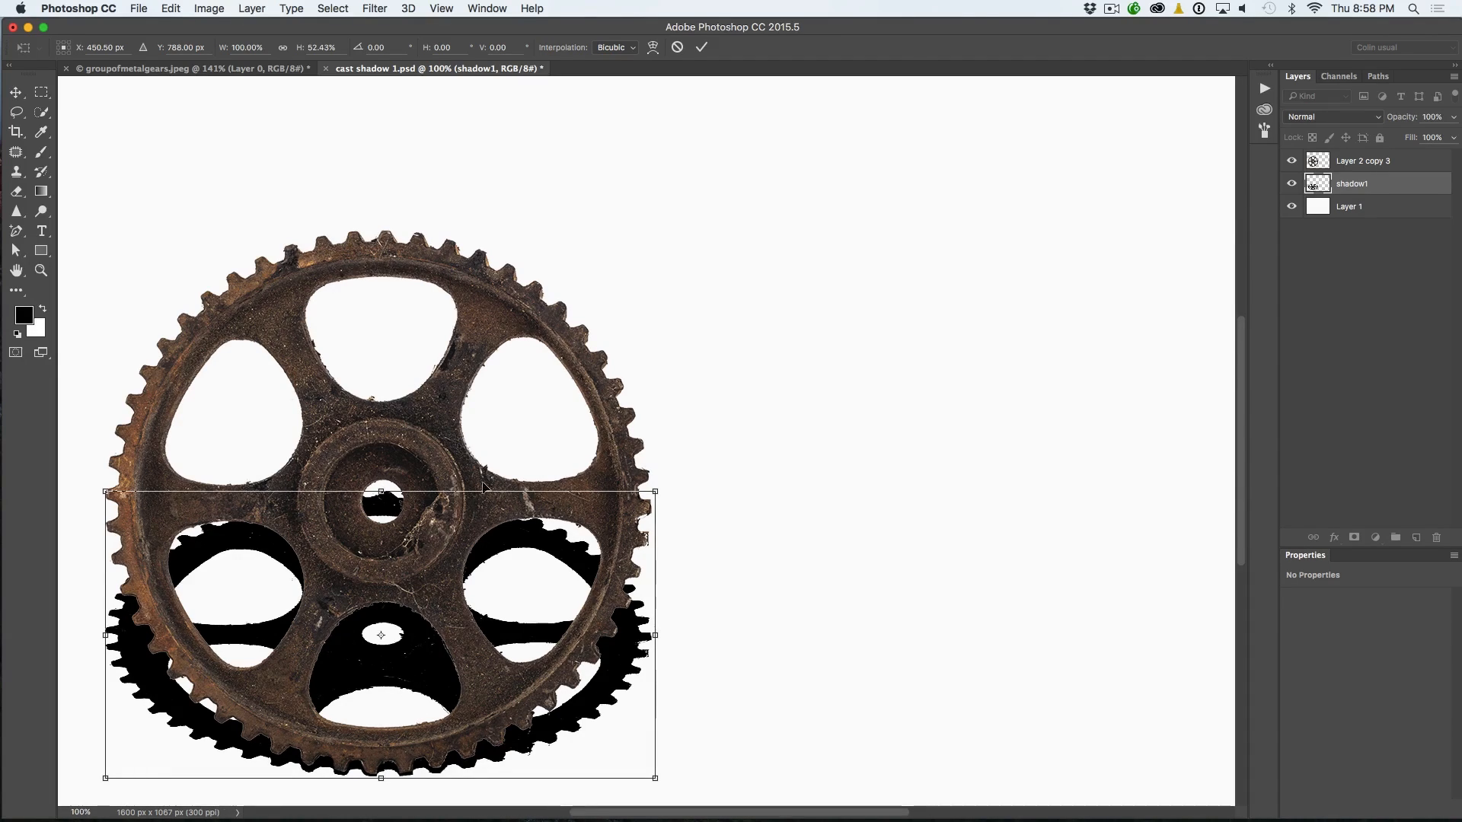
mouse_move(406, 443)
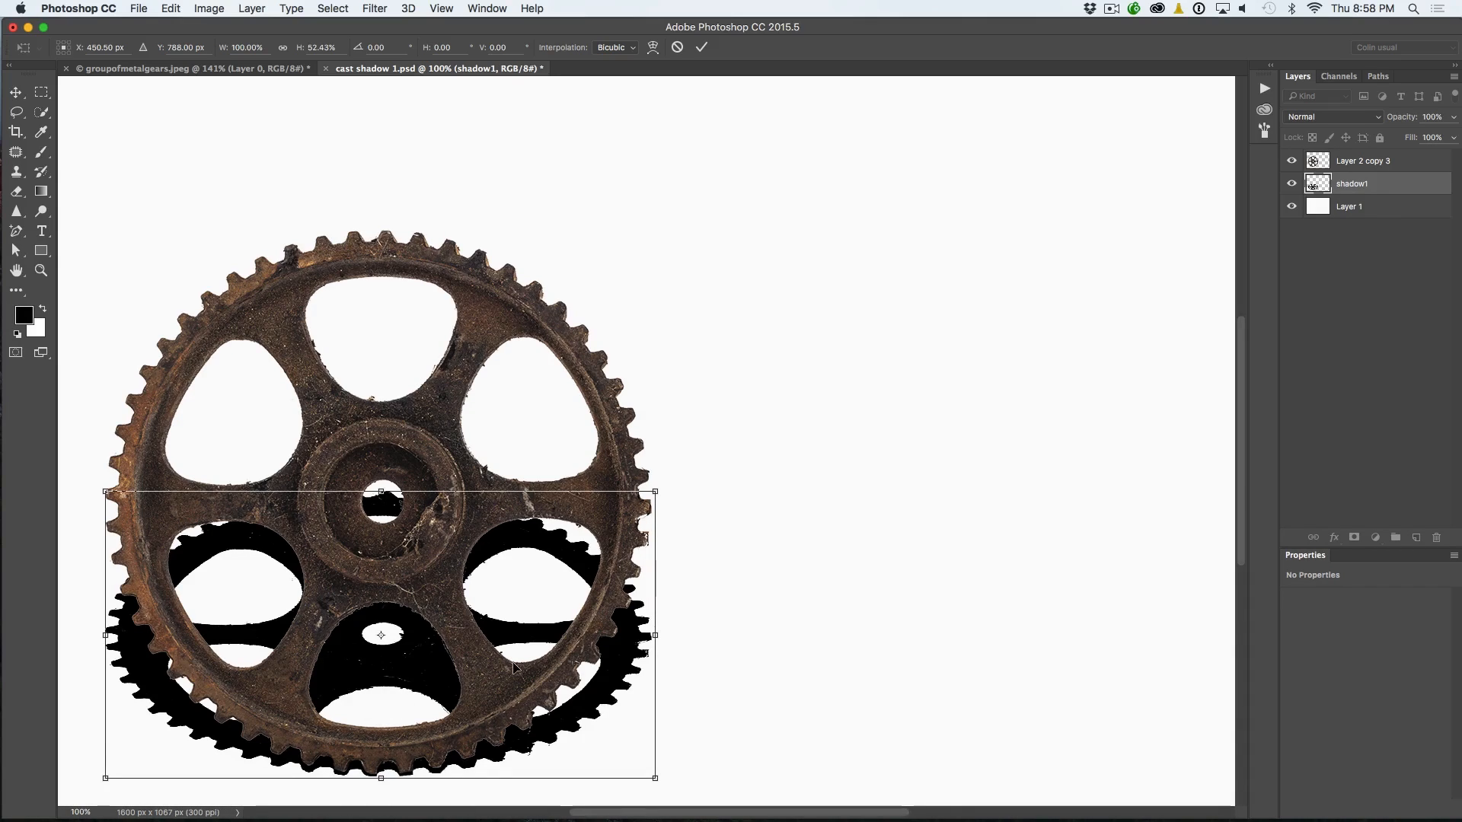
mouse_move(478, 523)
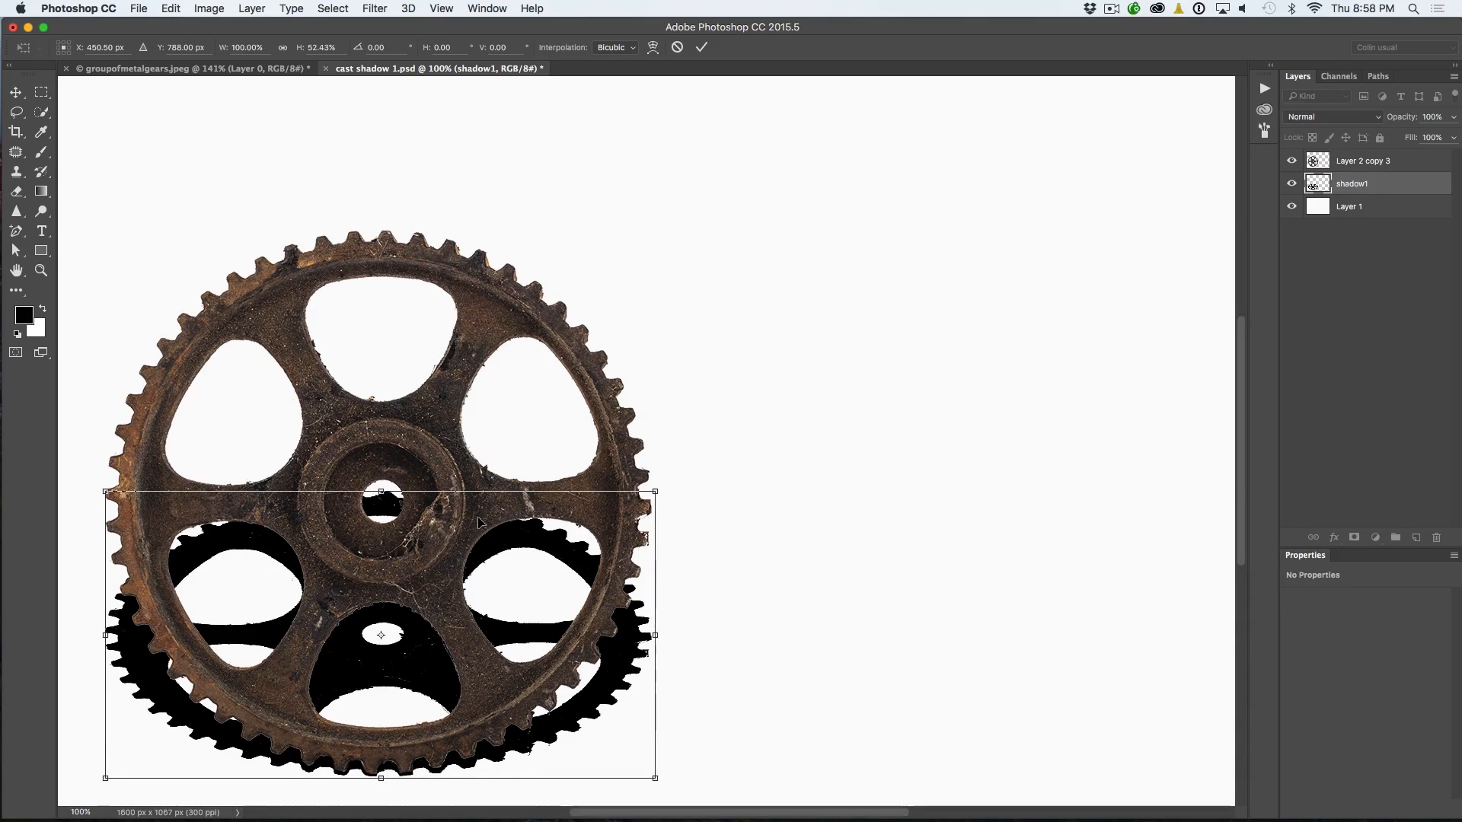
mouse_move(28, 576)
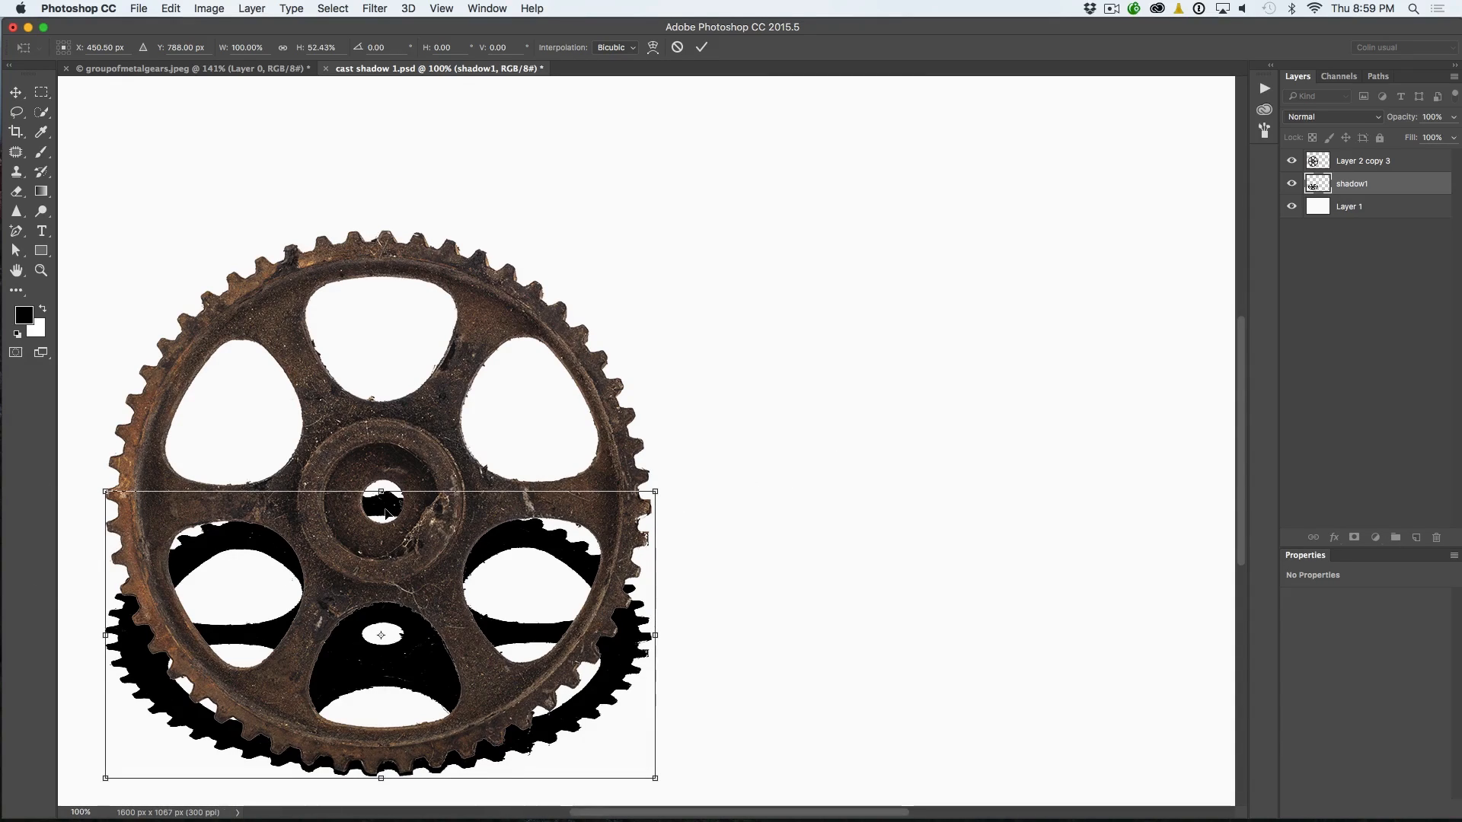
Distort the squashed shadow1 silhouette so it slants right behind the gear
right_click(381, 513)
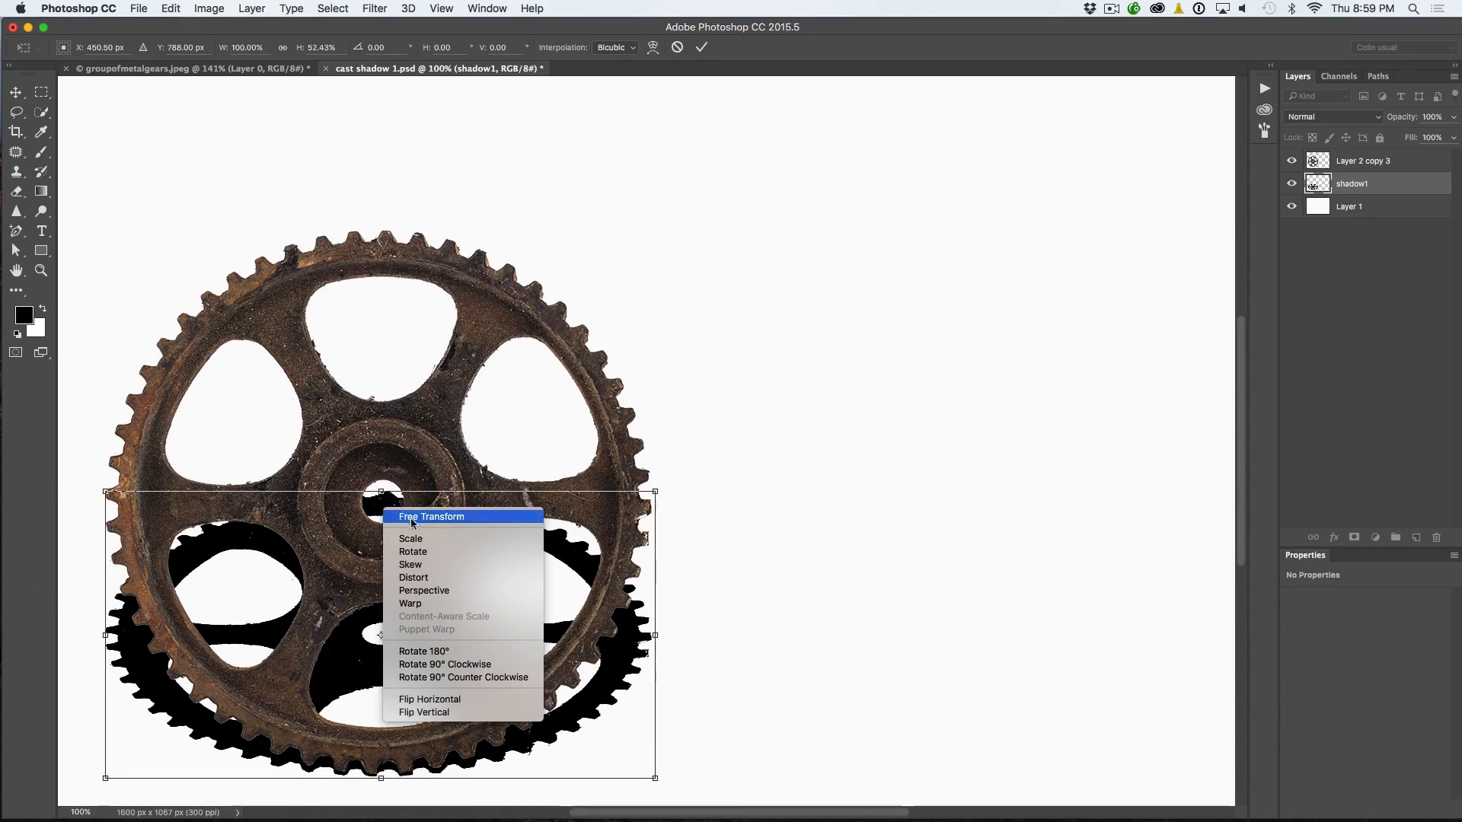
mouse_move(414, 577)
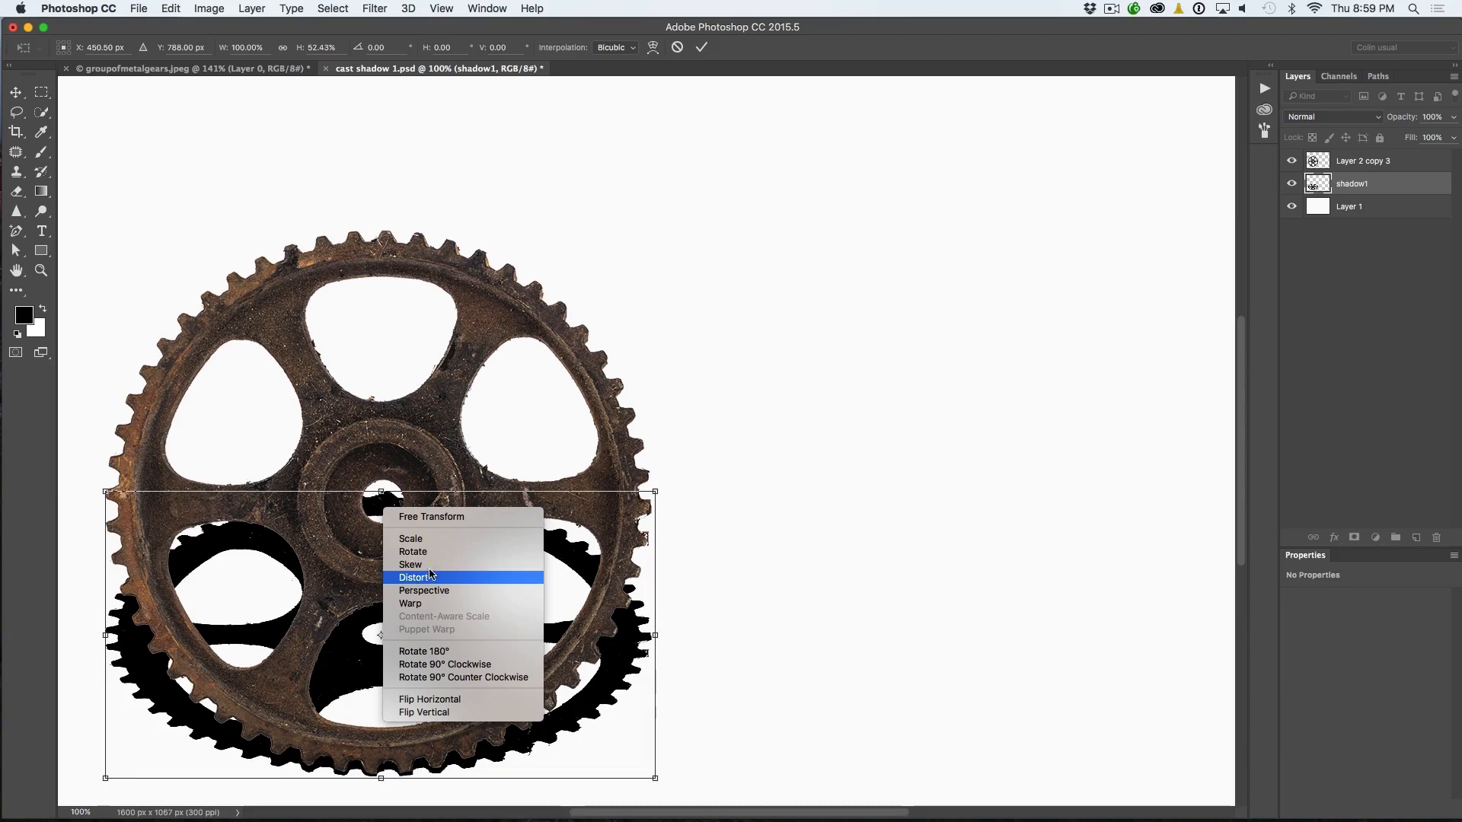
left_click(415, 577)
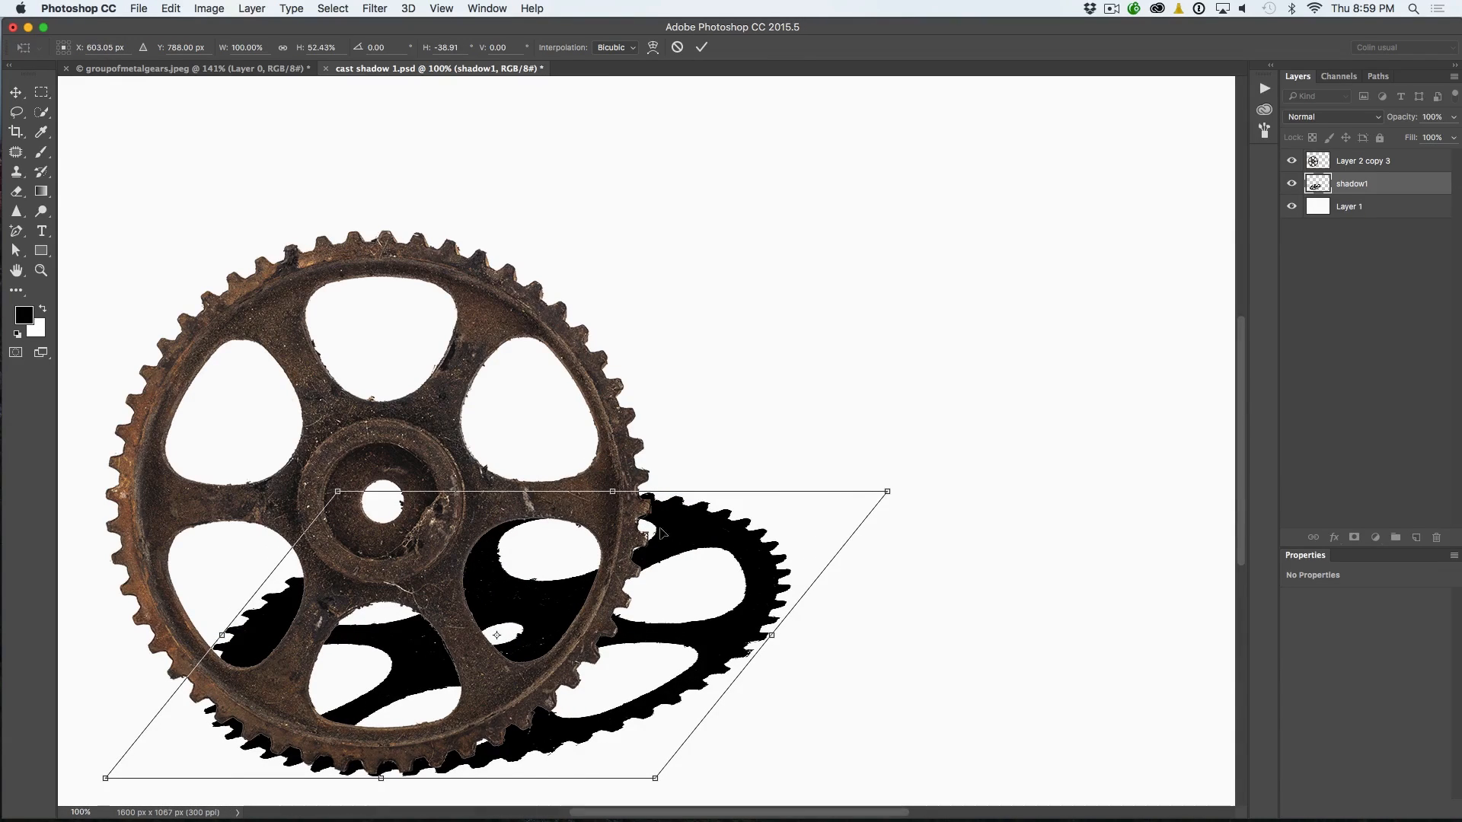
mouse_move(638, 527)
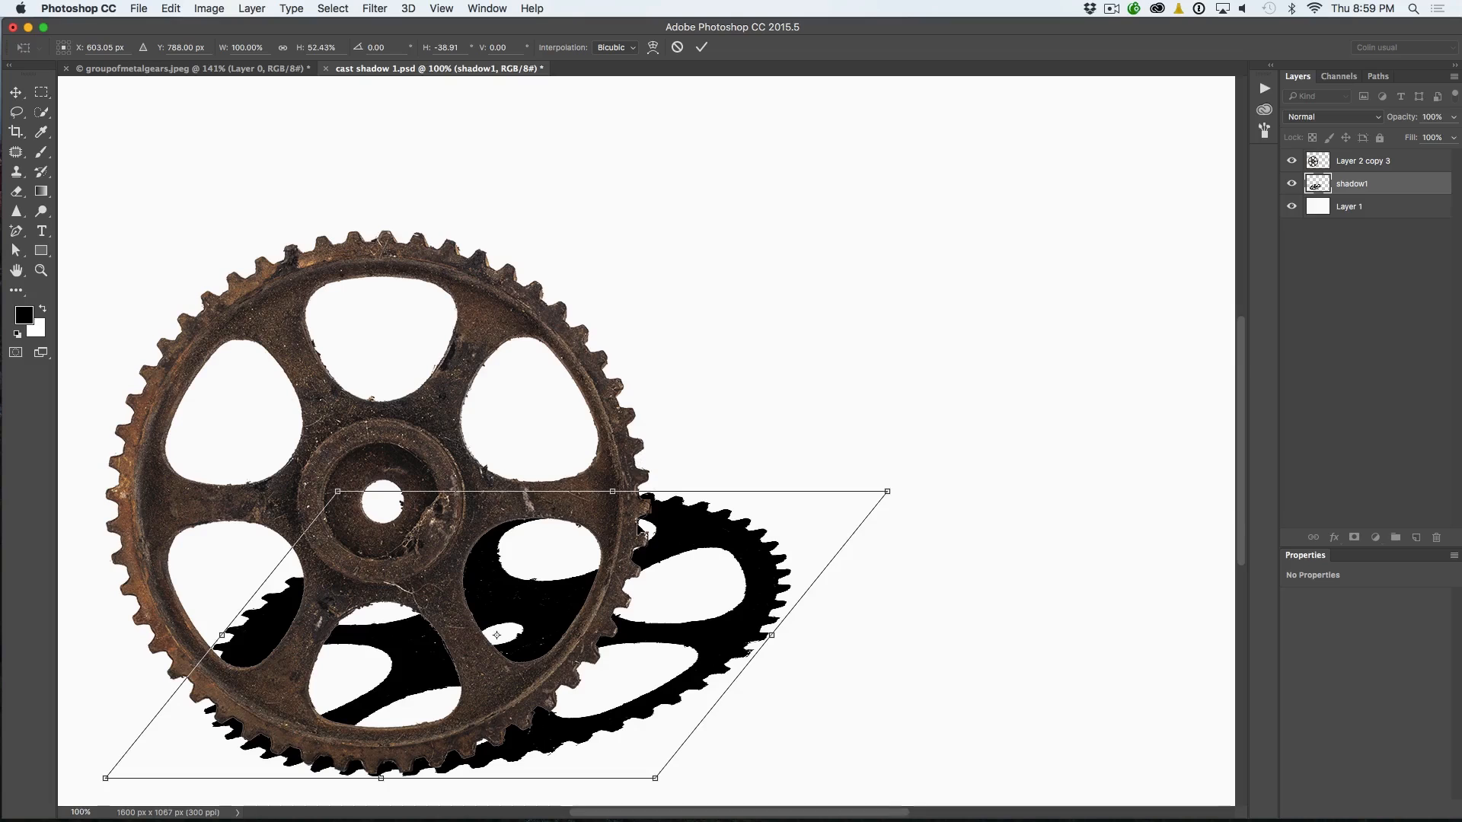
right_click(638, 528)
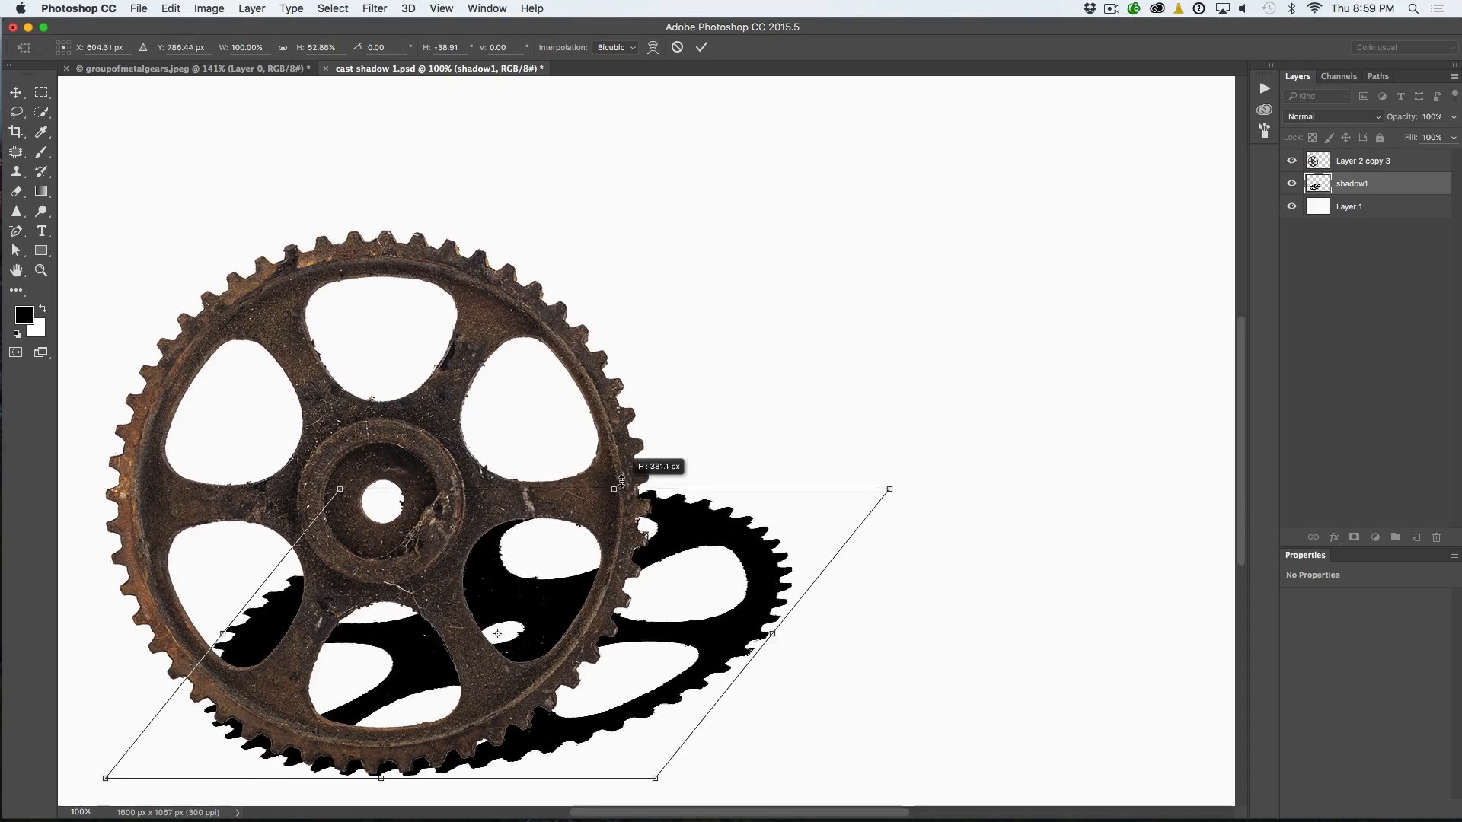
right_click(606, 497)
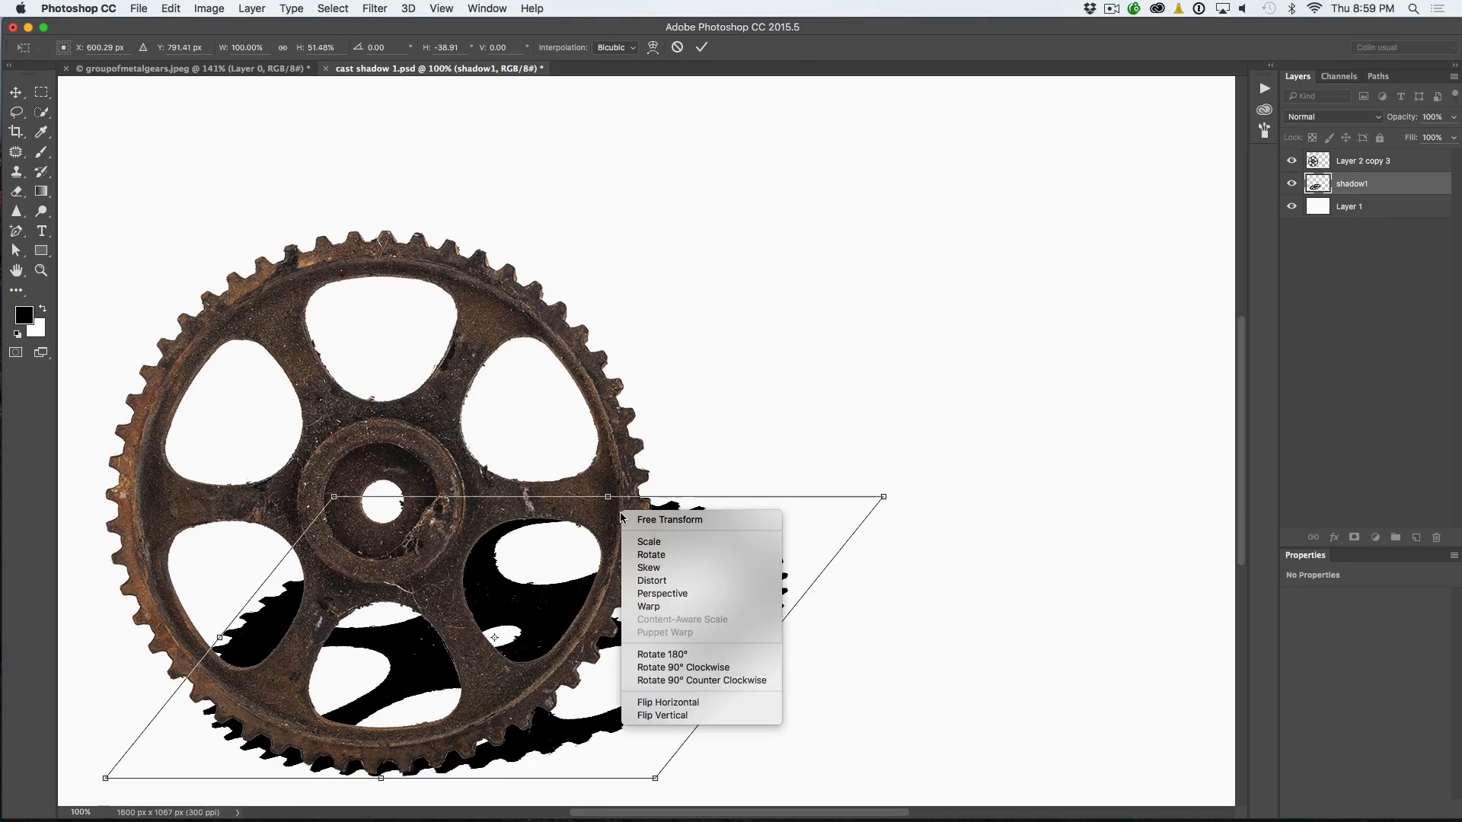
mouse_move(648, 541)
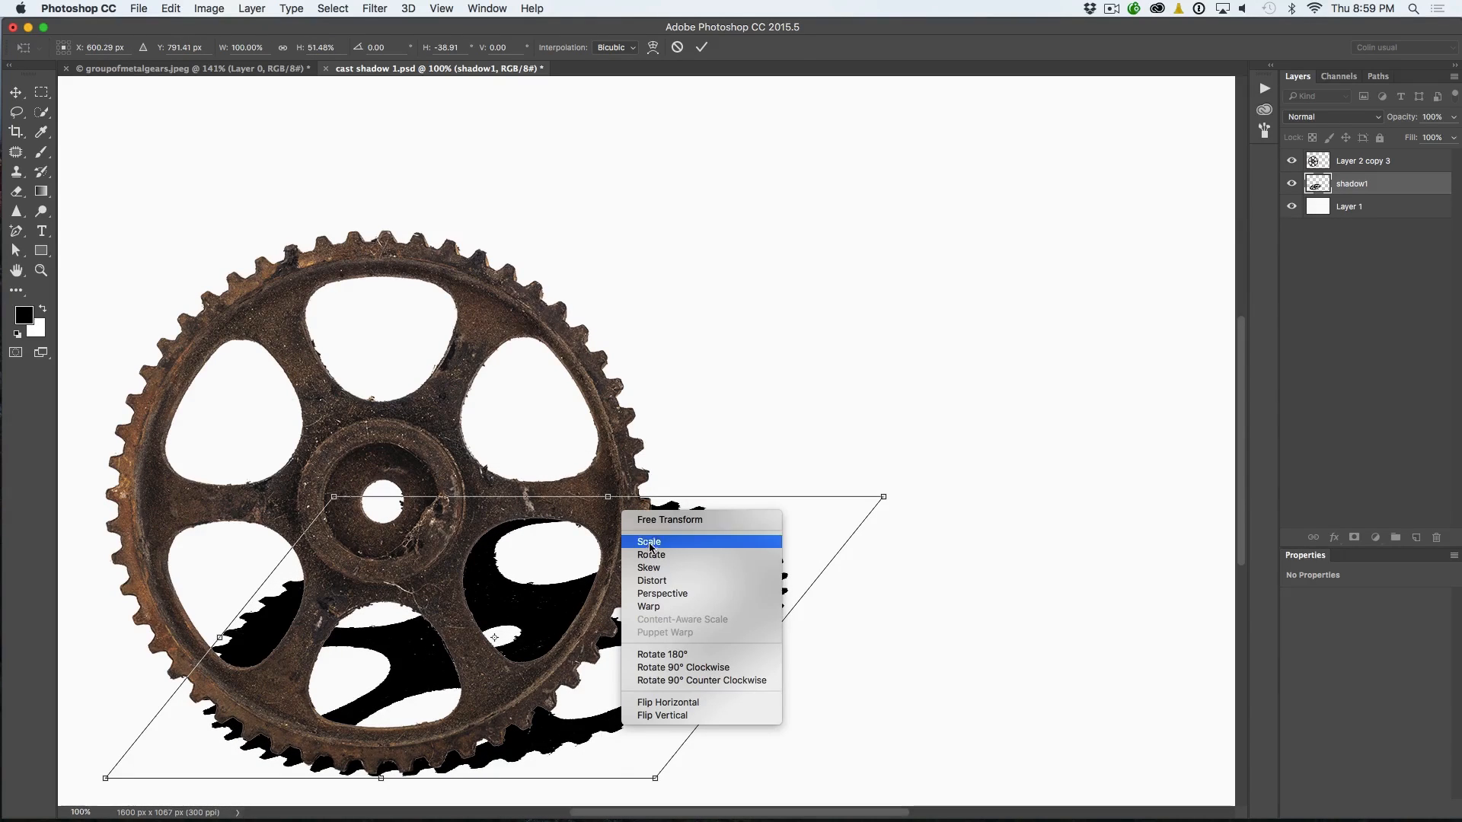
mouse_move(653, 580)
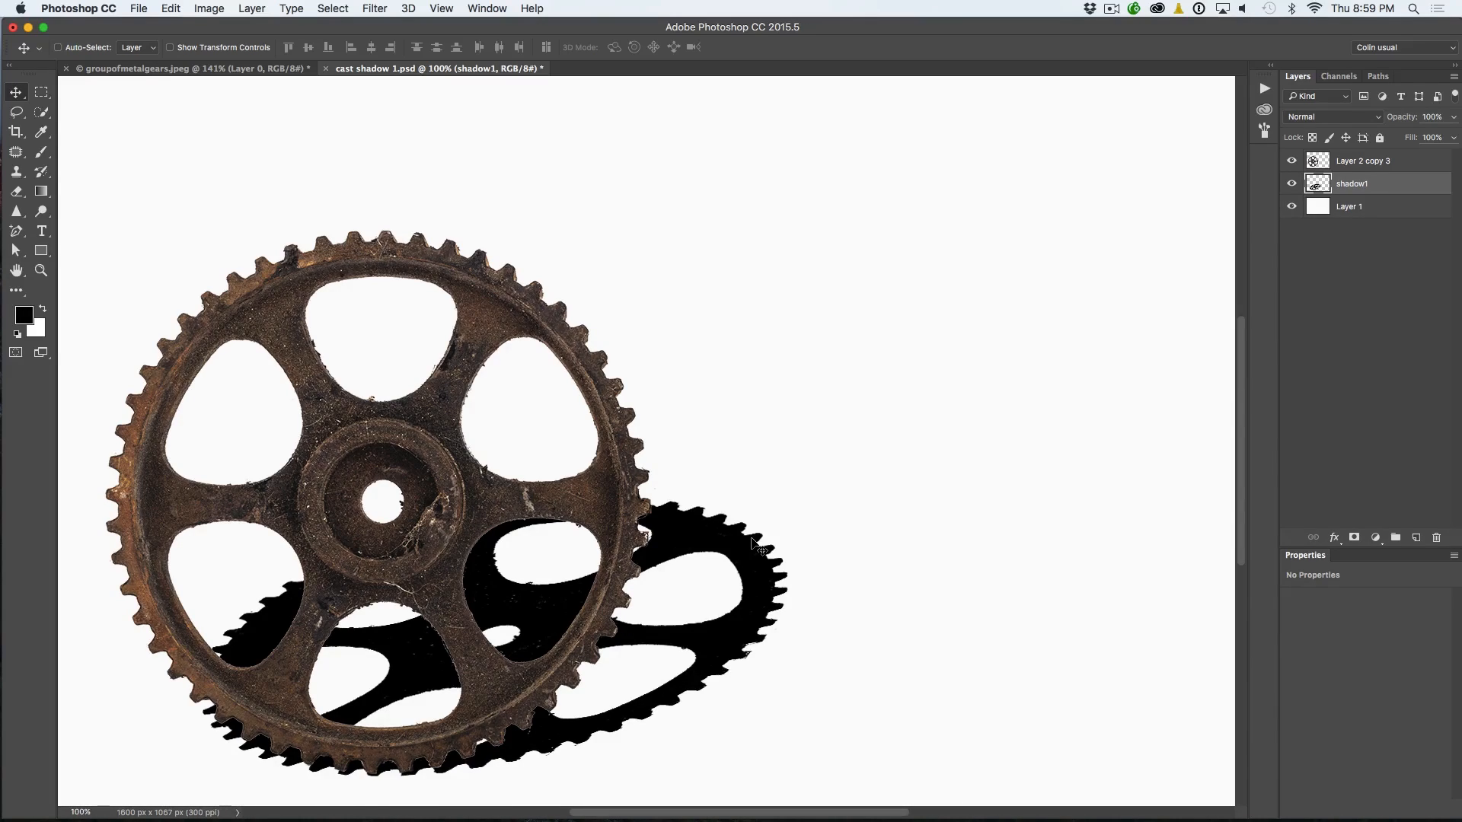
mouse_move(677, 457)
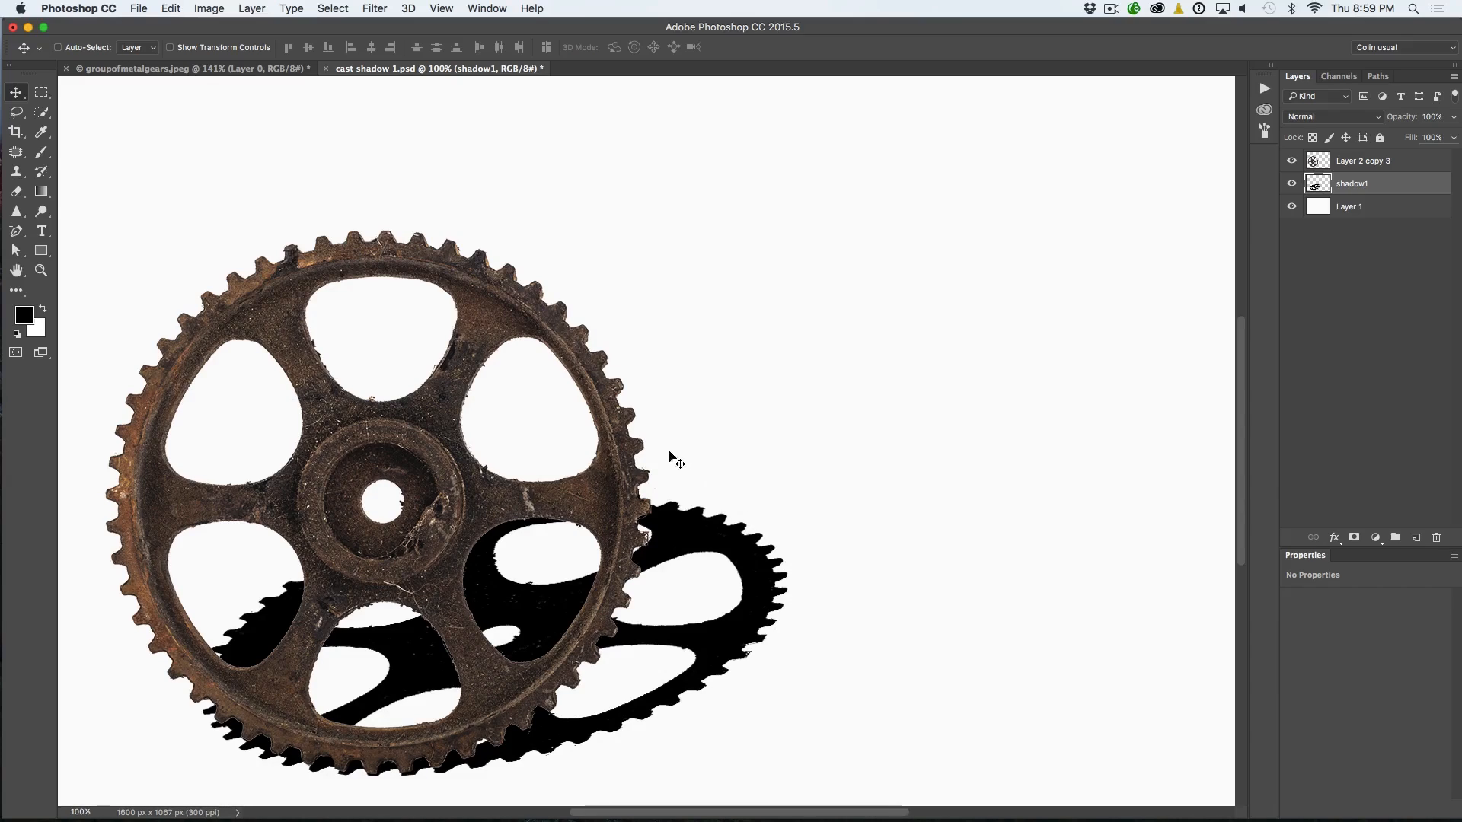
mouse_move(236, 647)
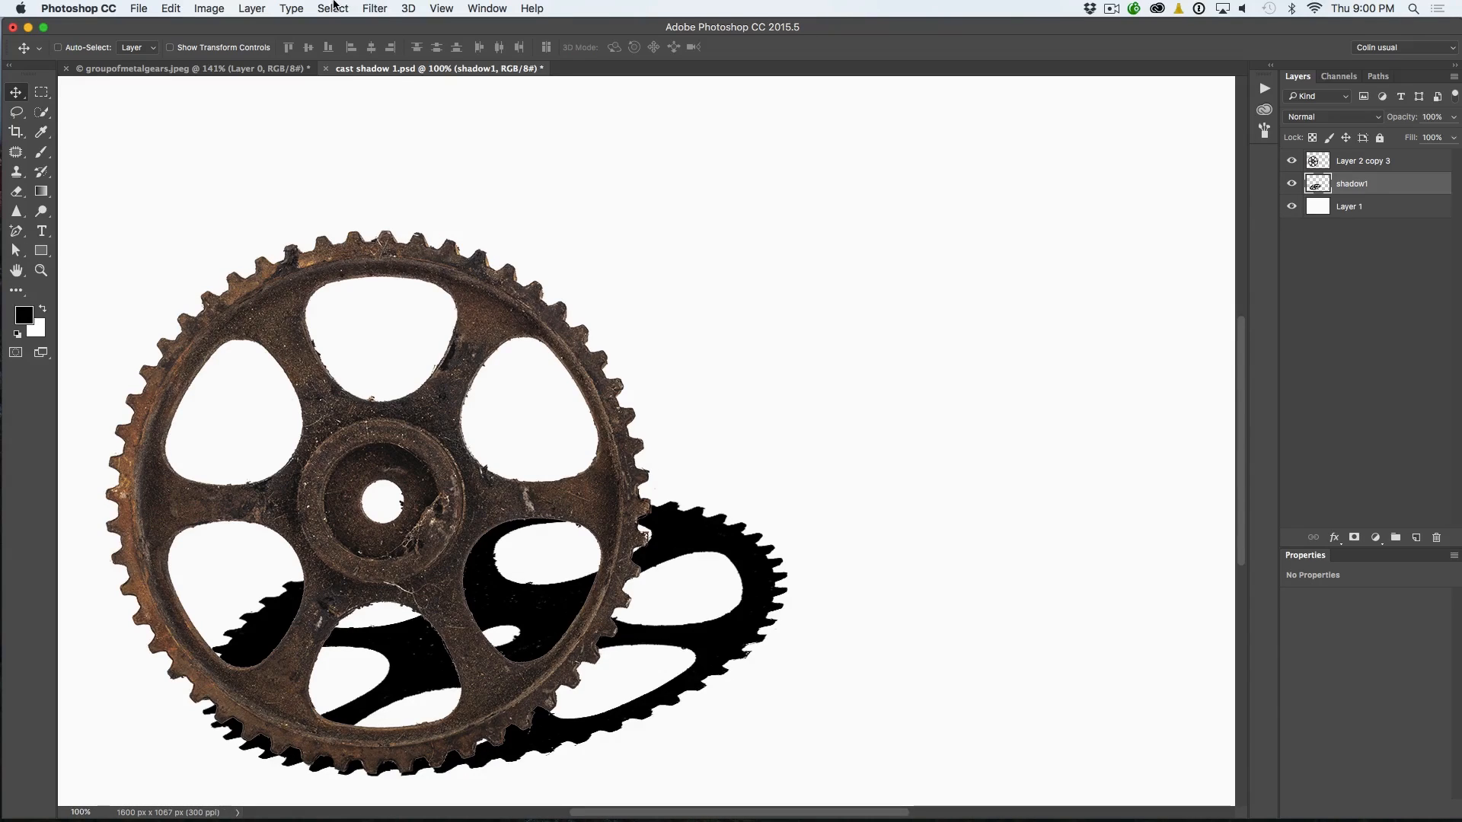
Apply a Gaussian Blur with a 1.5-pixel radius to shadow1
left_click(374, 9)
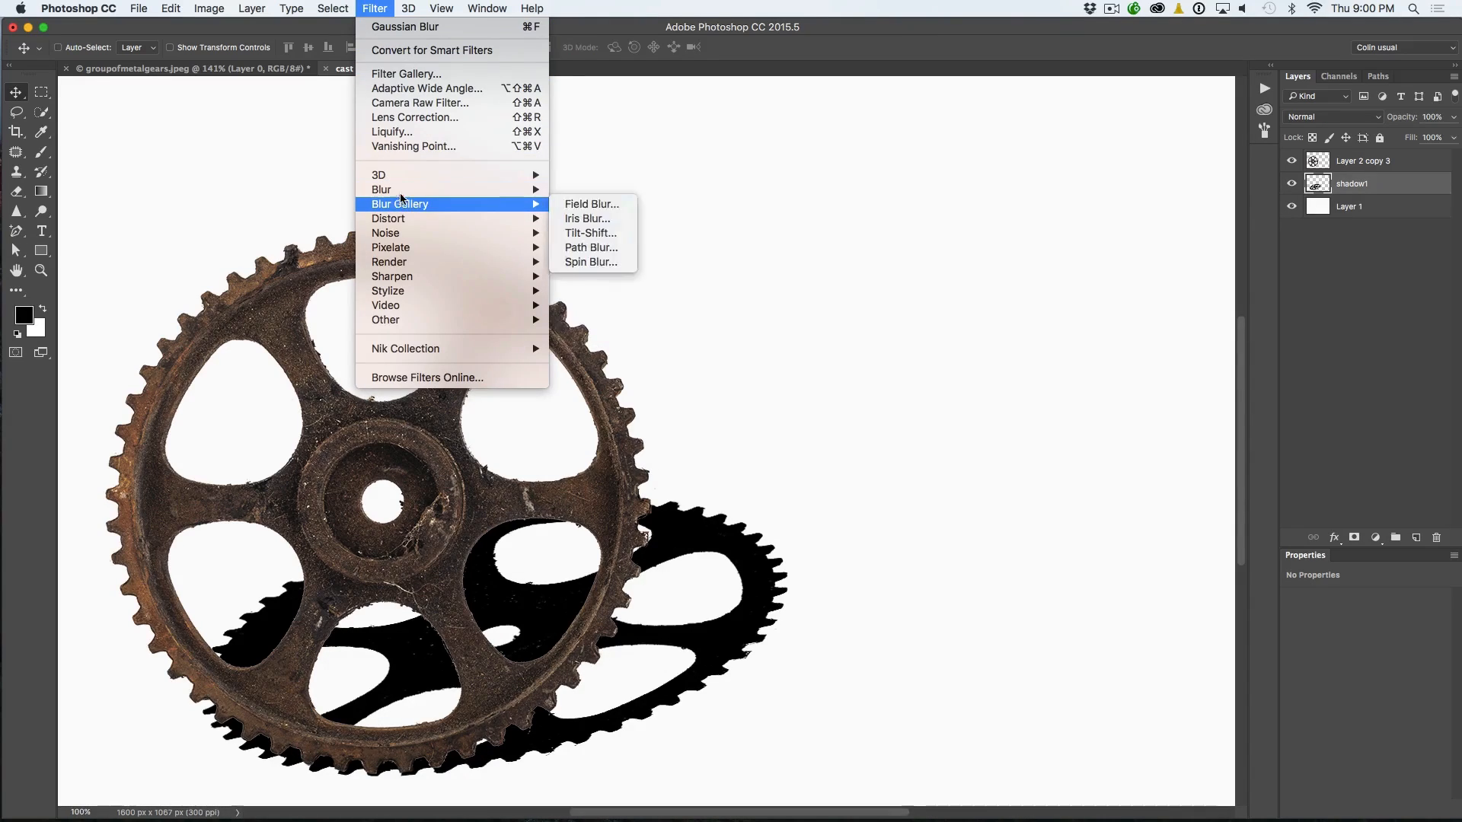
left_click(404, 26)
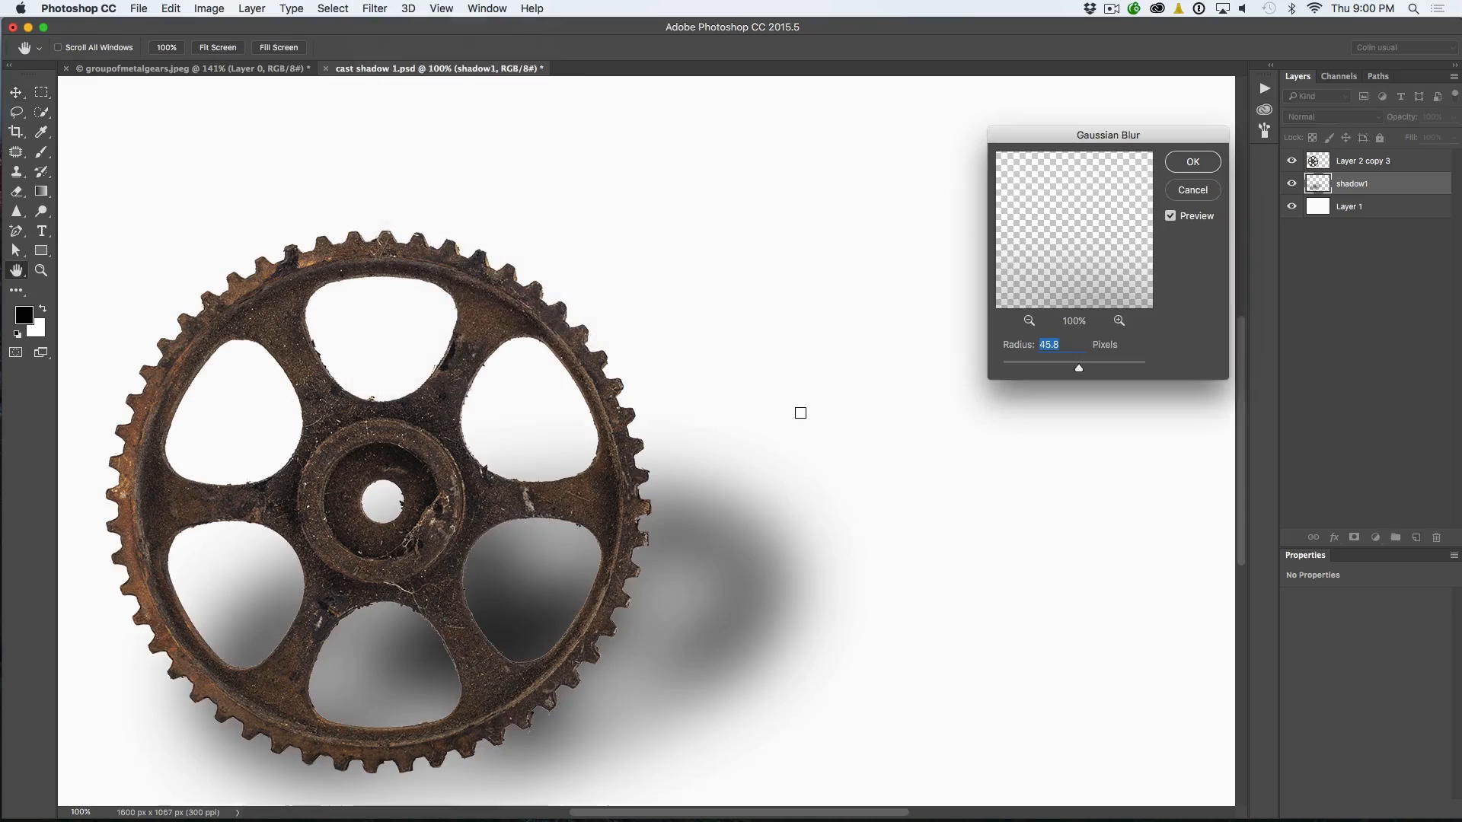
left_click_drag(1079, 367, 1005, 367)
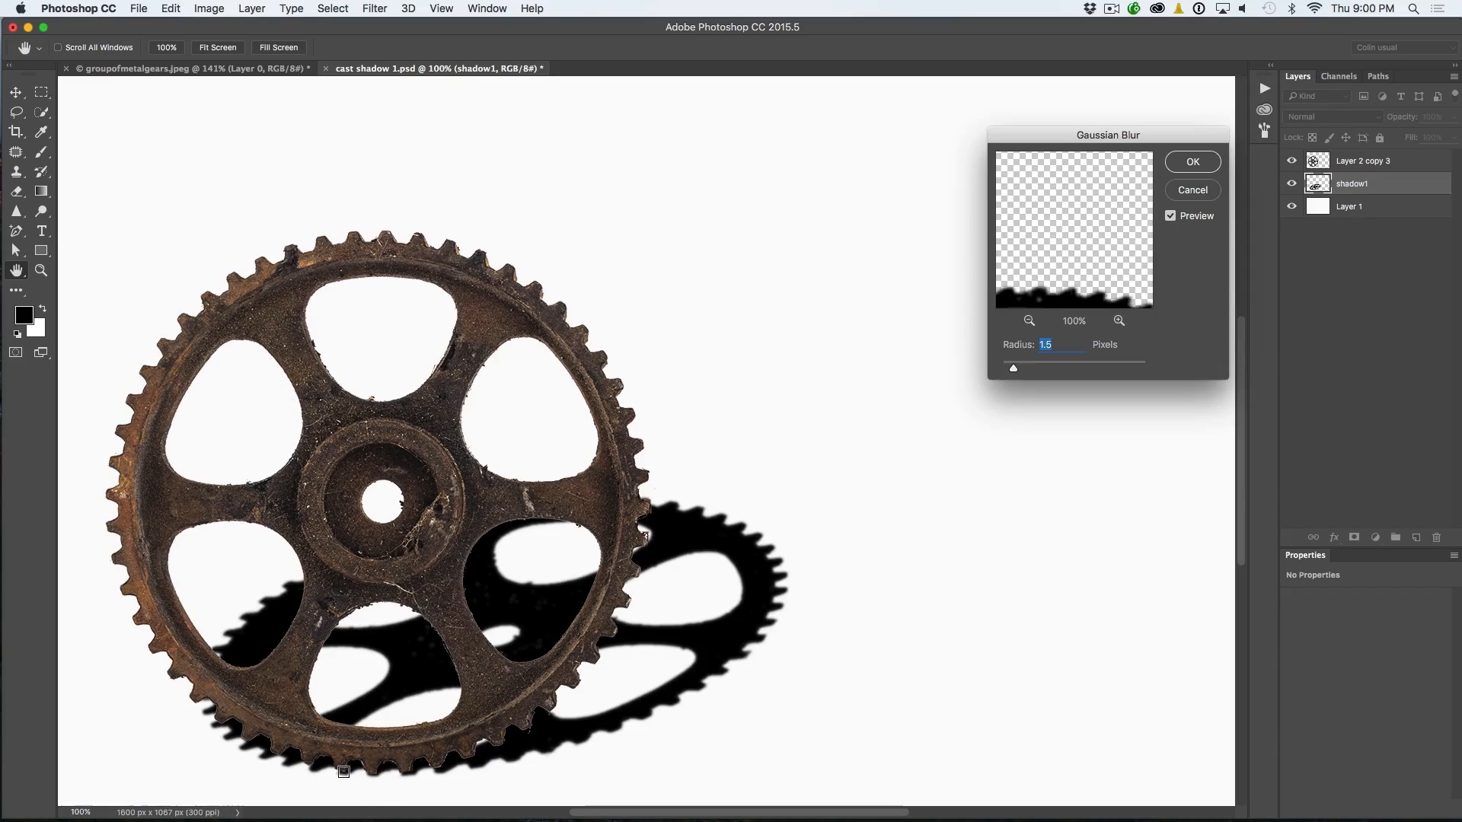
left_click(1192, 161)
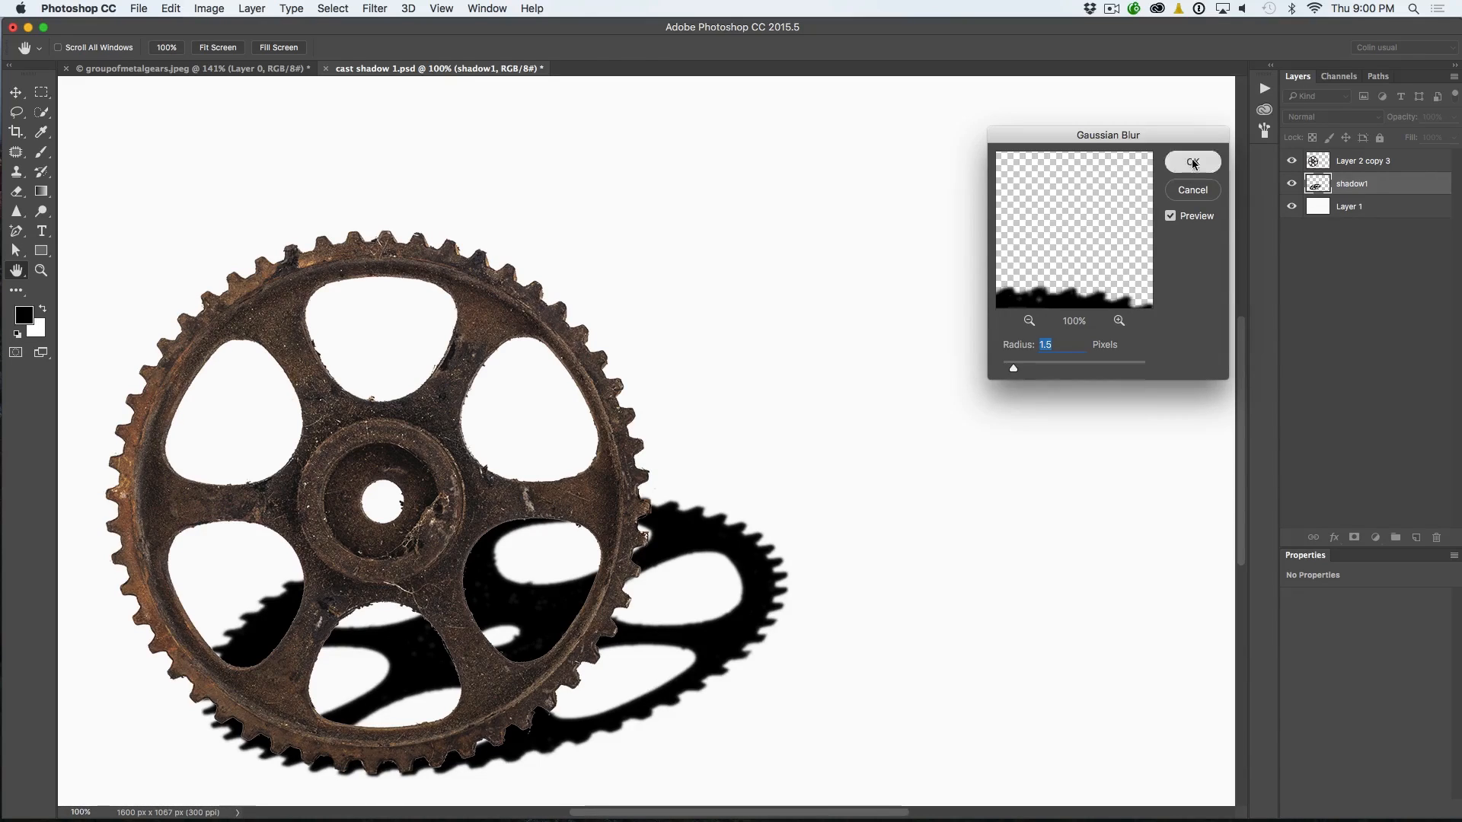
left_click(1191, 162)
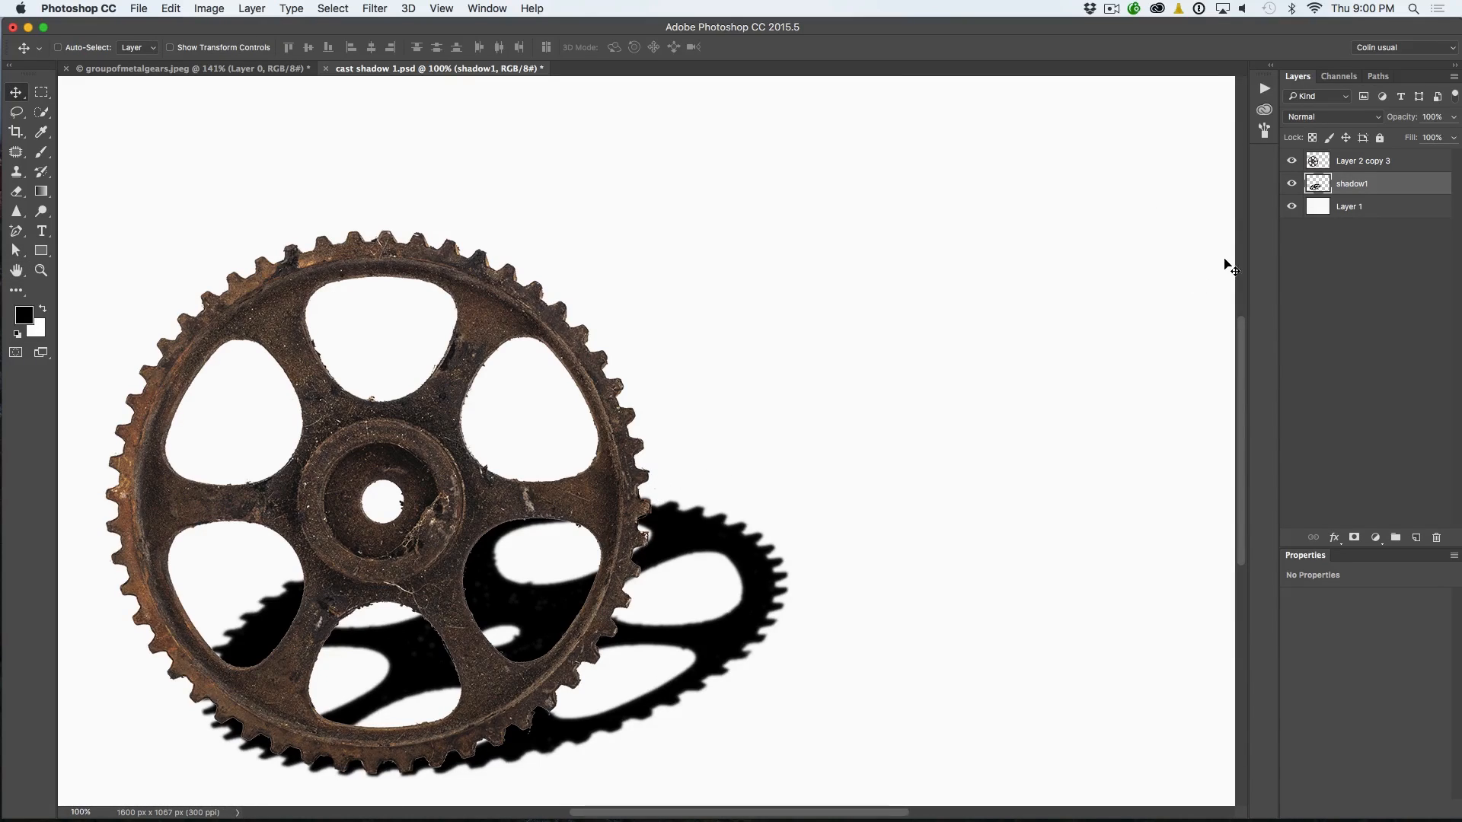
Lower shadow1 opacity to 90%, duplicate it as shadow2, and hide the gear layer
left_click(1429, 117)
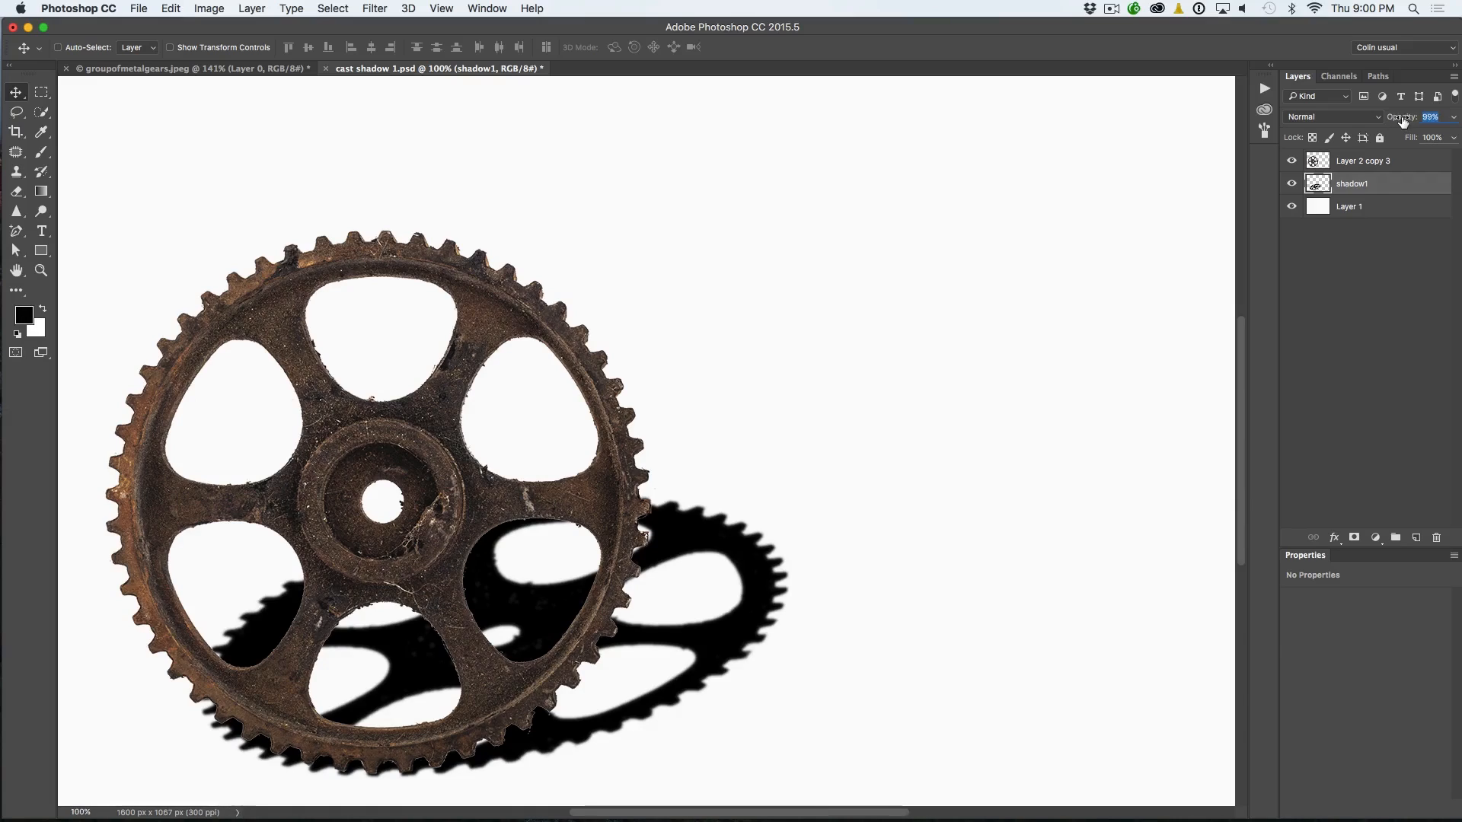
left_click_drag(1430, 116, 1388, 116)
type("90")
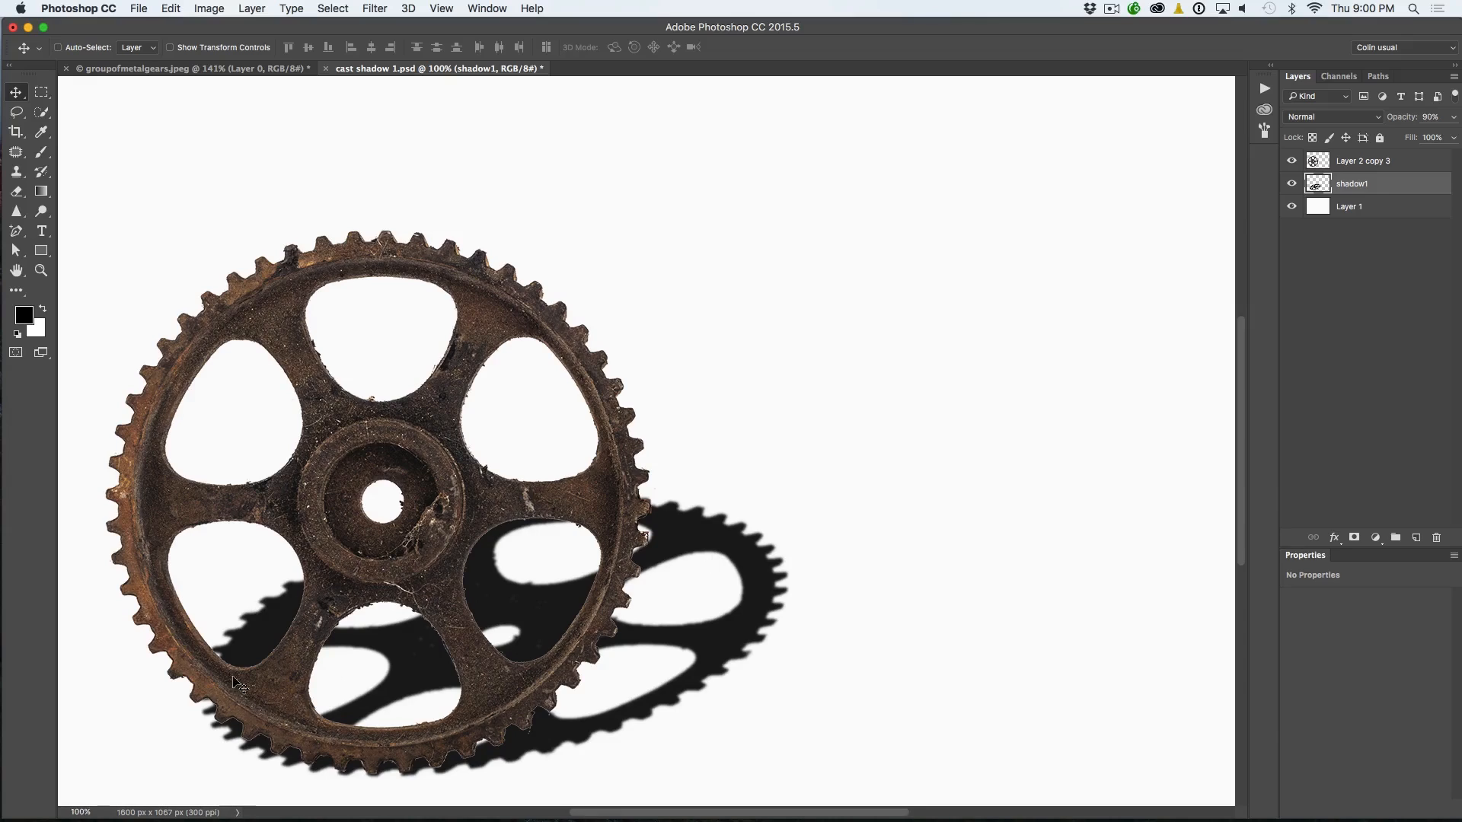
mouse_move(499, 519)
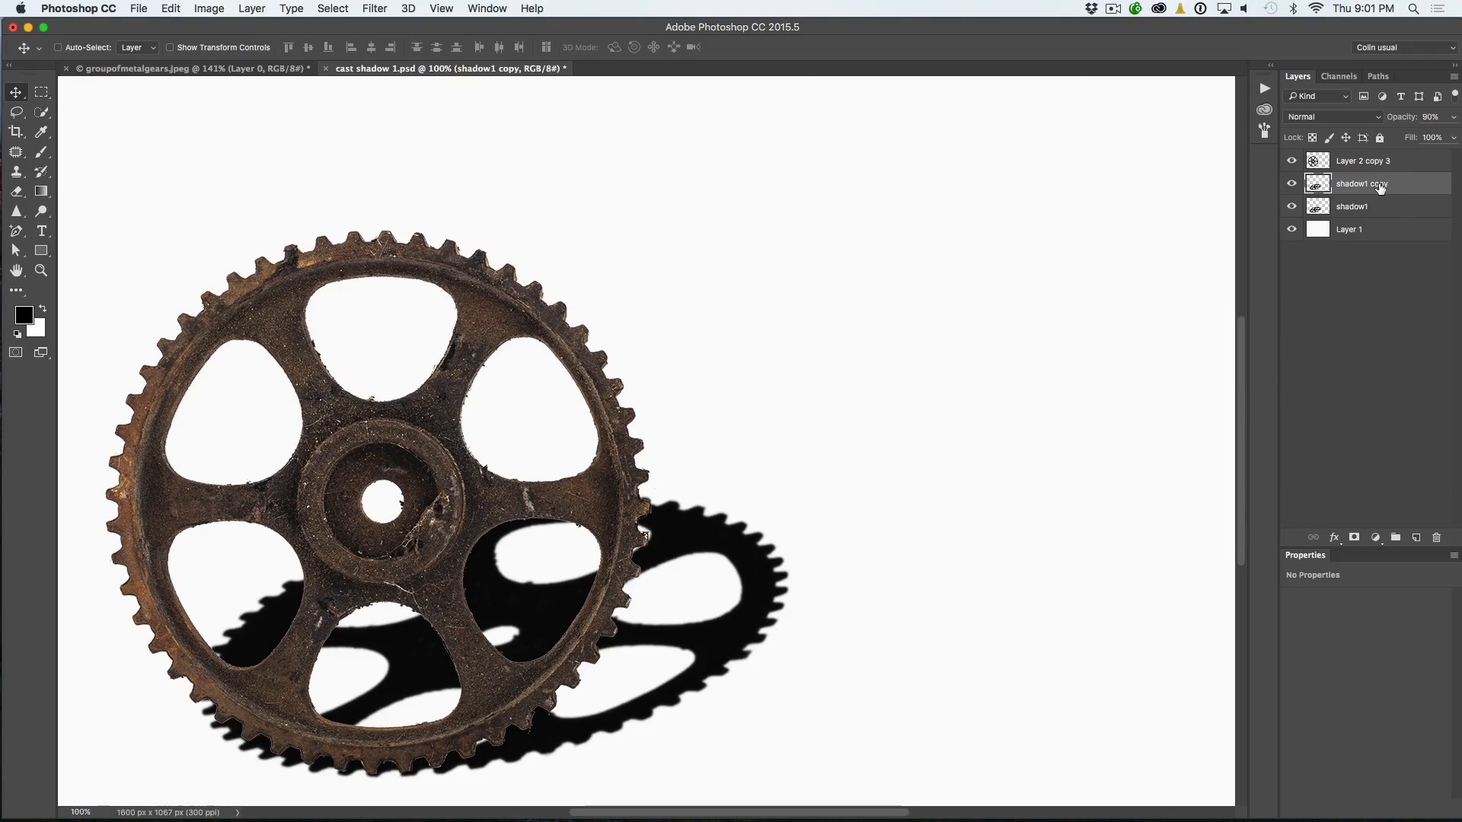
left_click(1291, 161)
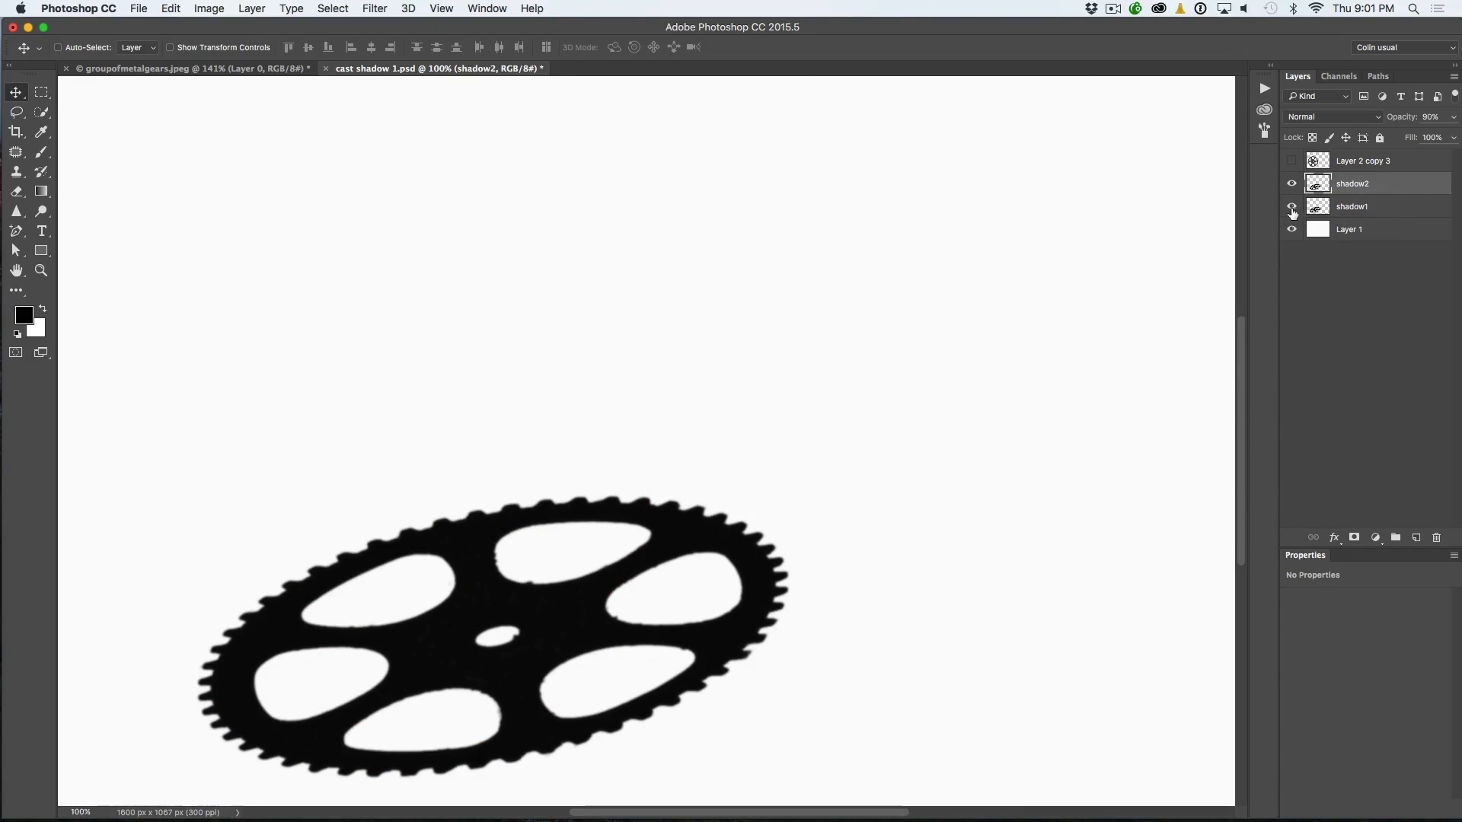
Rename the shadows 'shadow dark' and 'shadow light', hide shadow dark, and show the gear
left_click(1292, 207)
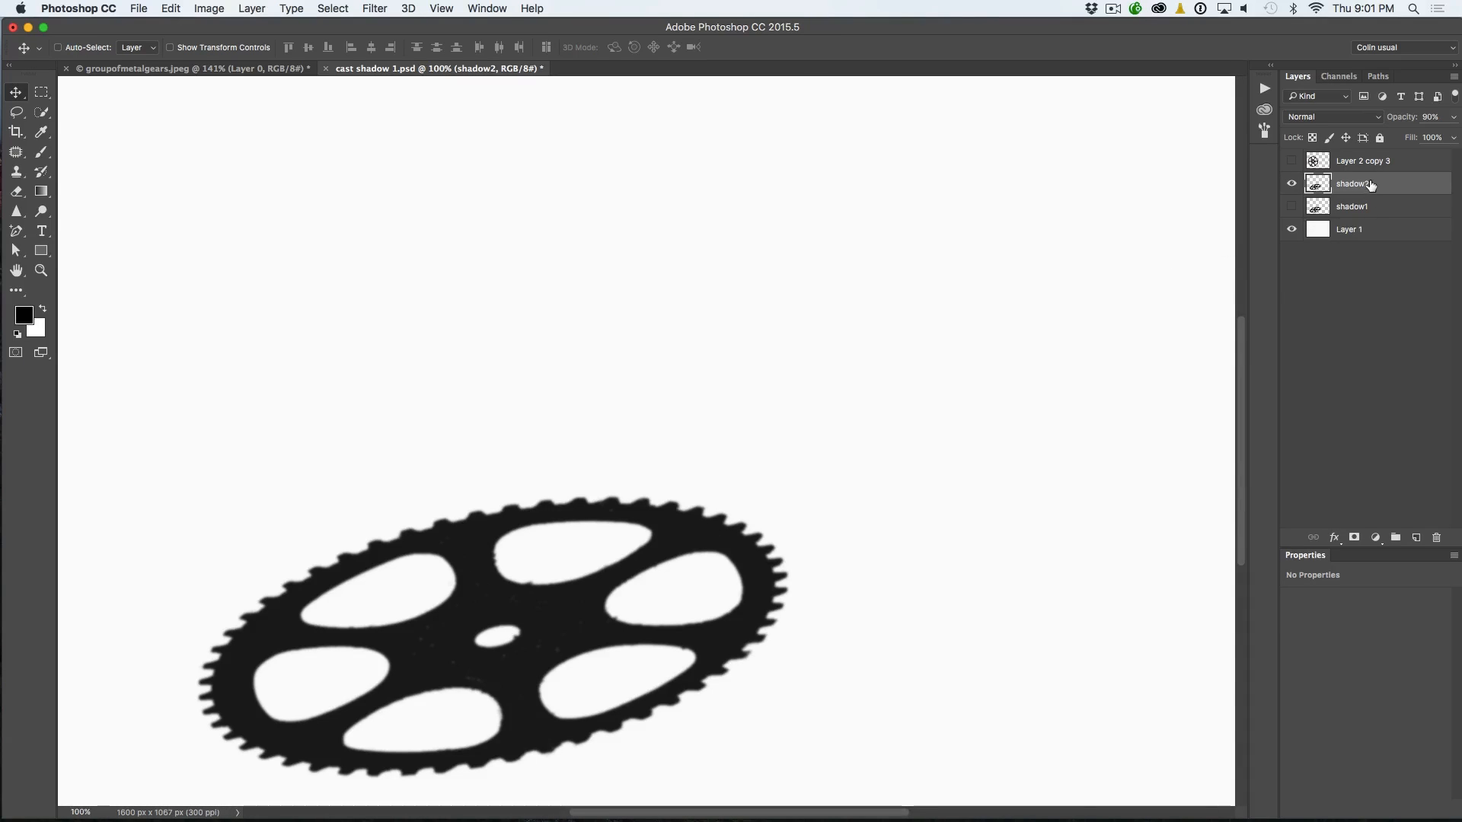
double_click(1352, 183)
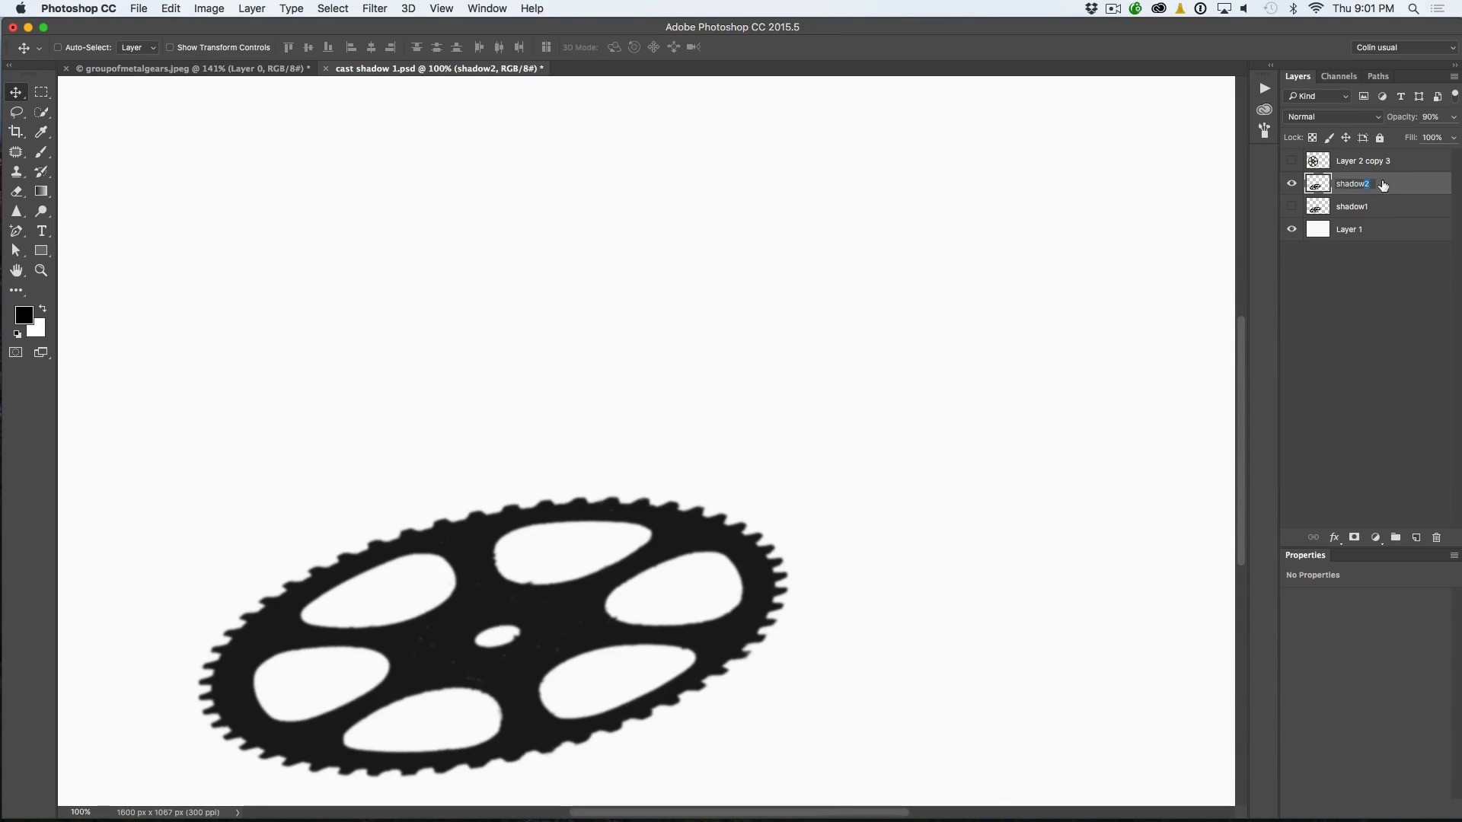
type("shadow dark")
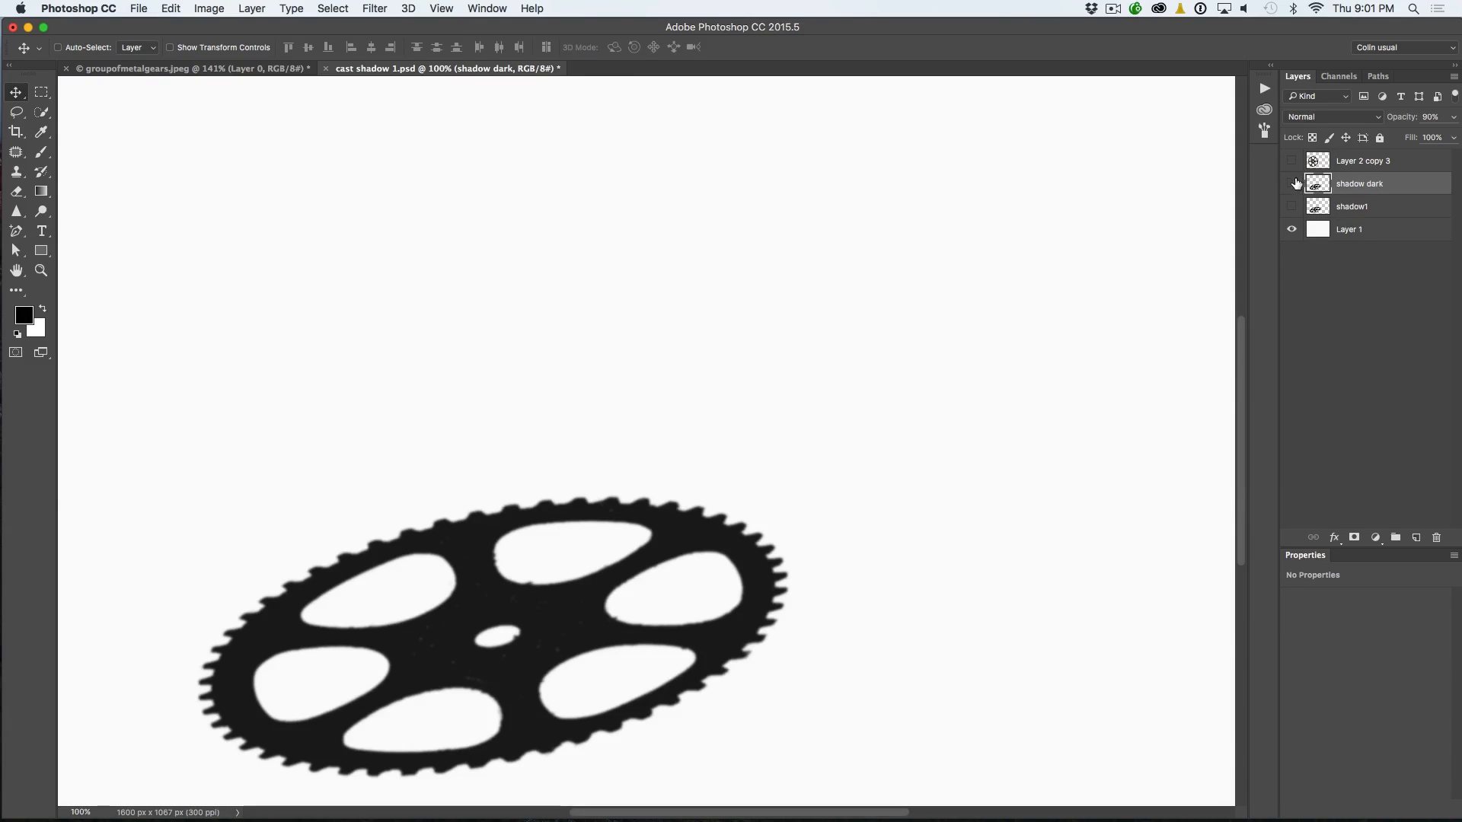
double_click(1350, 207)
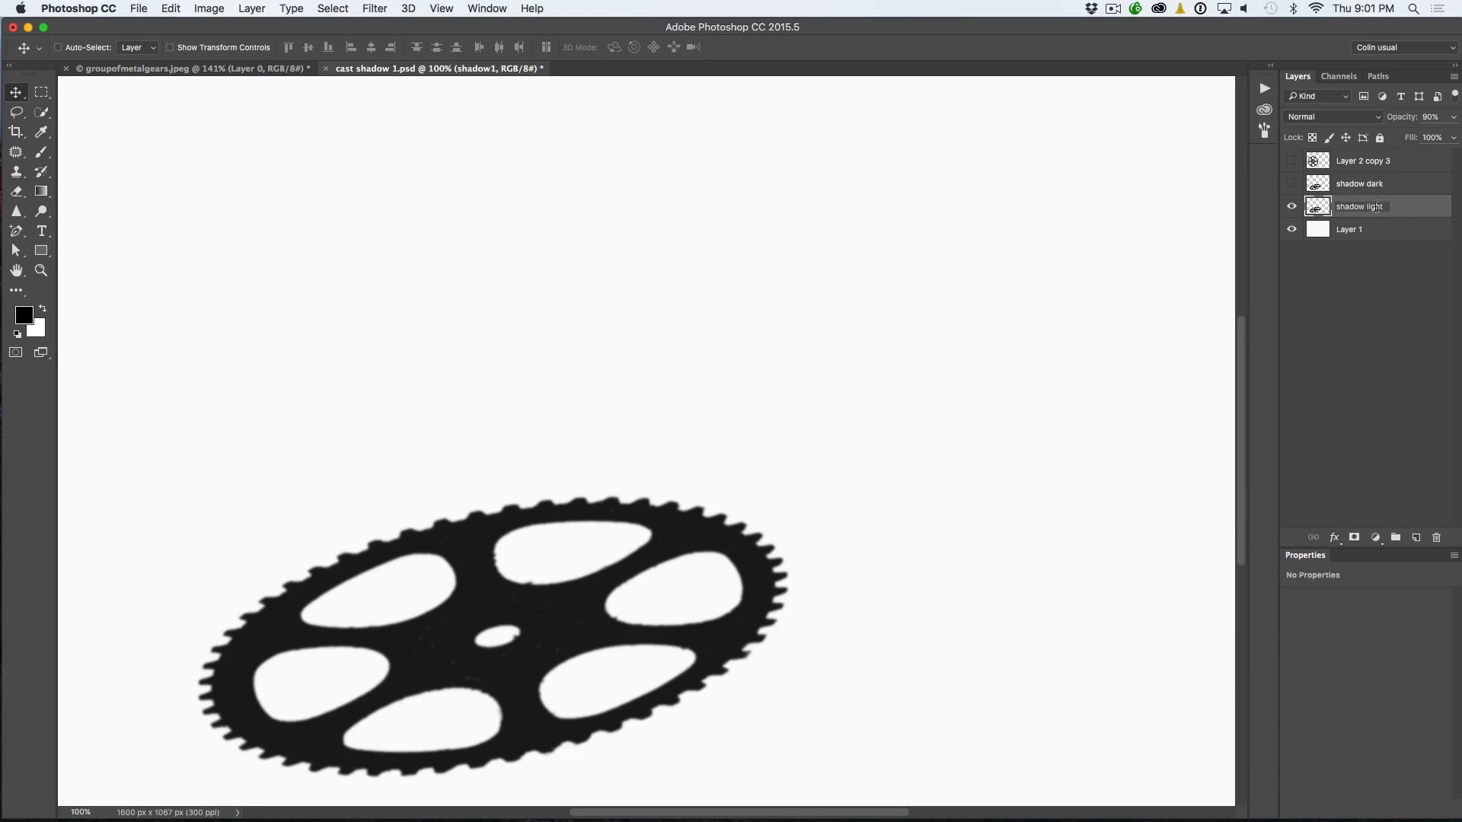
left_click(1292, 160)
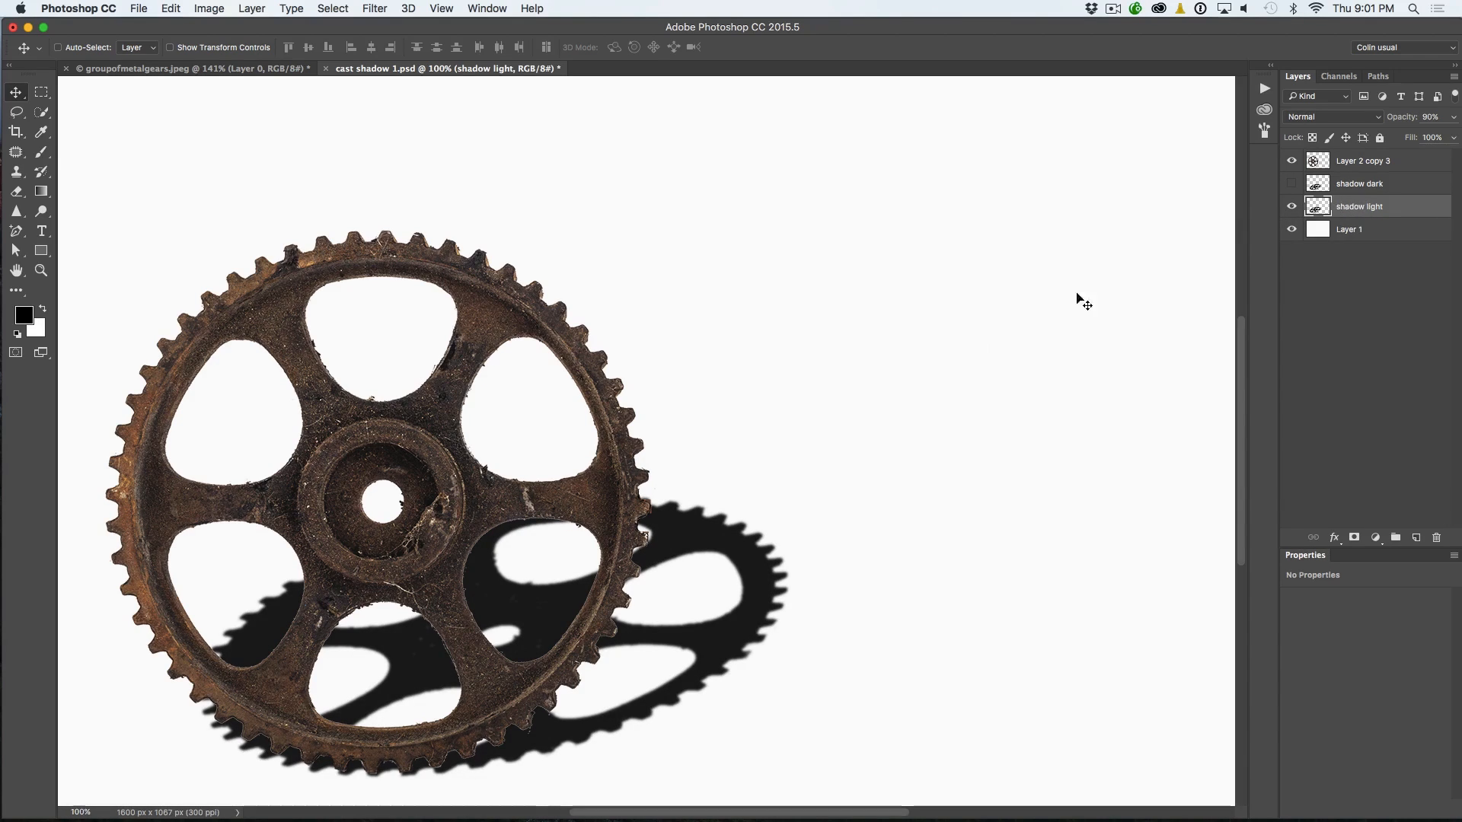
mouse_move(634, 542)
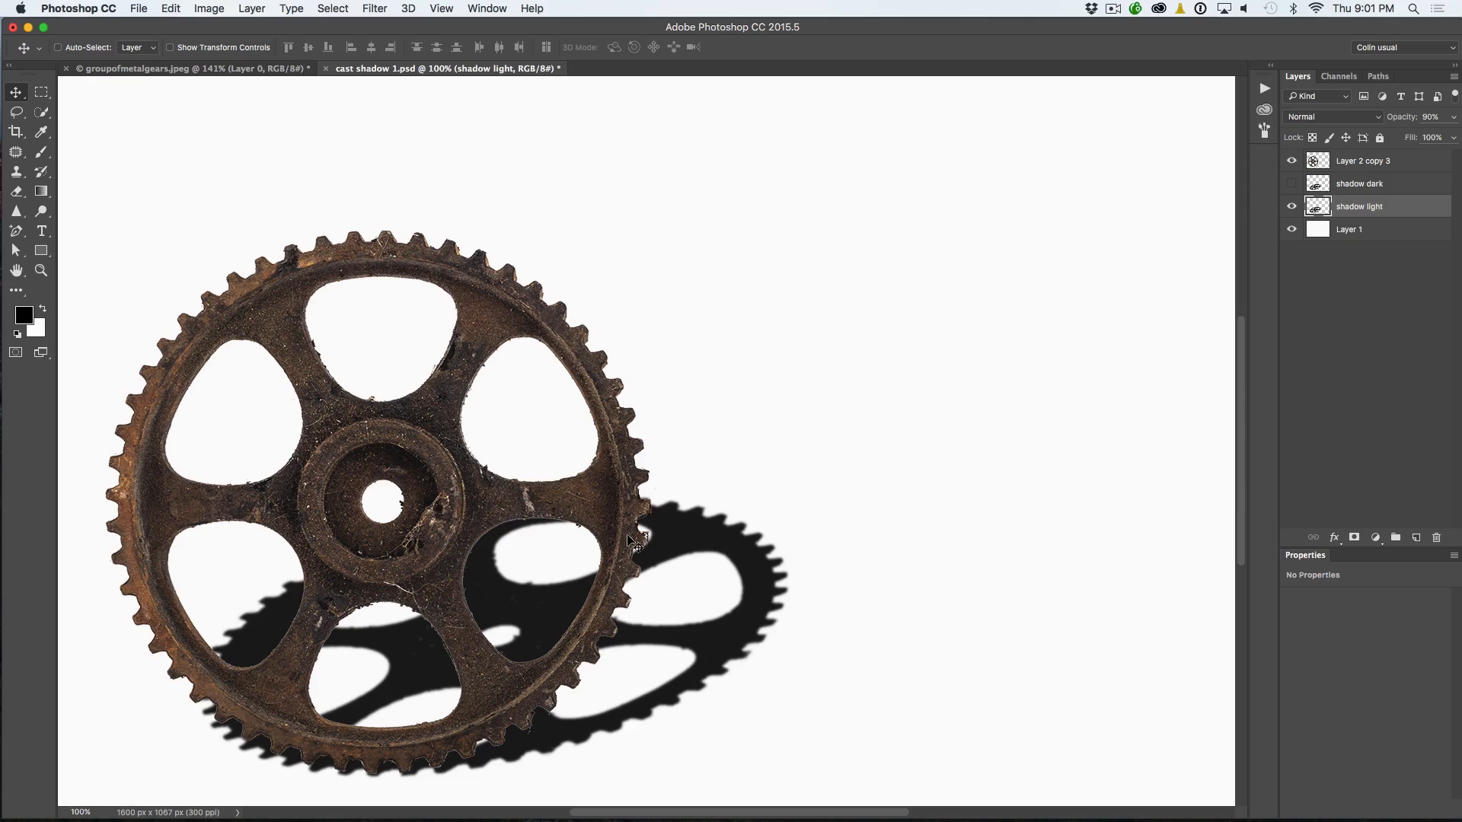
mouse_move(706, 531)
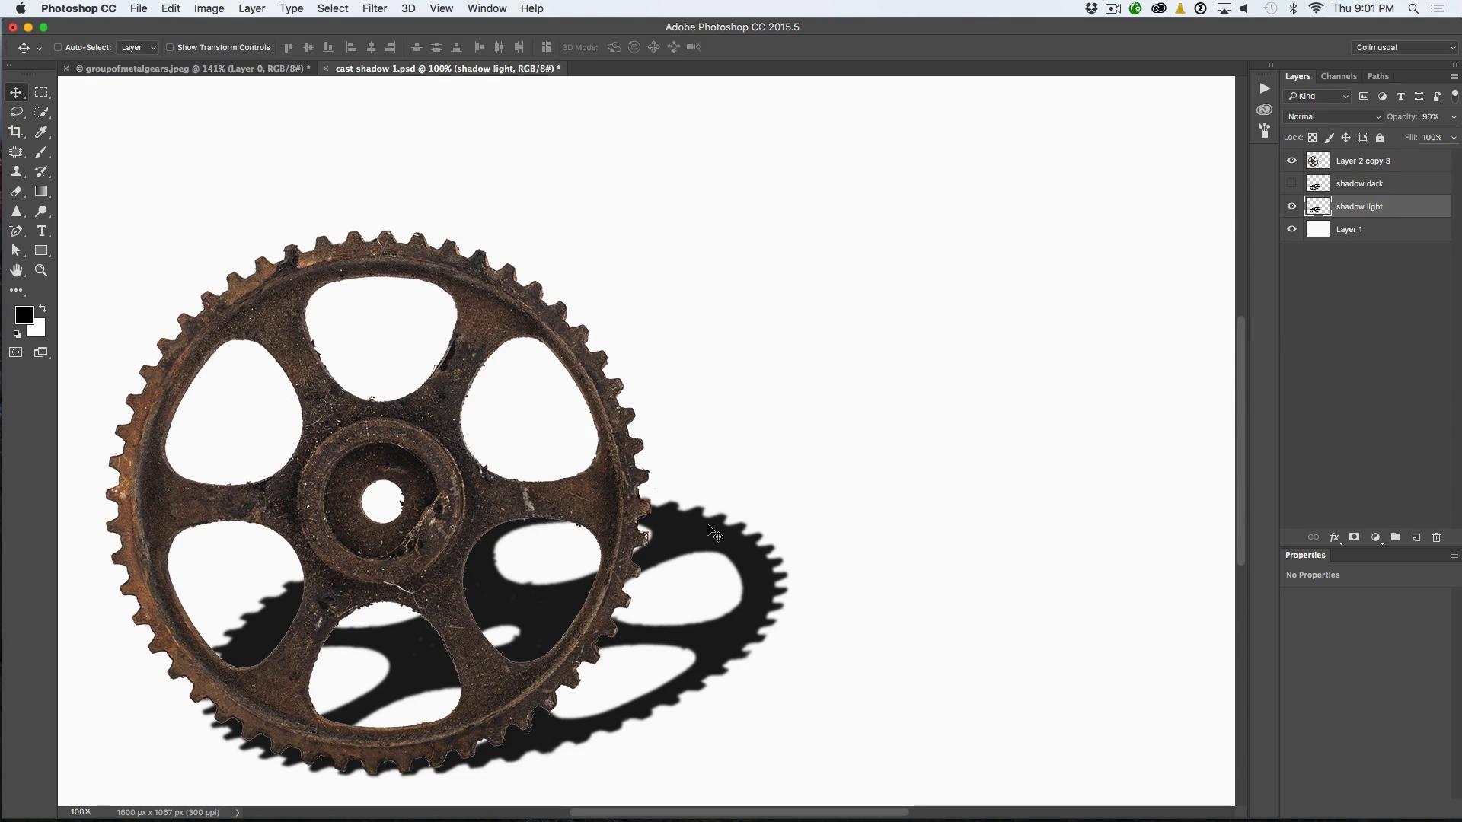
mouse_move(441, 126)
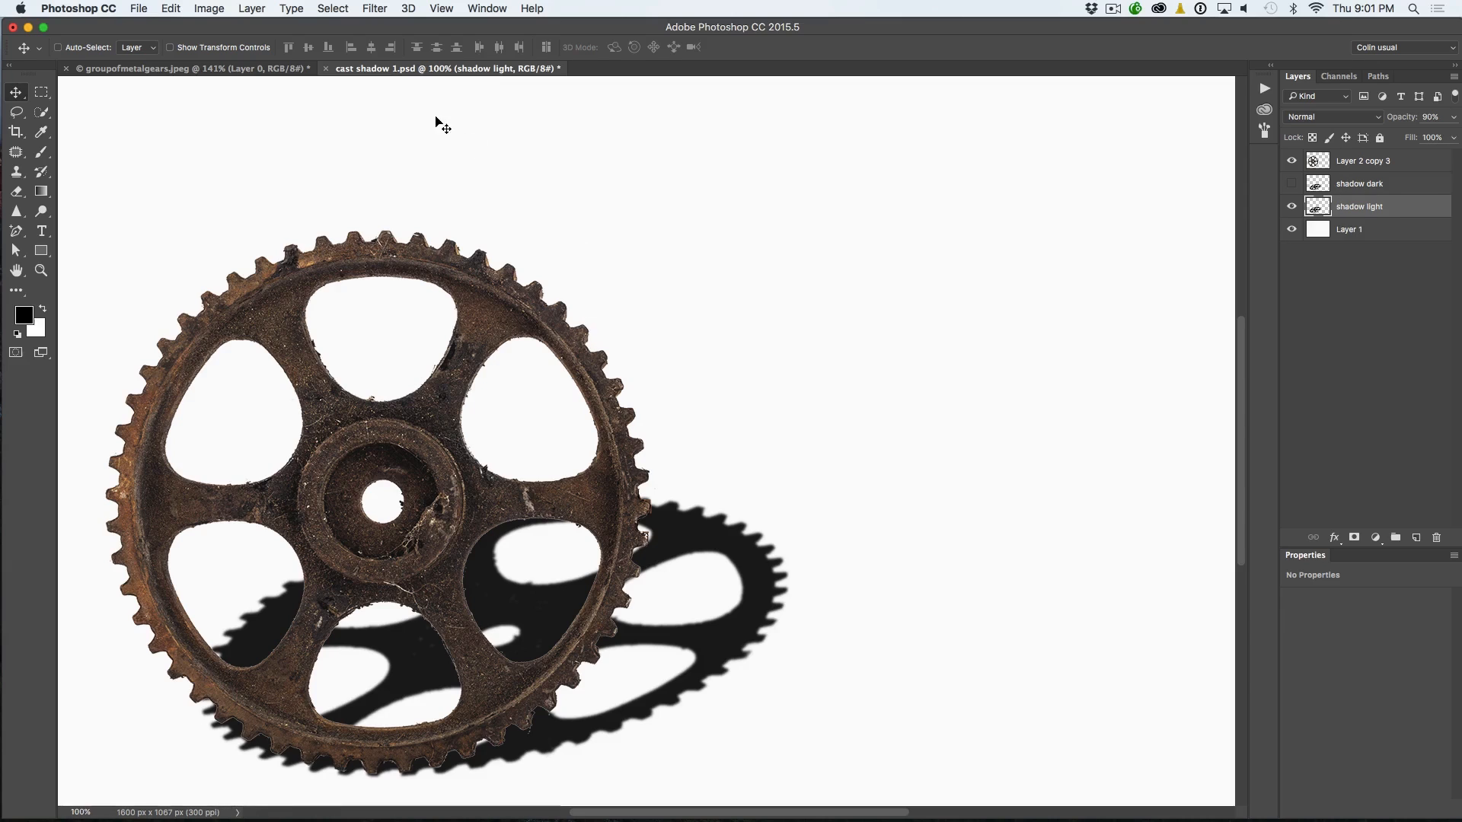
Apply a Gaussian Blur with a 7-pixel radius to the shadow light layer
left_click(373, 9)
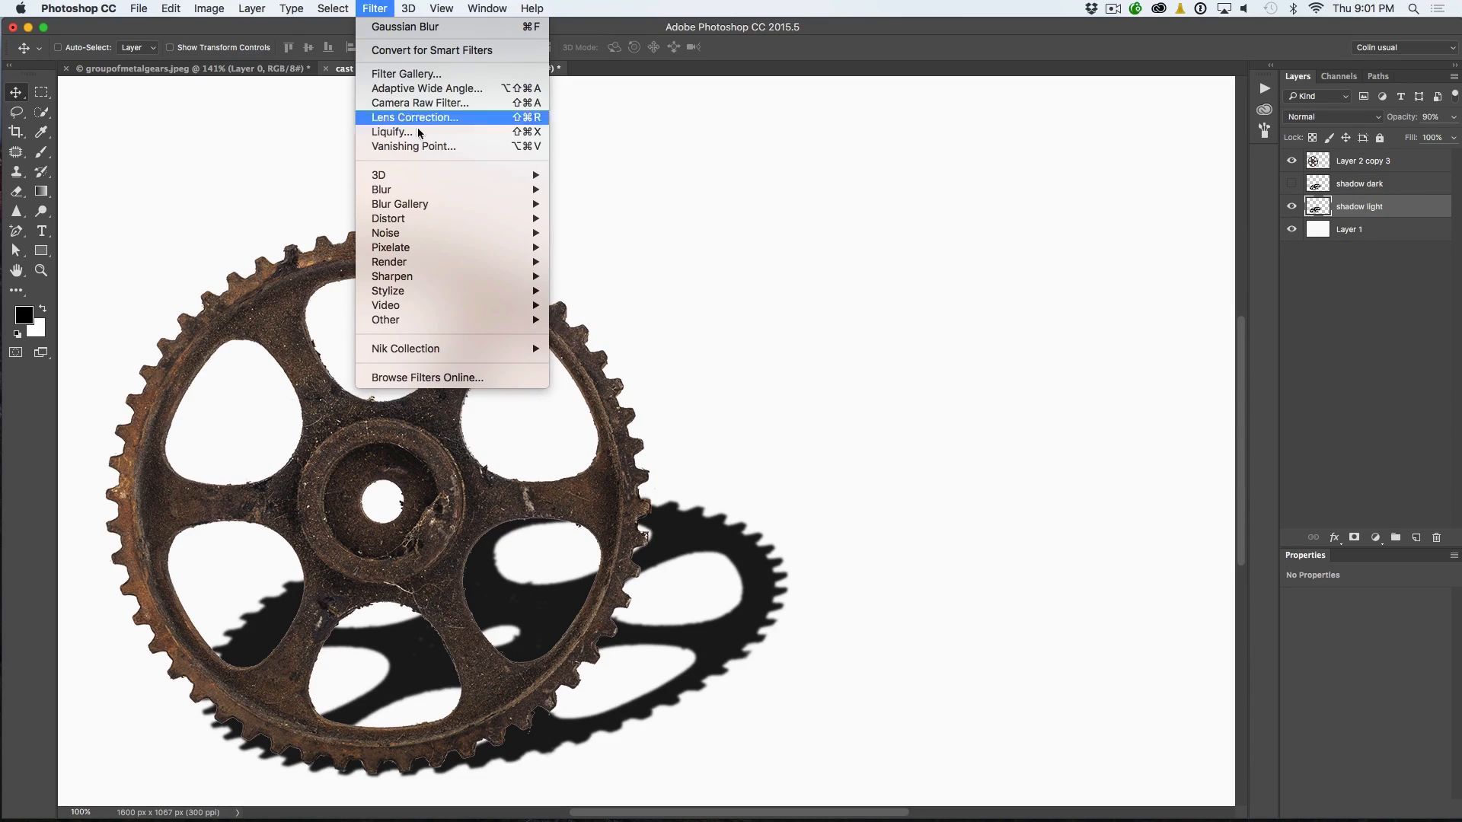
mouse_move(382, 190)
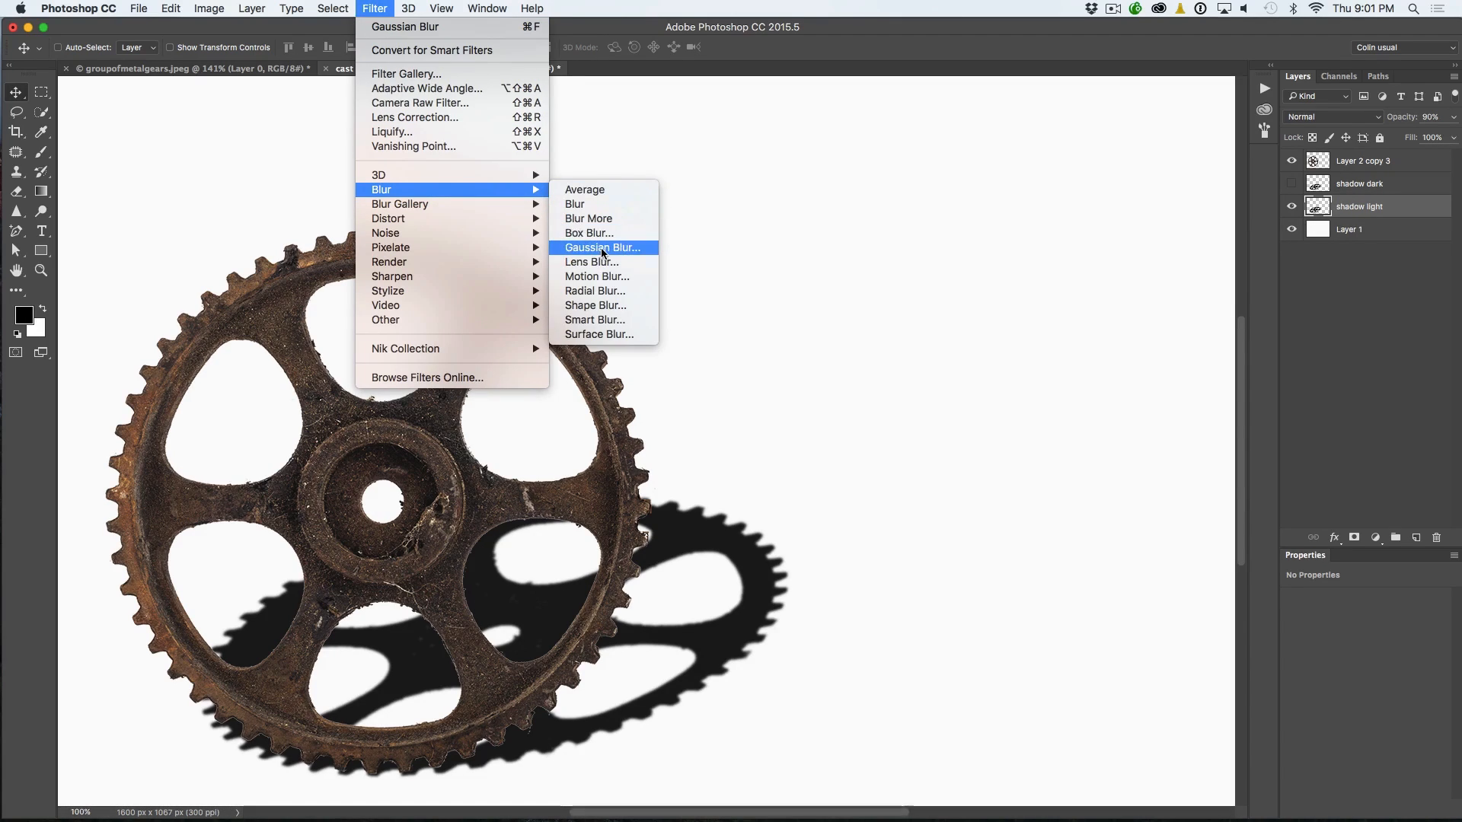
left_click(601, 246)
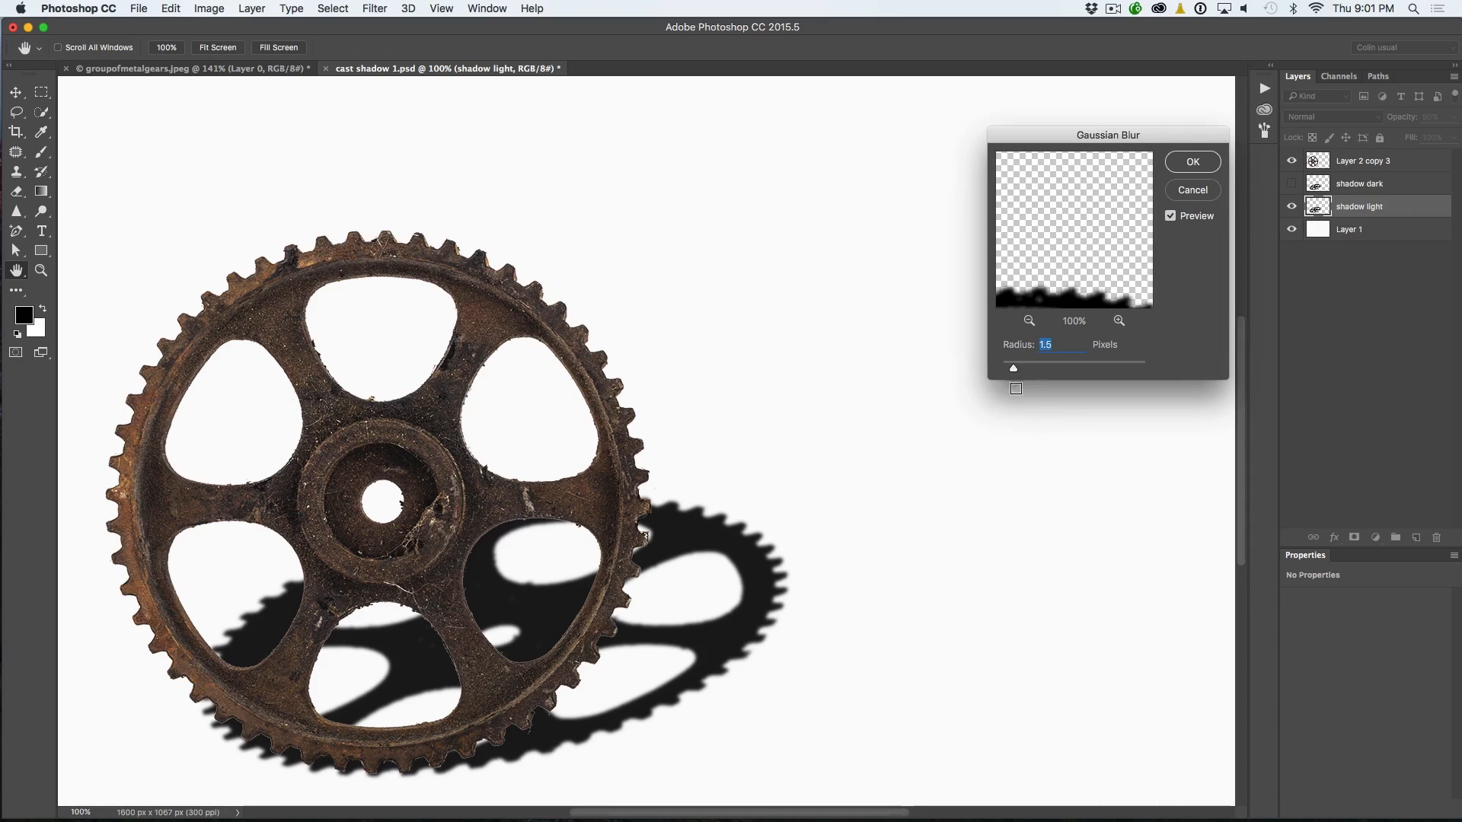
left_click_drag(1012, 366, 1044, 367)
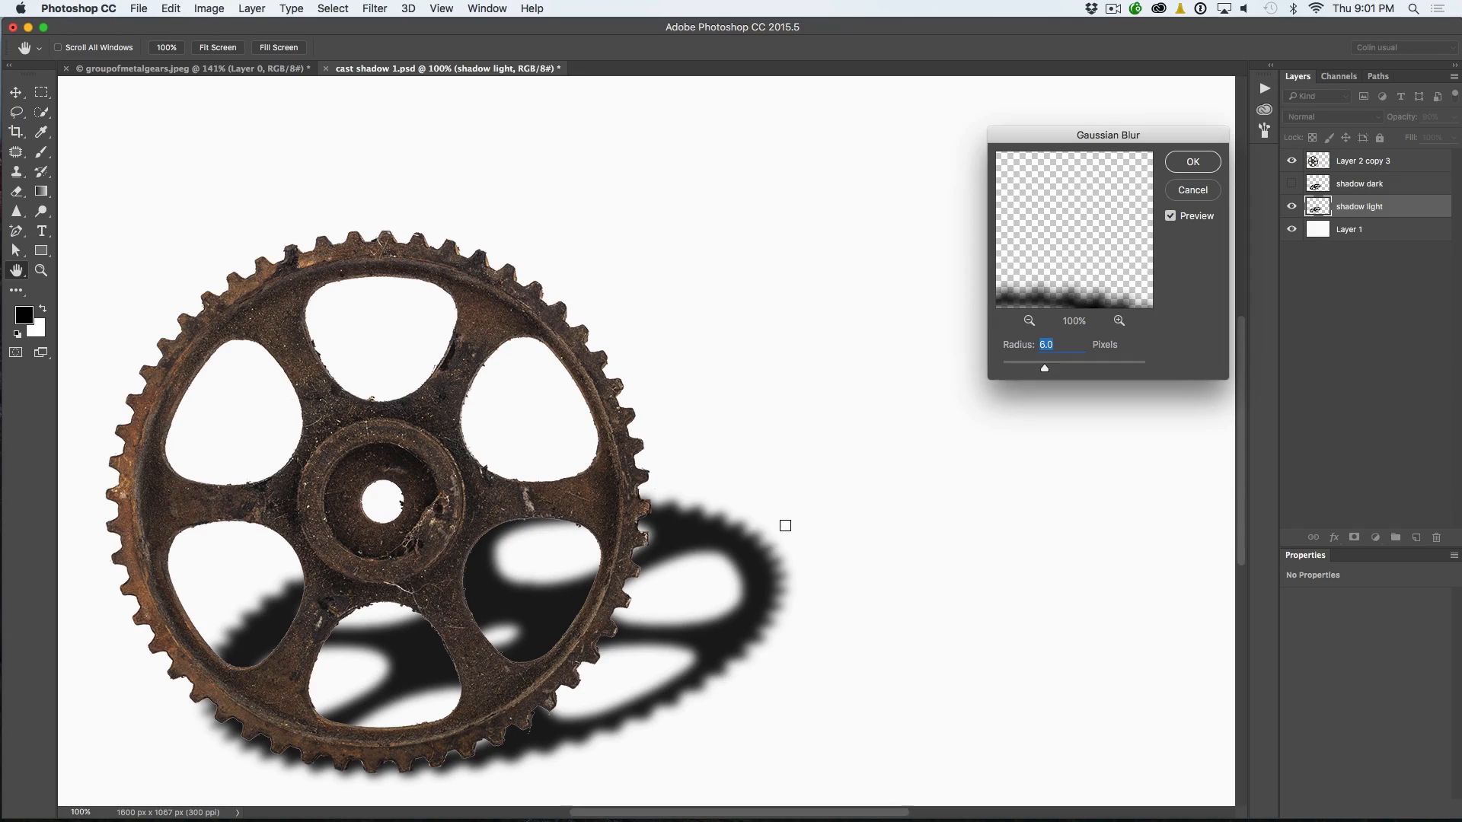
left_click_drag(1043, 368, 1051, 368)
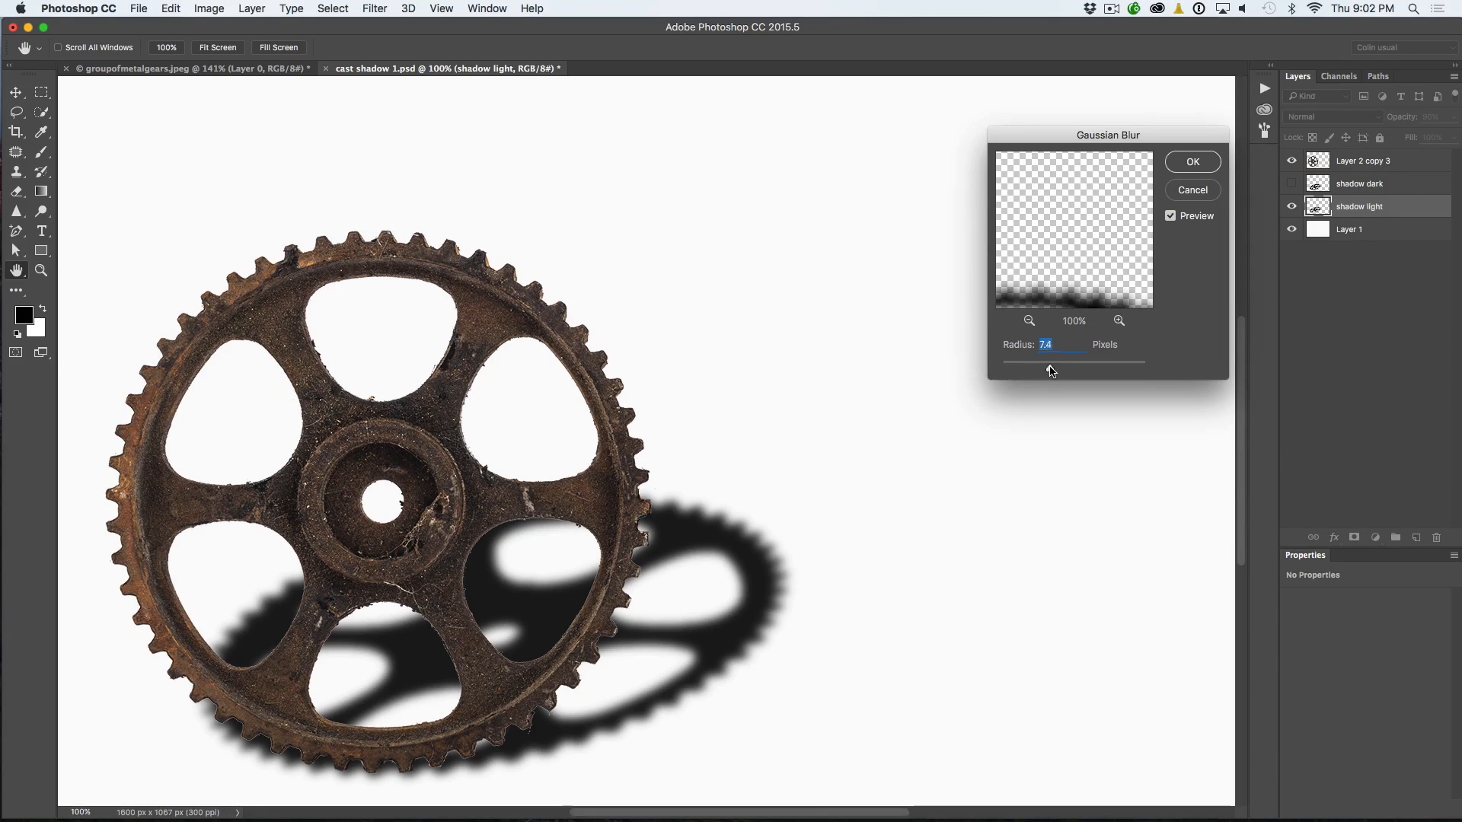
left_click_drag(1054, 370, 1047, 370)
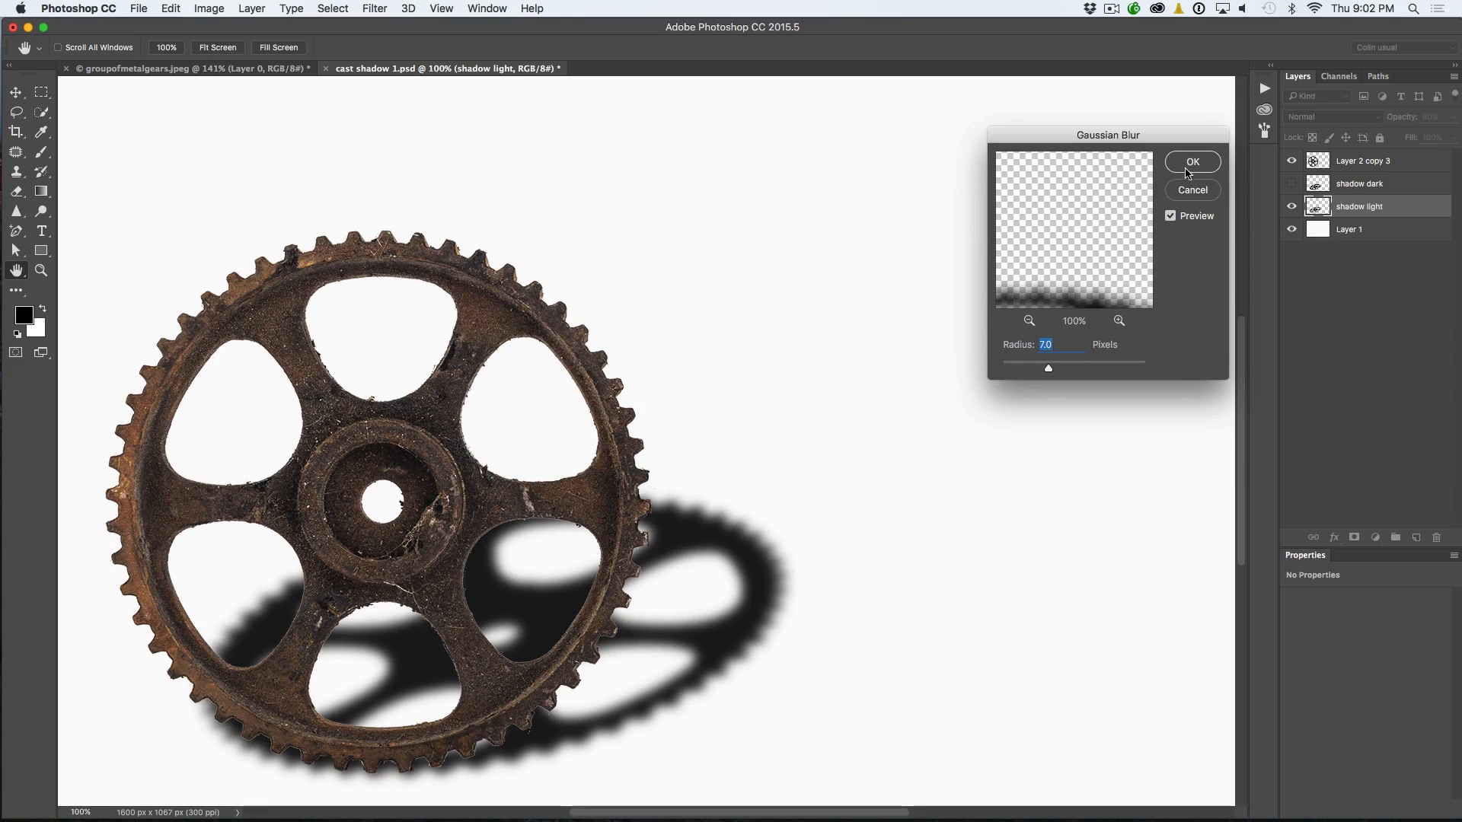
left_click(1192, 162)
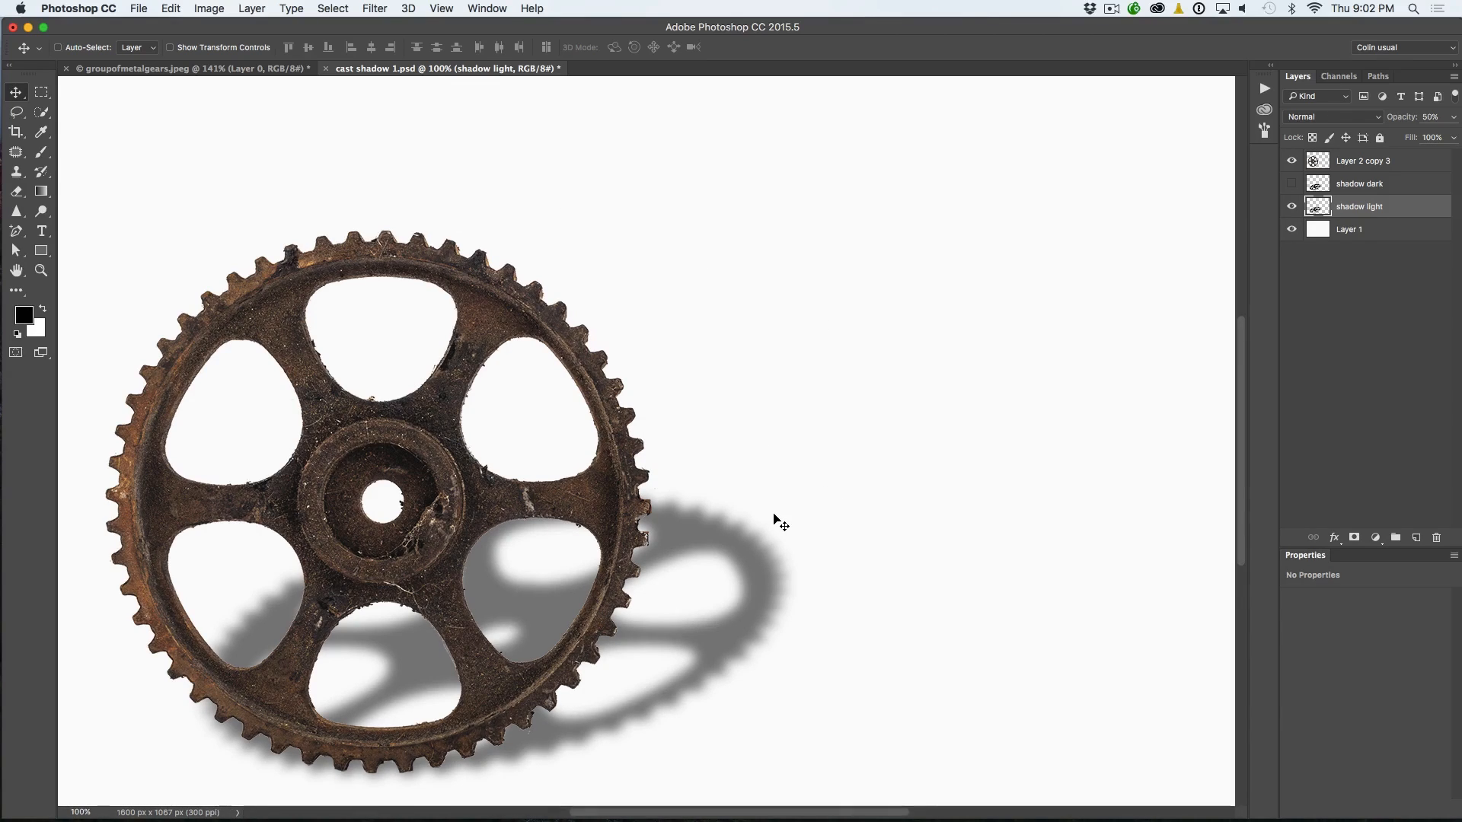
mouse_move(1203, 268)
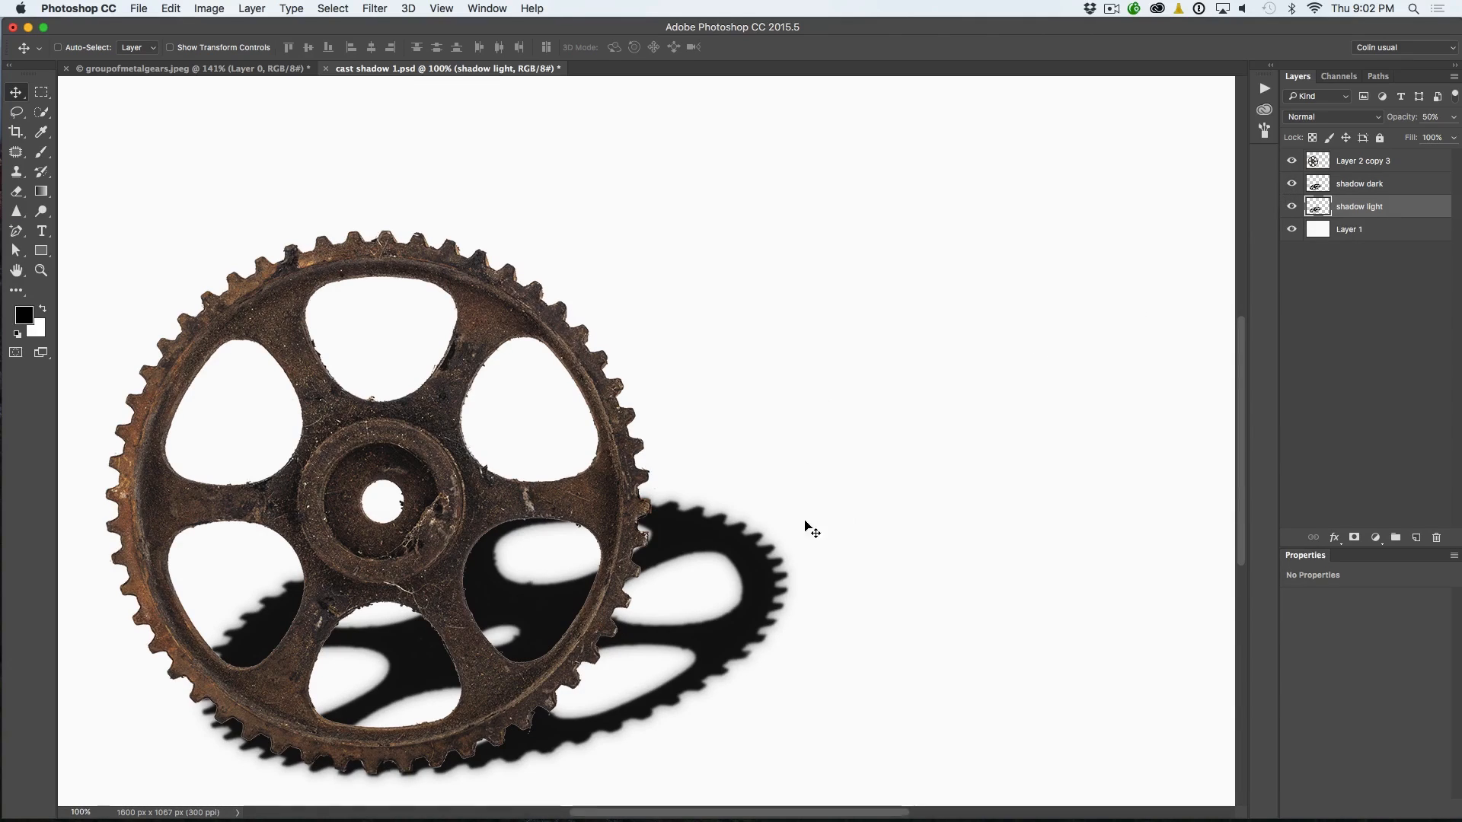
Compare the shadows via eye icons, ending with shadow dark visible and shadow light hidden
left_click(1292, 182)
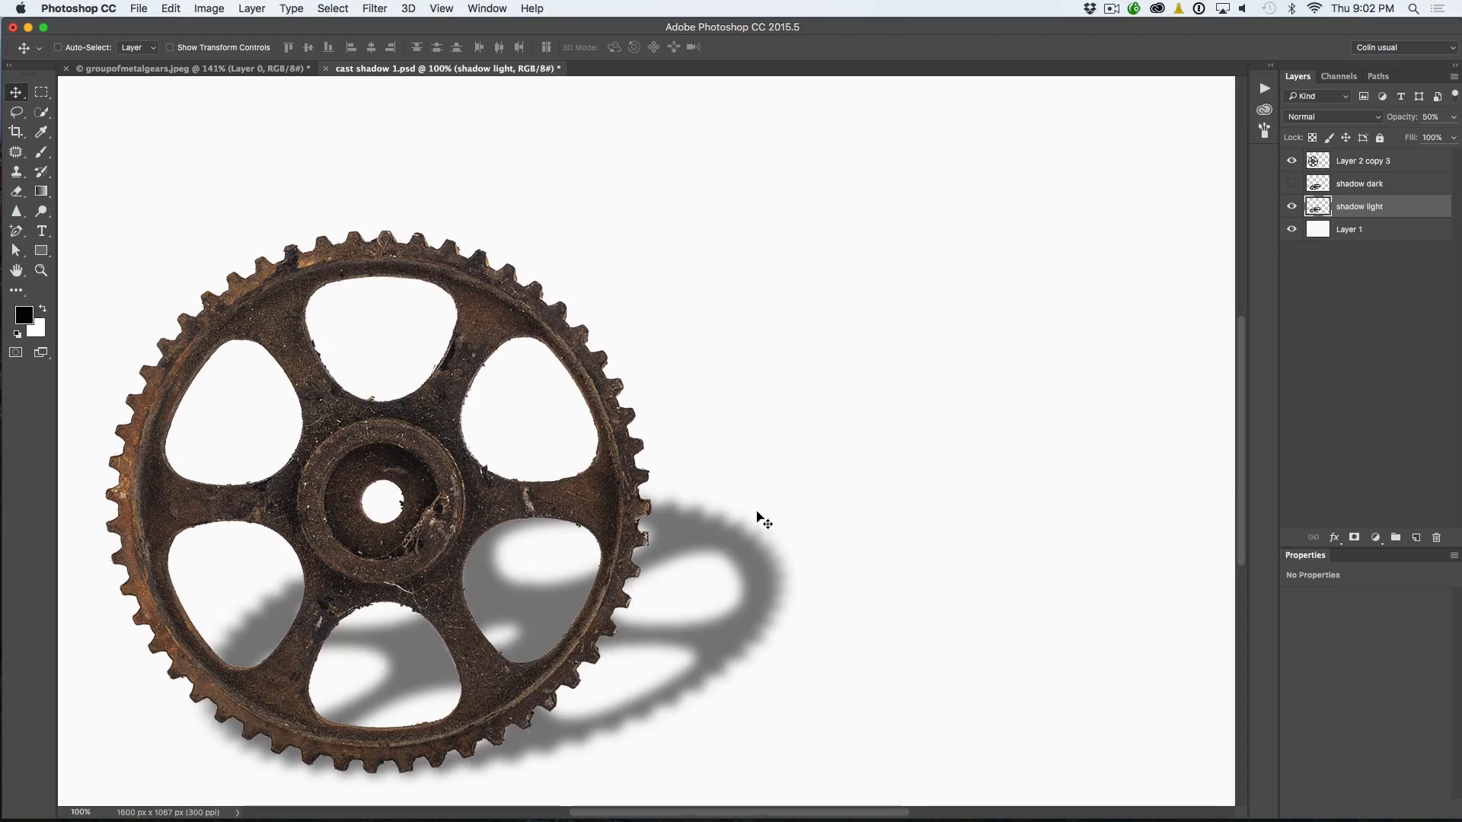
left_click(1292, 184)
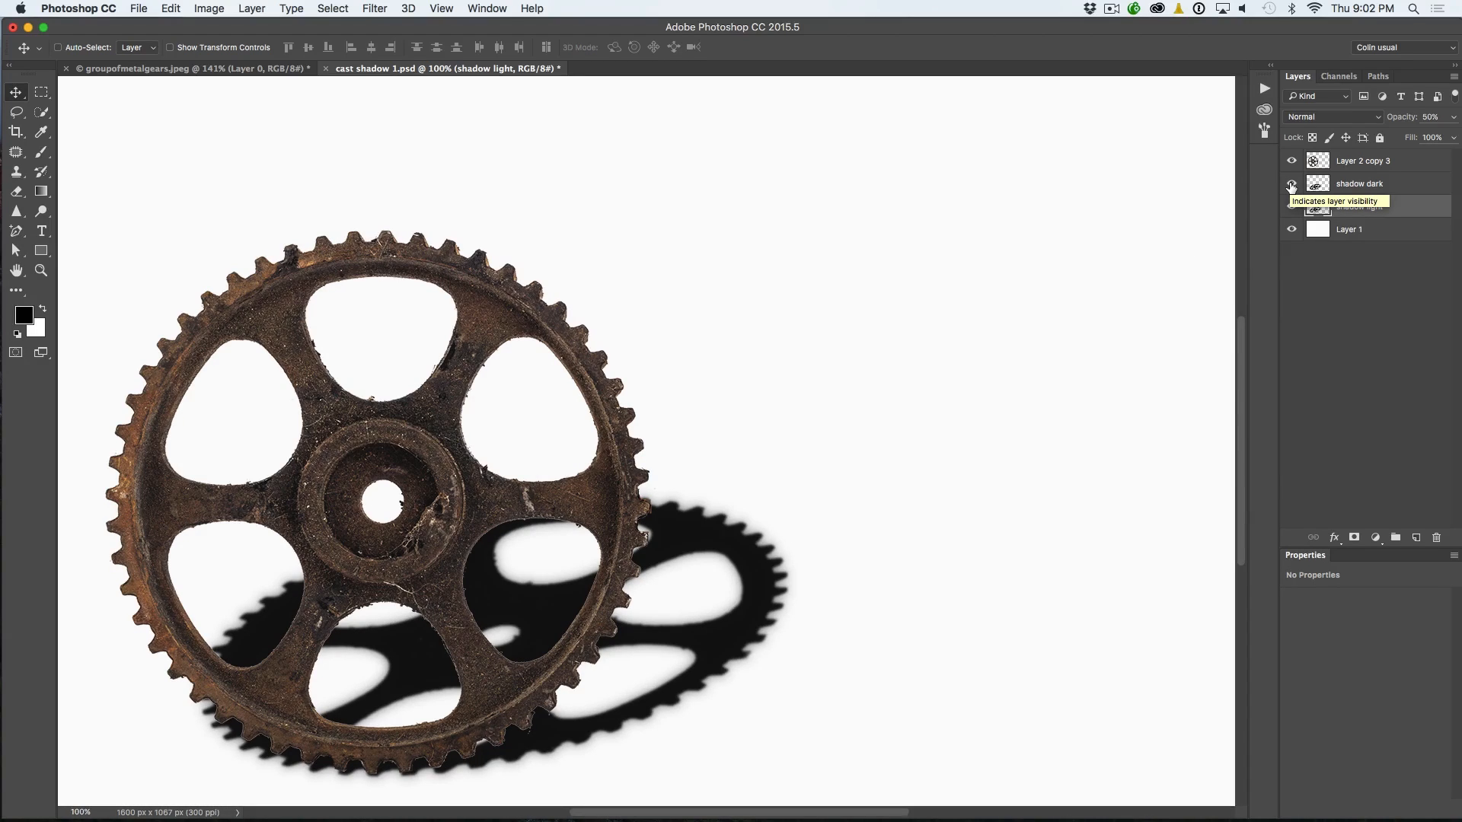
left_click(1291, 206)
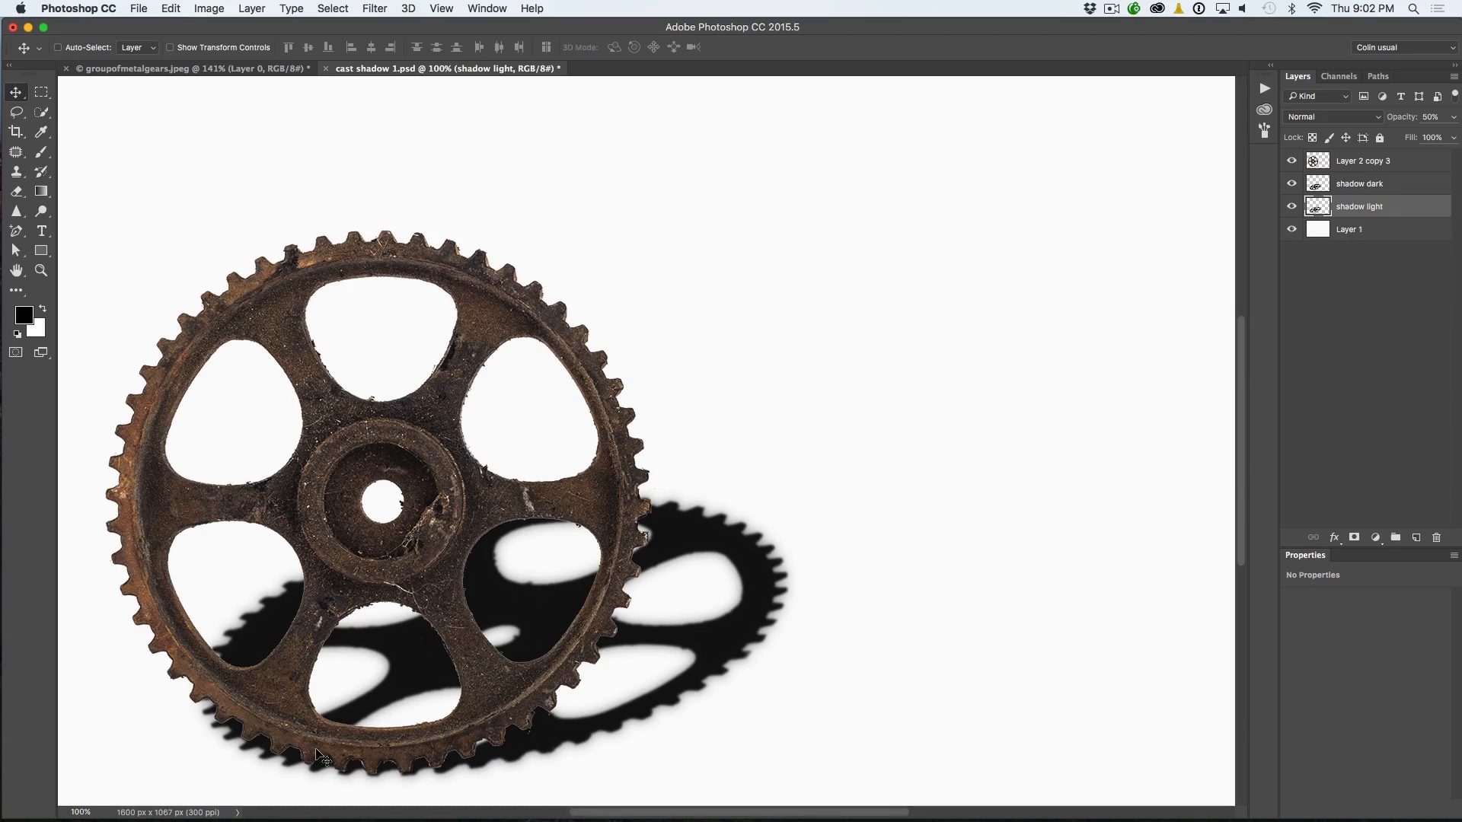
left_click(1291, 161)
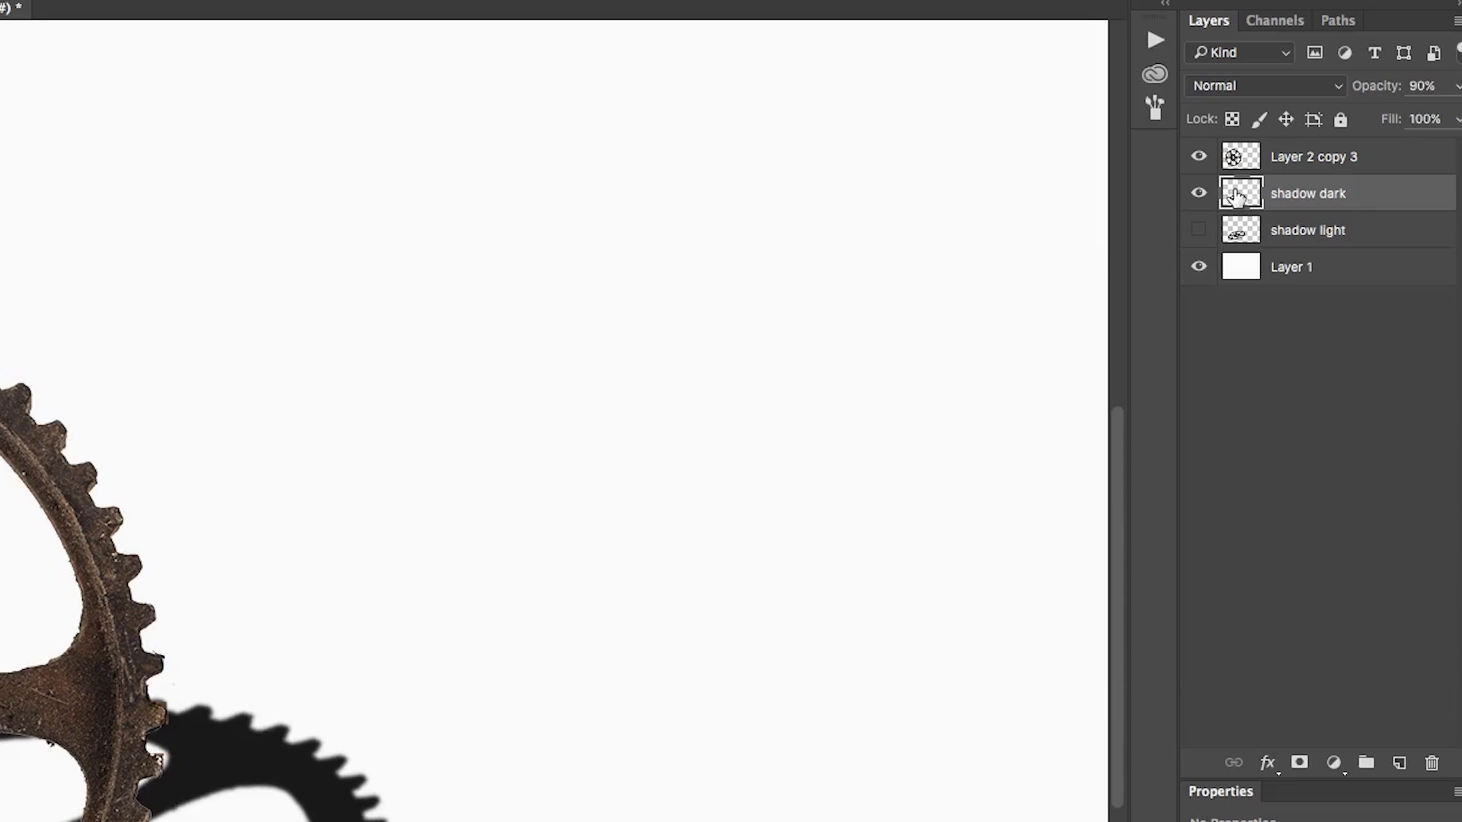
Select shadow dark, add a layer mask, and switch to the Gradient Tool
left_click(1199, 230)
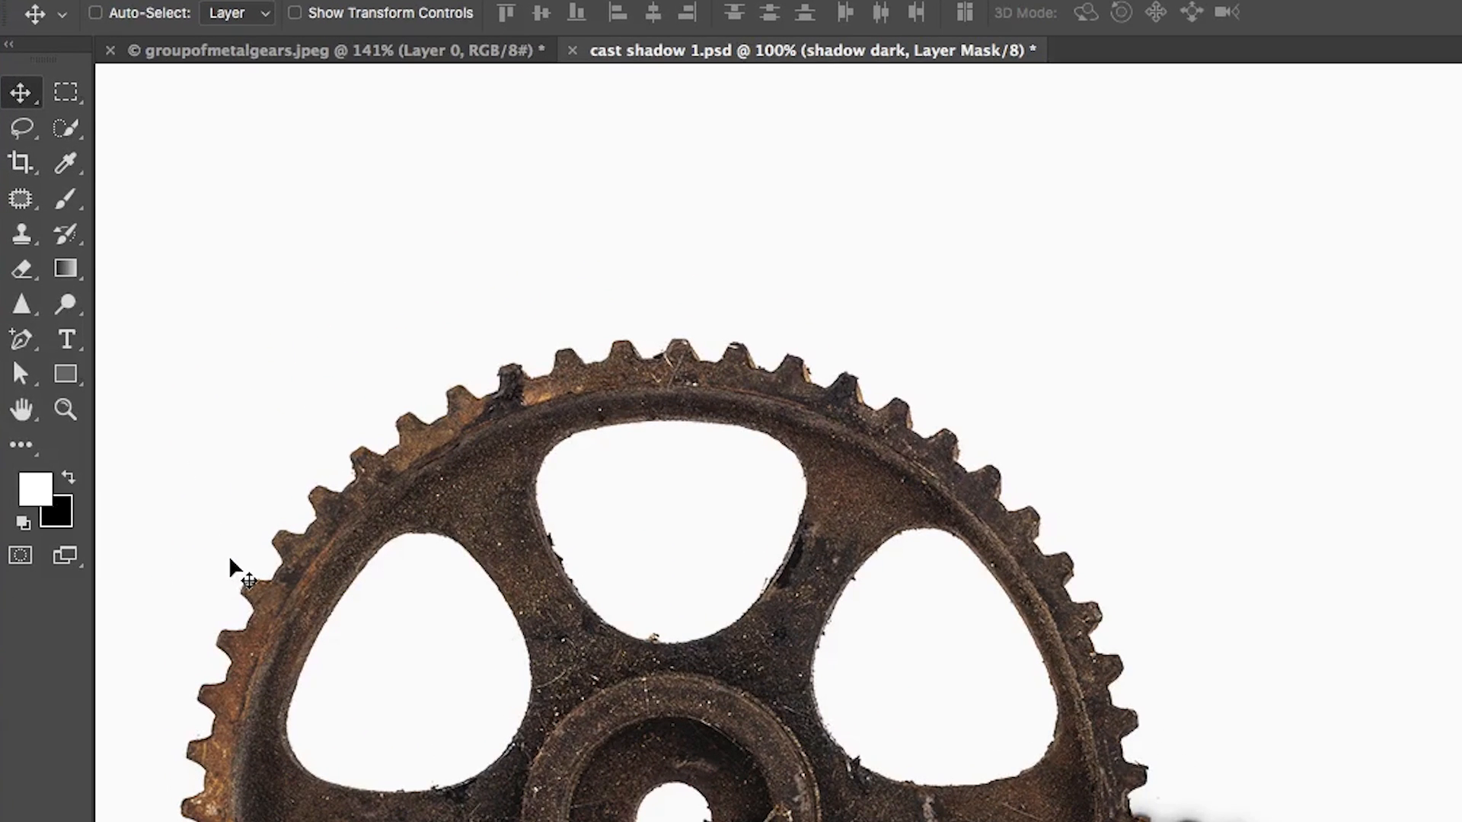
mouse_move(51, 517)
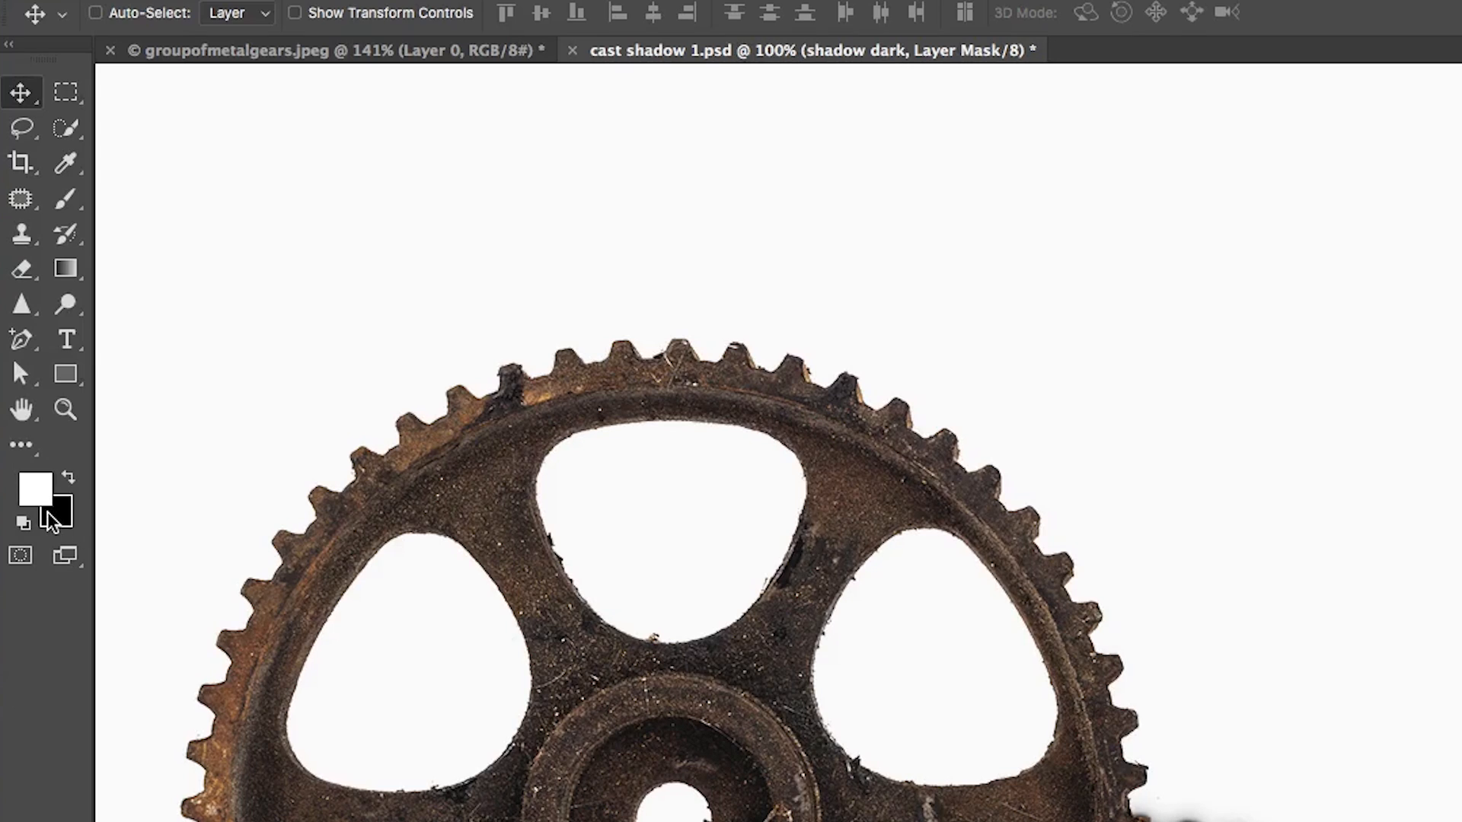
mouse_move(66, 269)
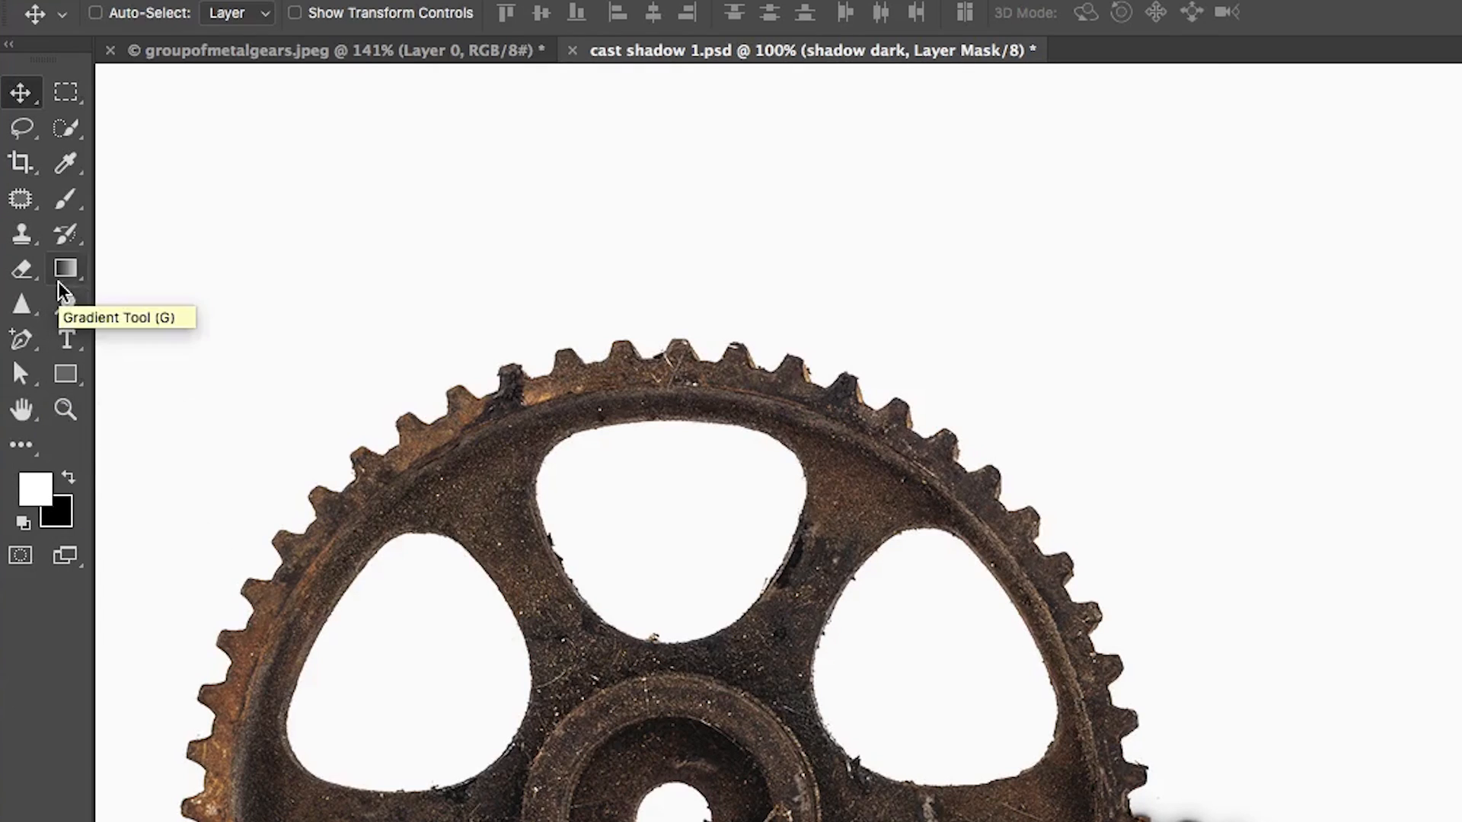
left_click(65, 270)
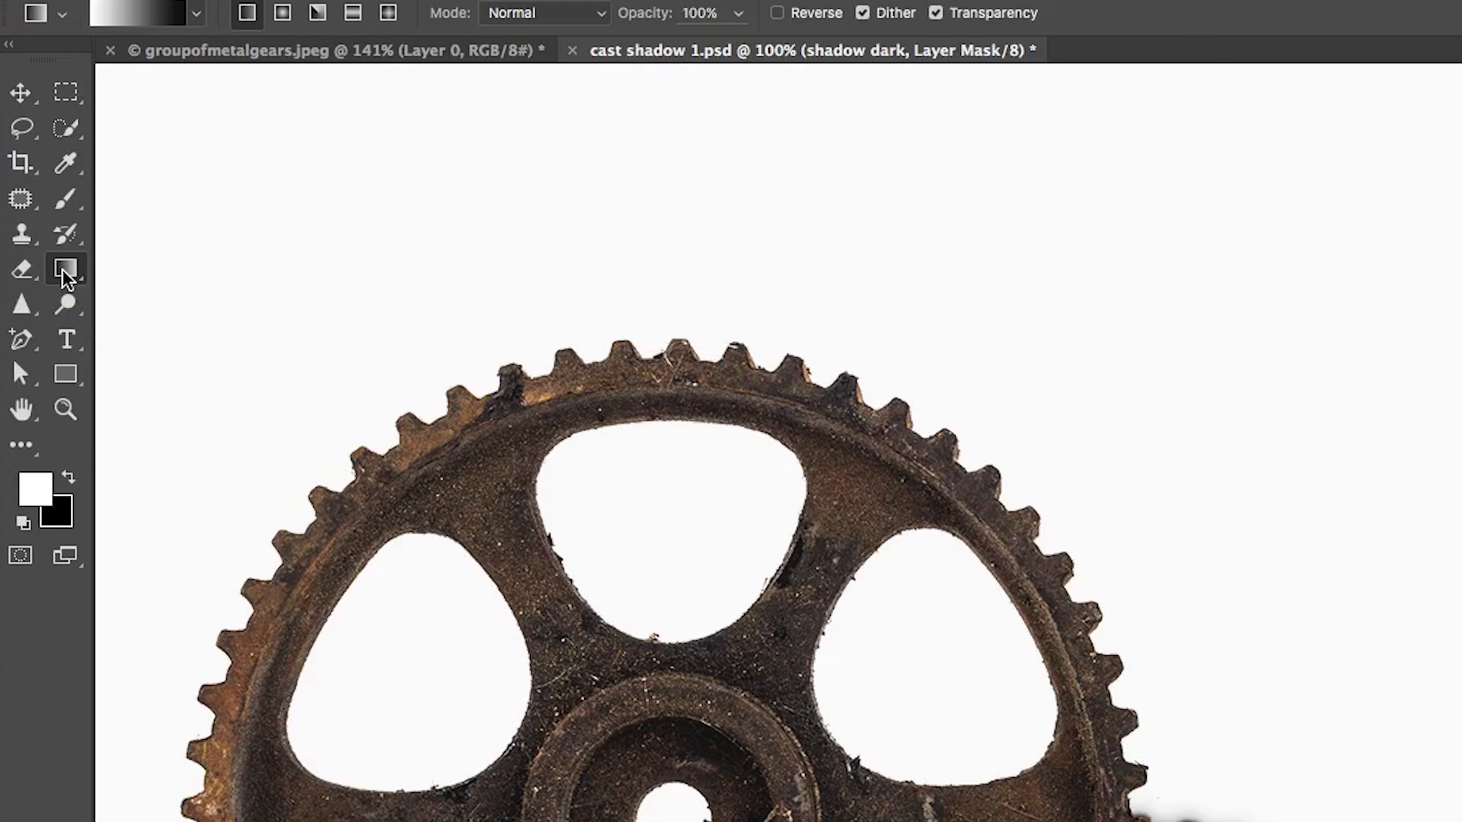
left_click(144, 13)
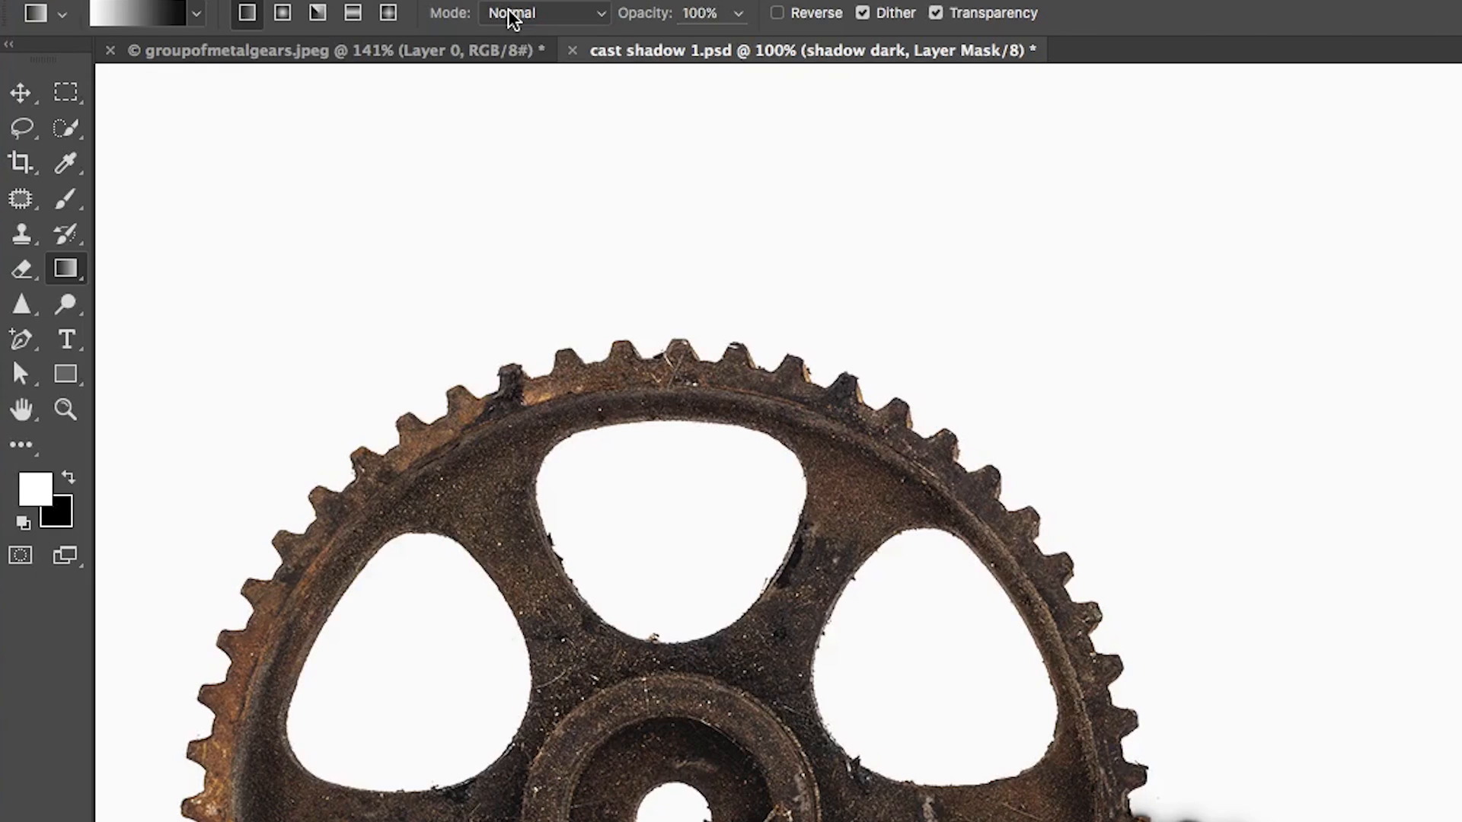
mouse_move(641, 19)
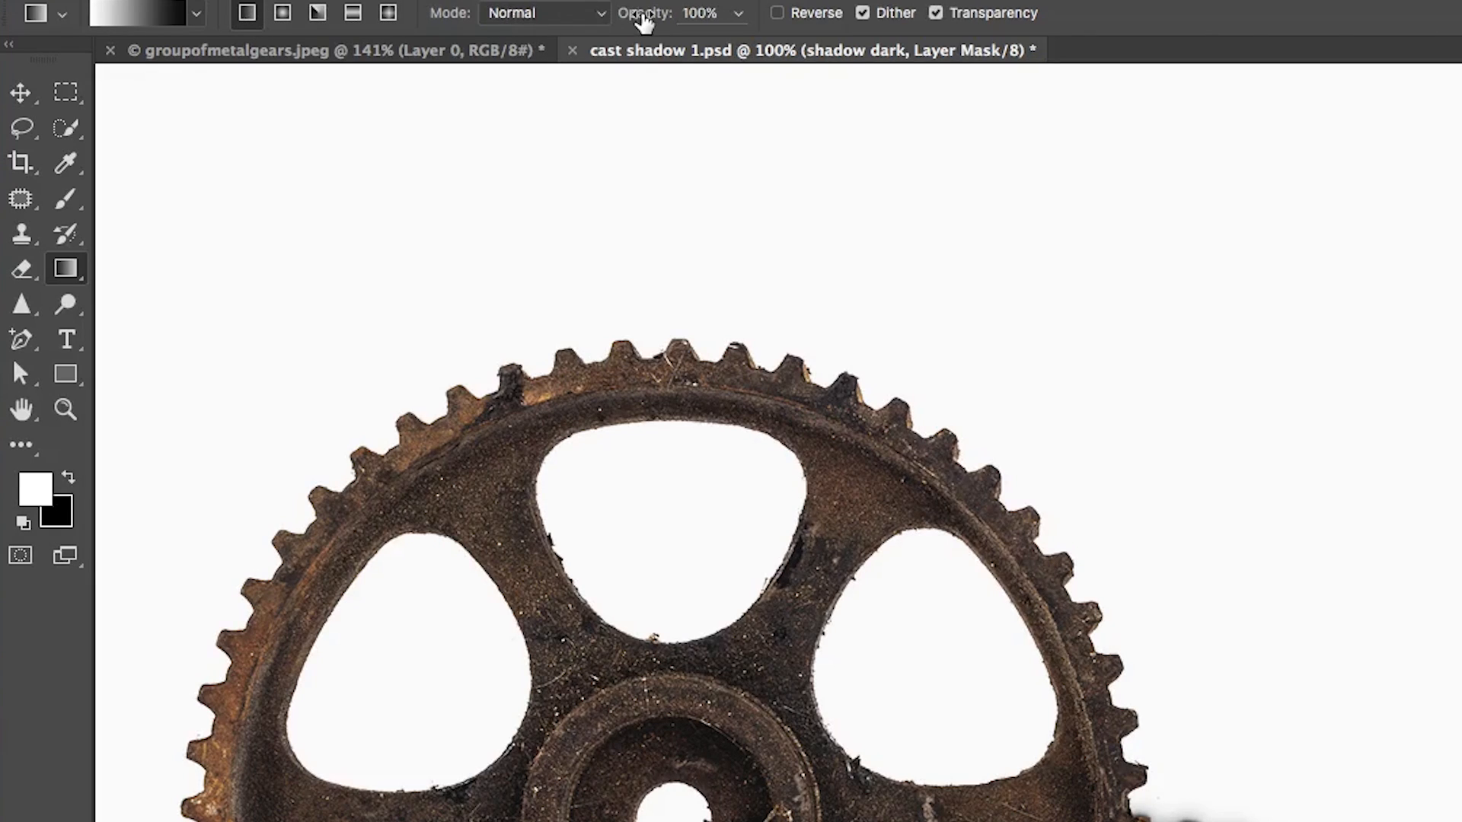
mouse_move(643, 13)
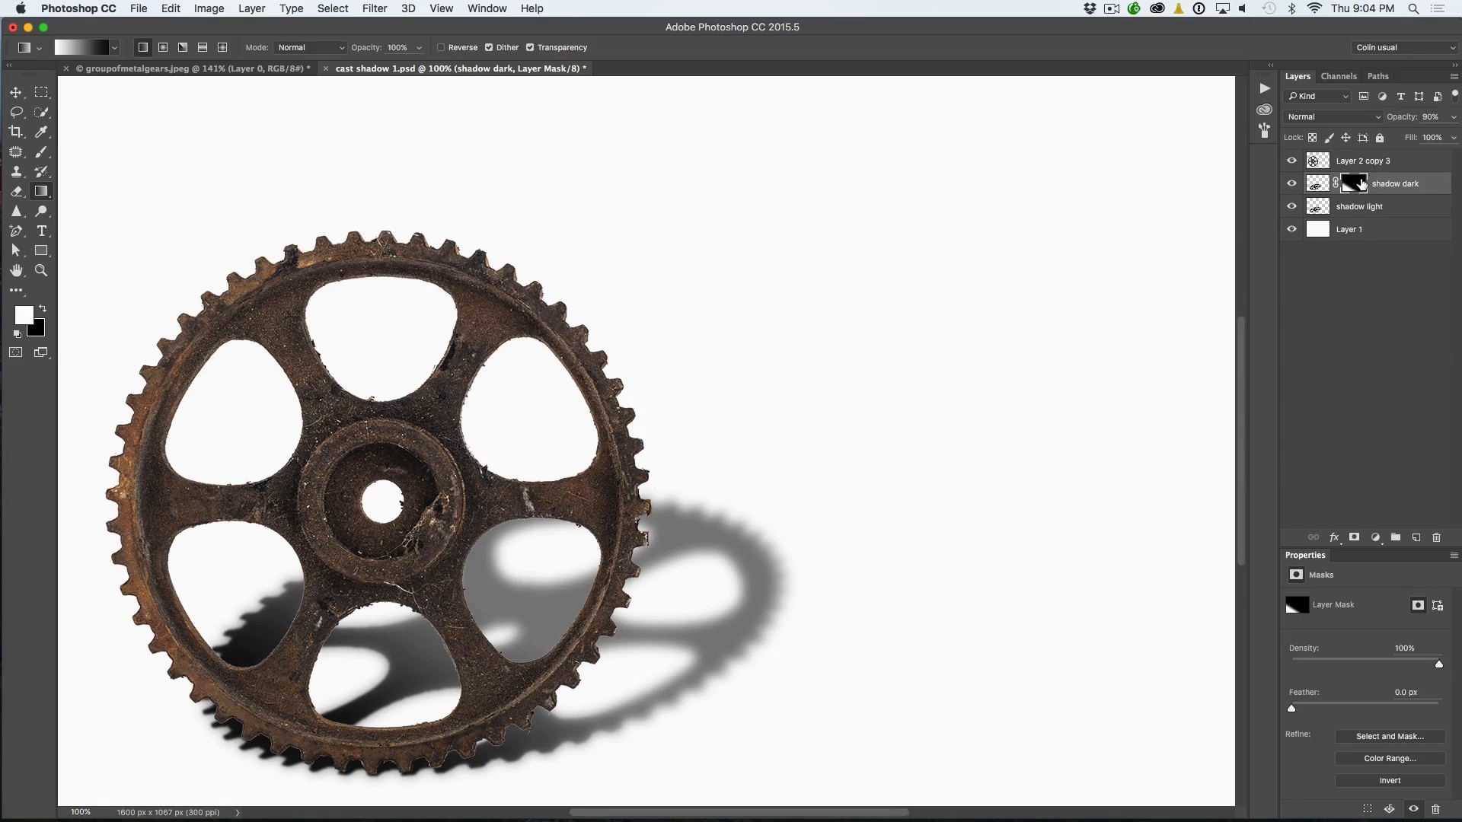
mouse_move(1353, 183)
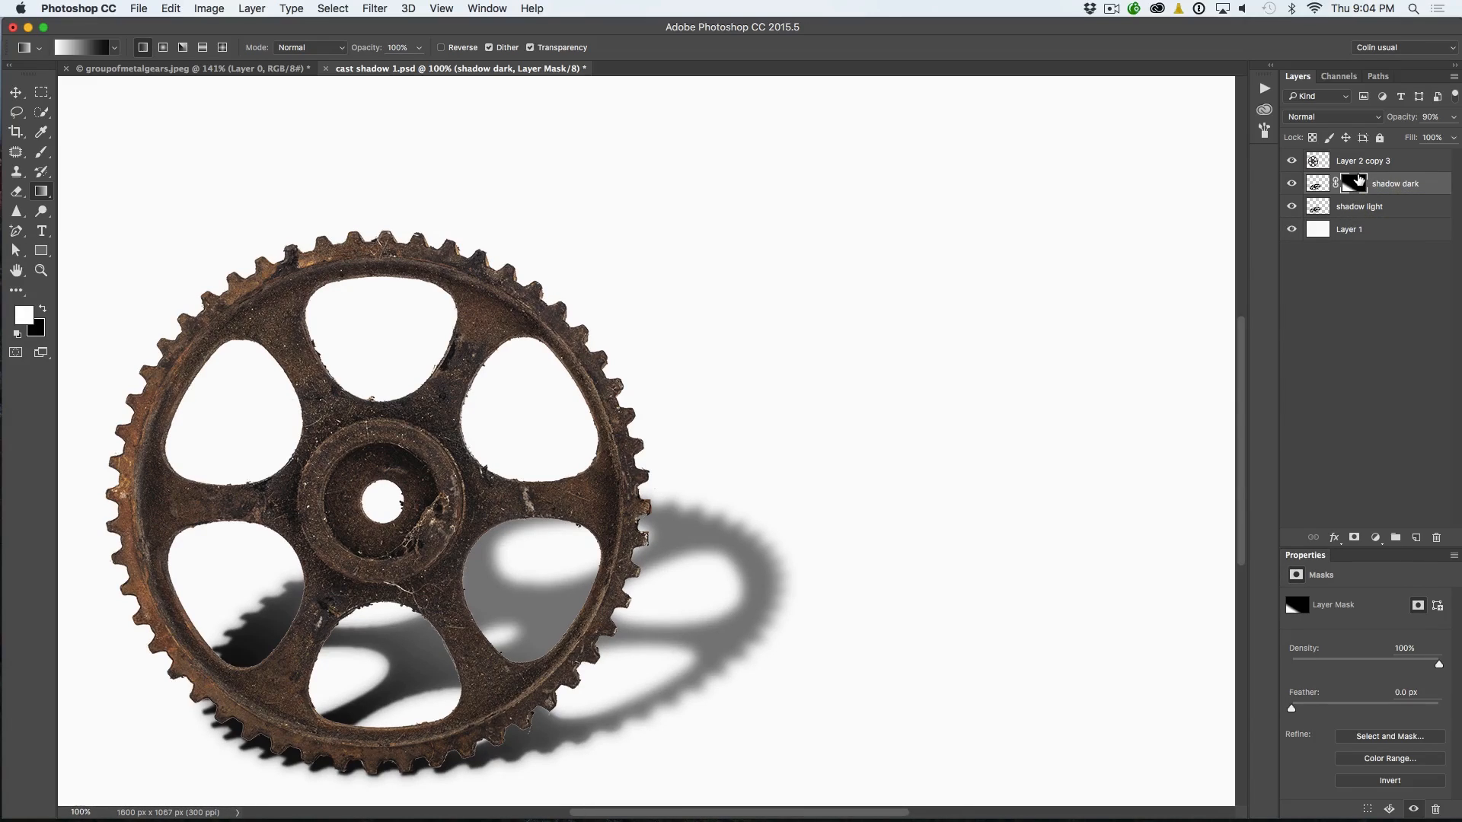
mouse_move(1352, 182)
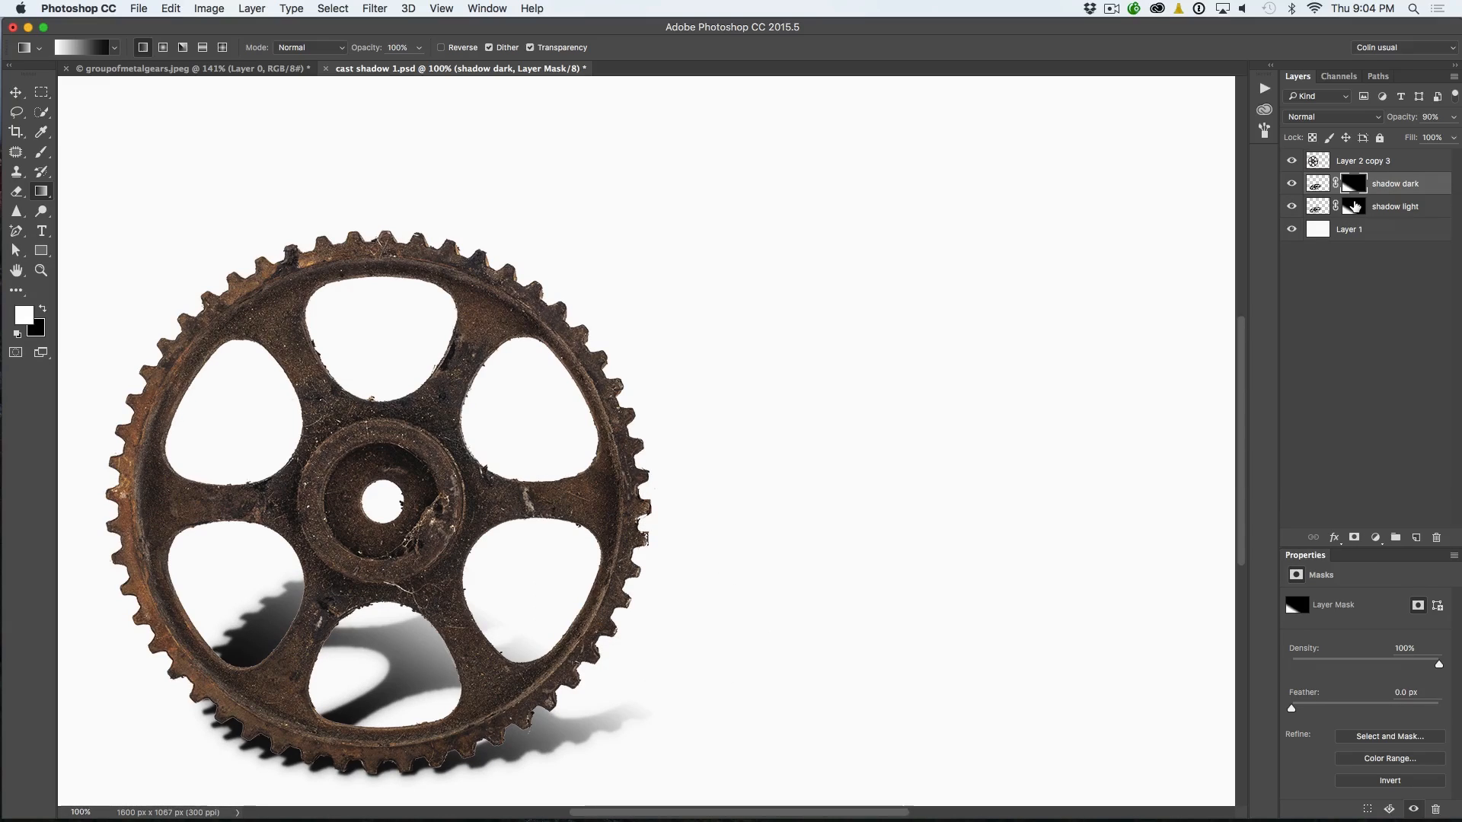
mouse_move(1353, 207)
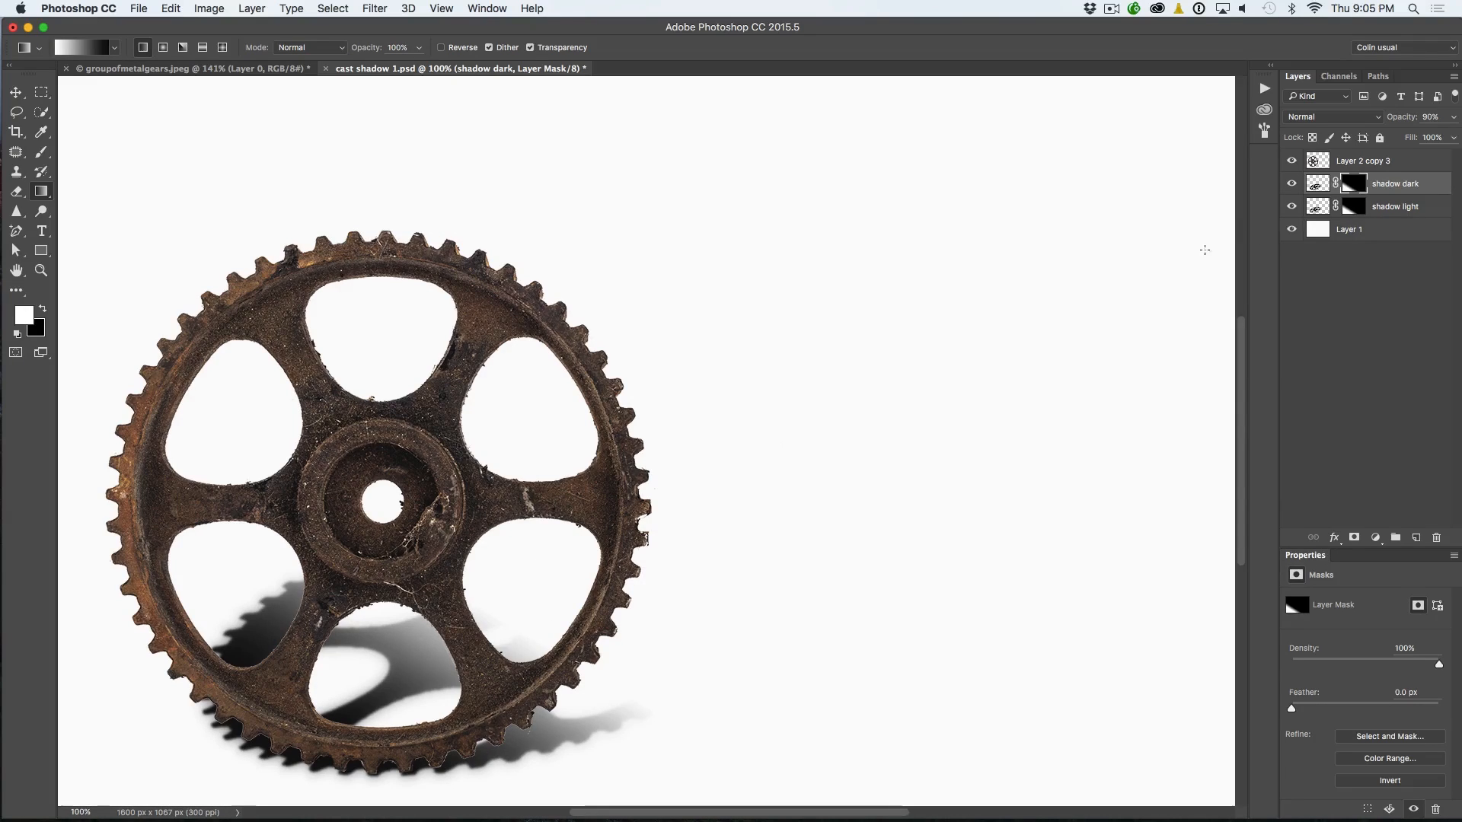
Target the shadow light mask, then toggle it off and on to compare the inverted result
left_click(1394, 206)
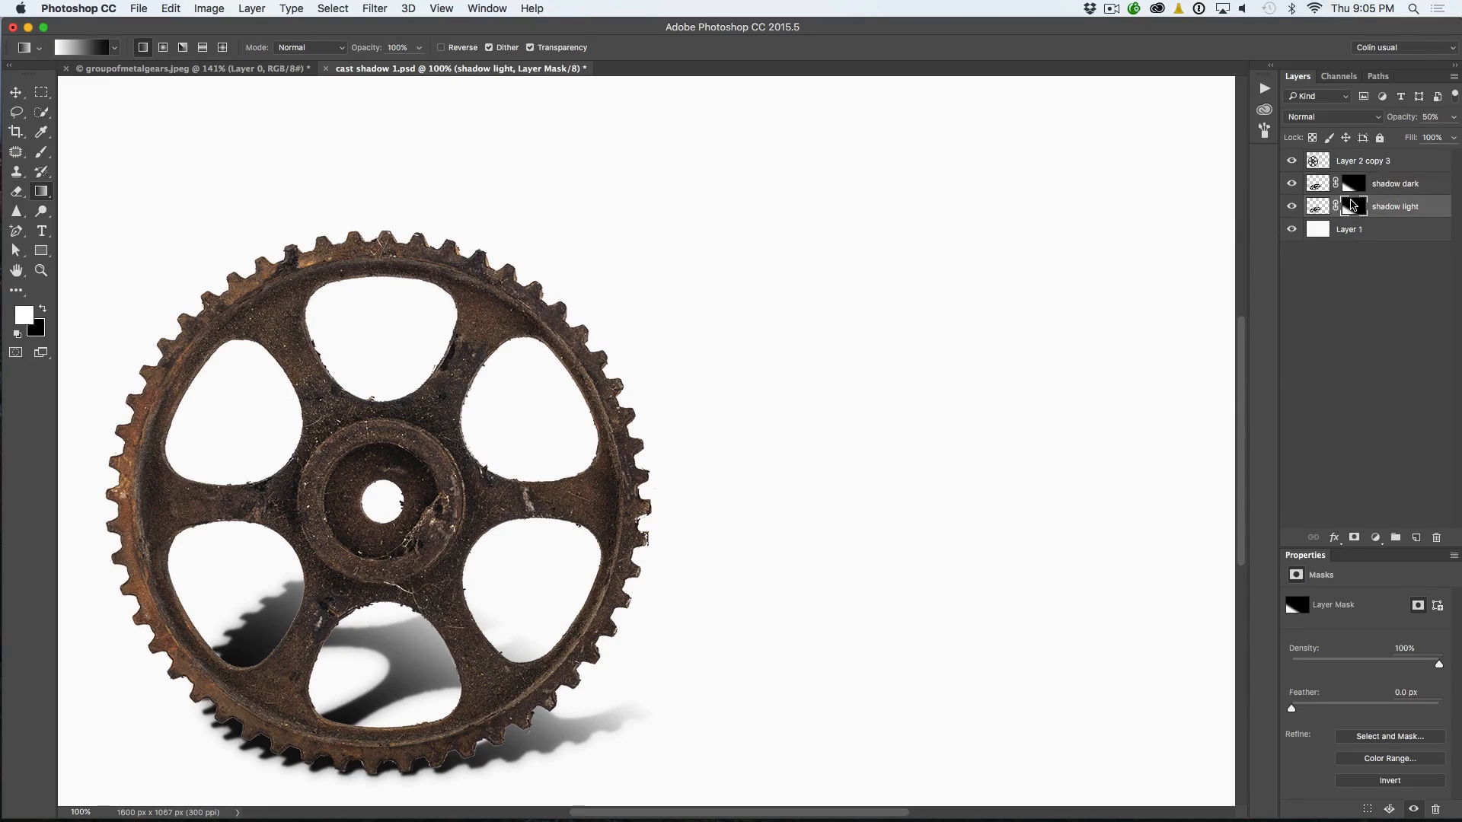
mouse_move(1351, 207)
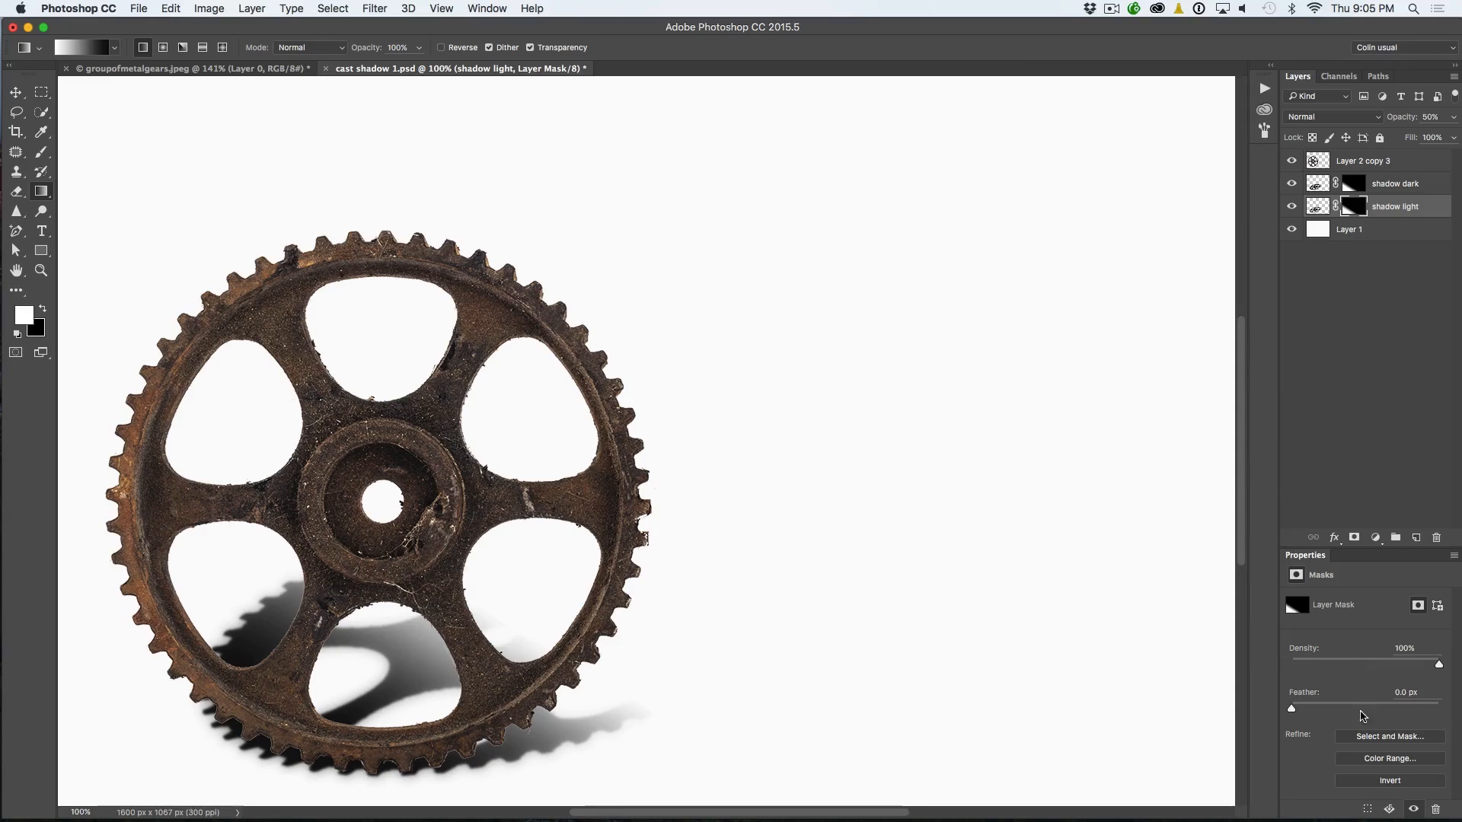
mouse_move(1388, 781)
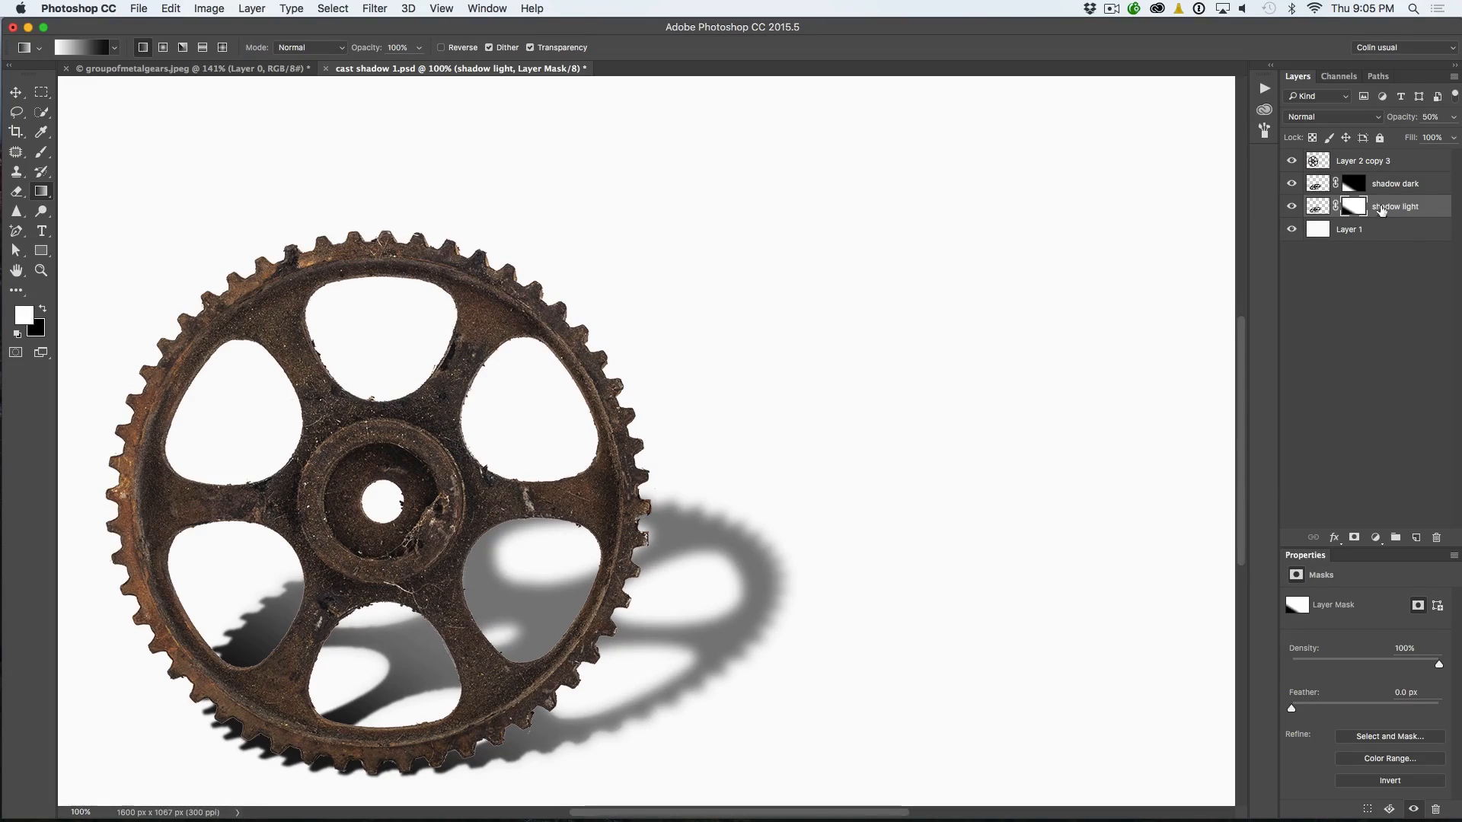
left_click(1353, 207)
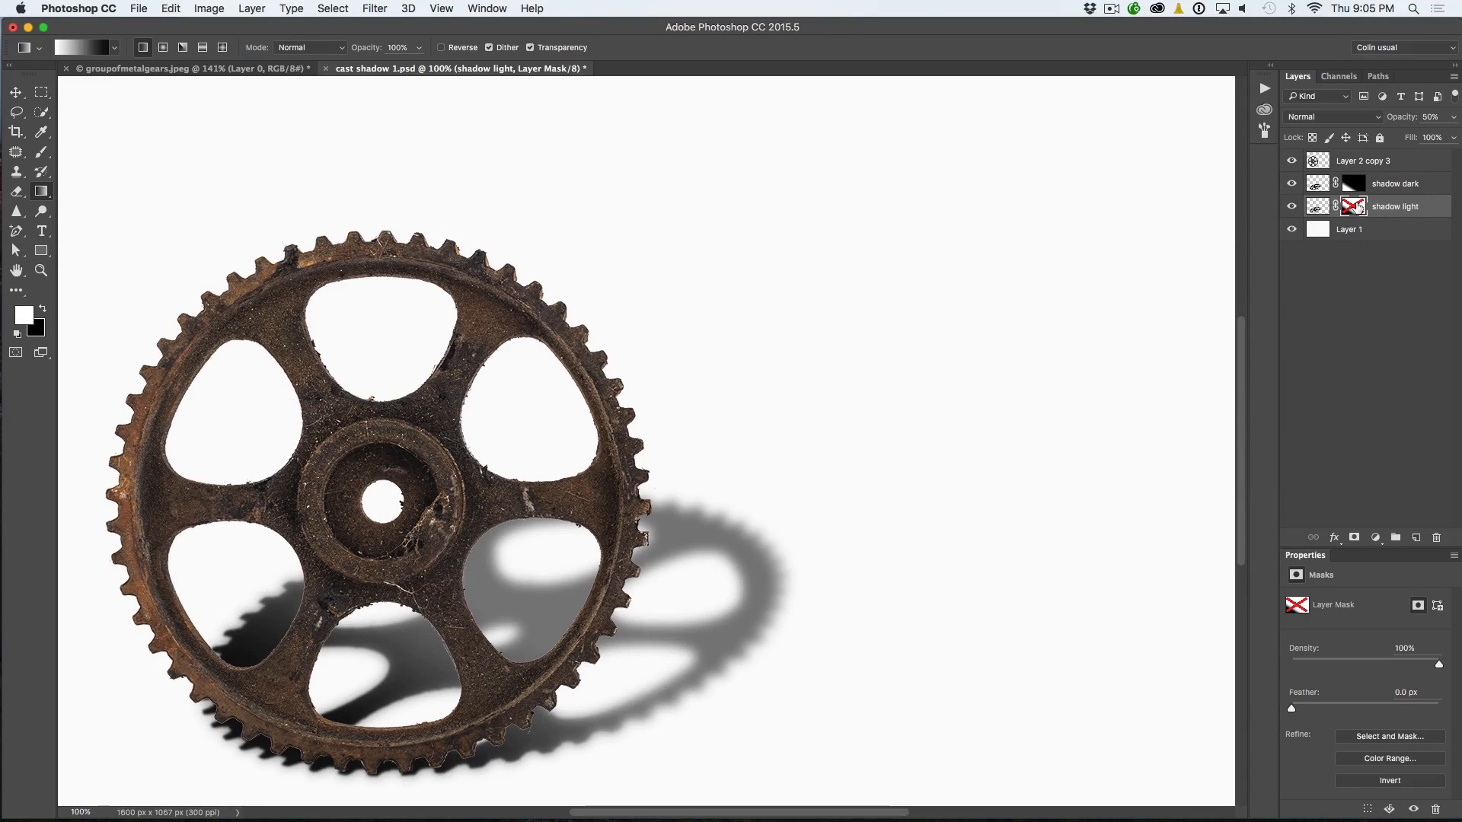
left_click(1352, 206)
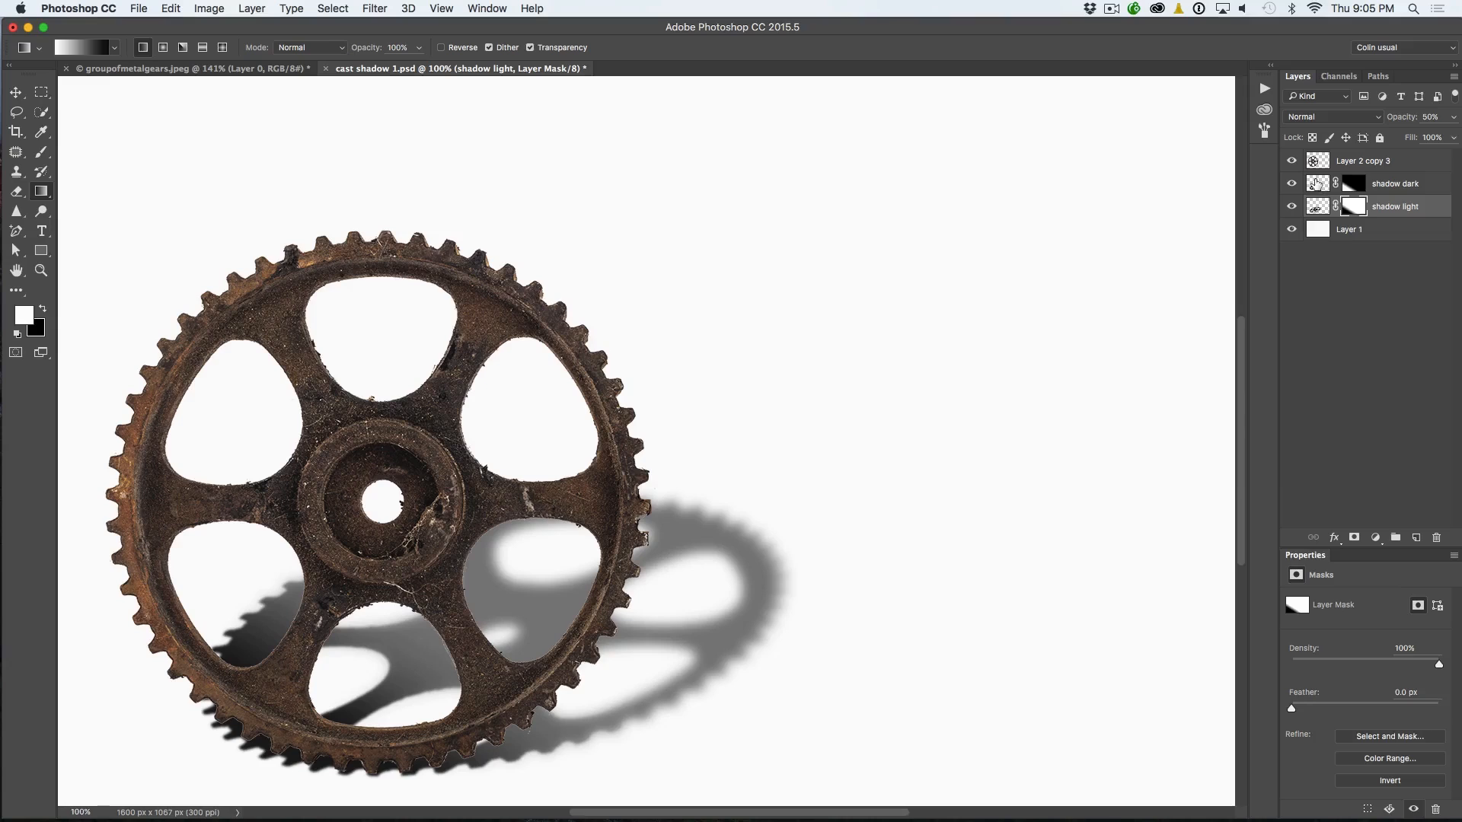
Keep shadow dark at 93% opacity and lower shadow light's opacity to 34%
left_click(1394, 183)
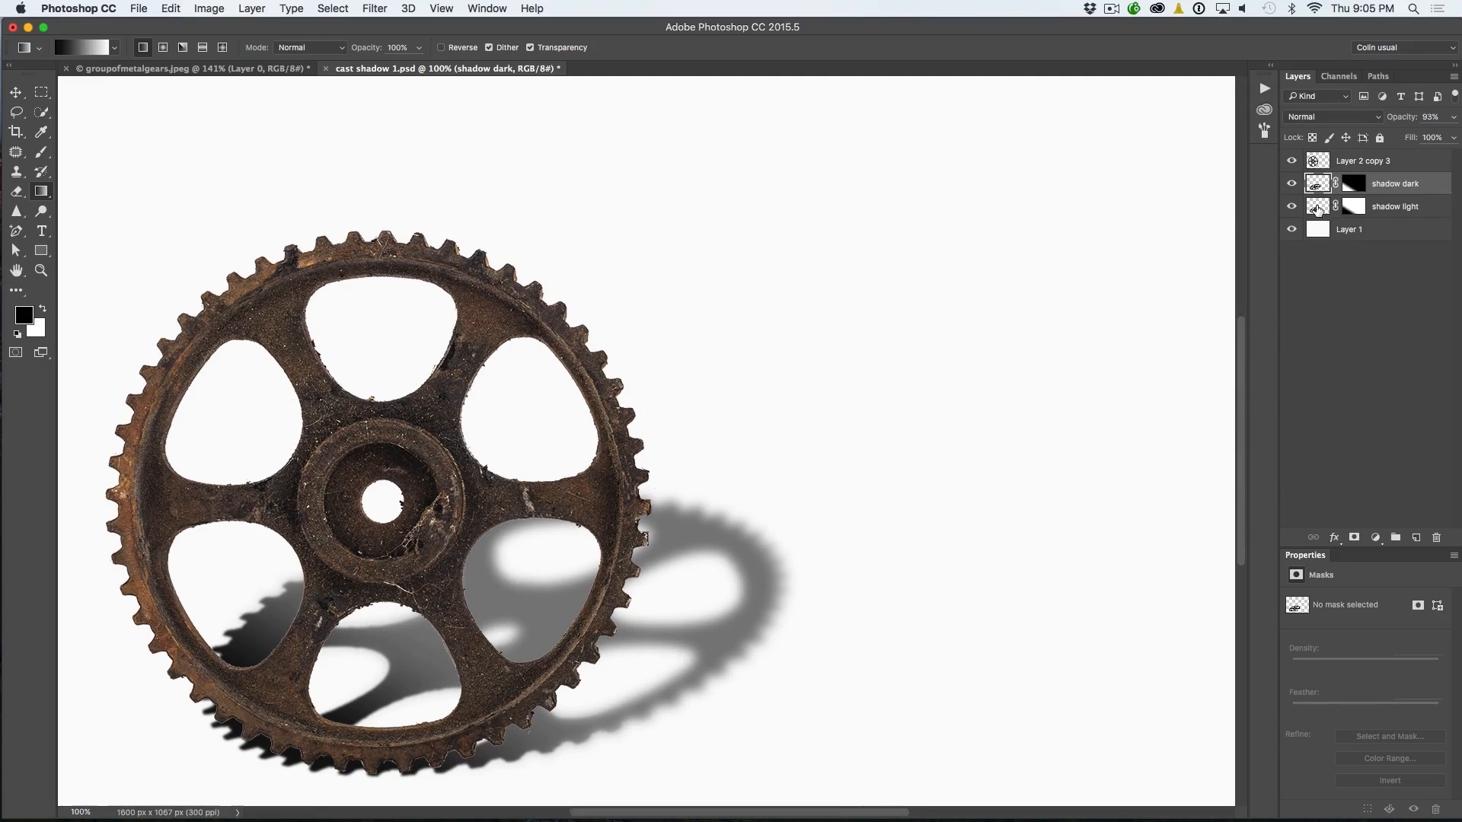
left_click(1395, 206)
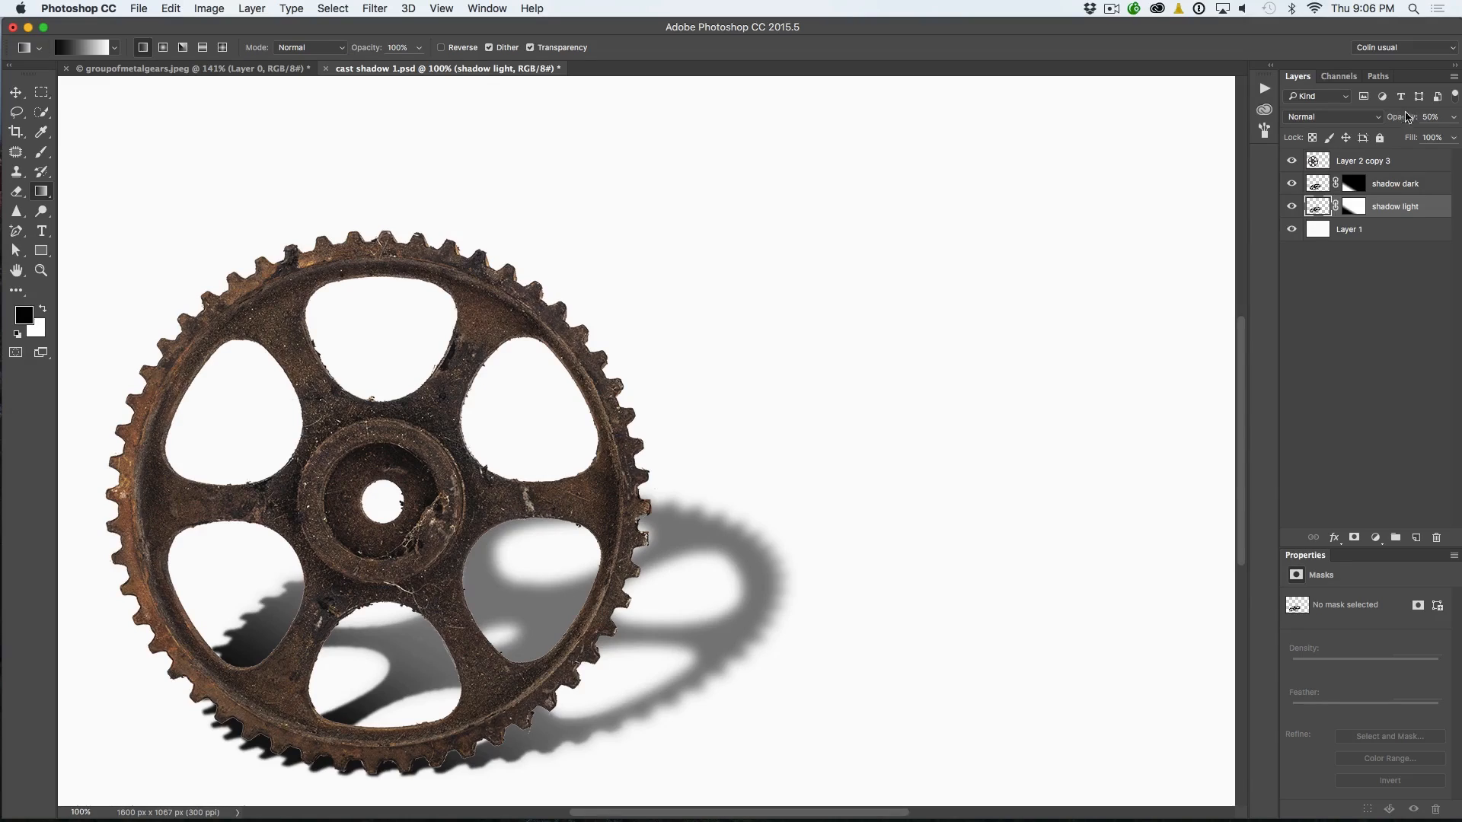
left_click(1429, 116)
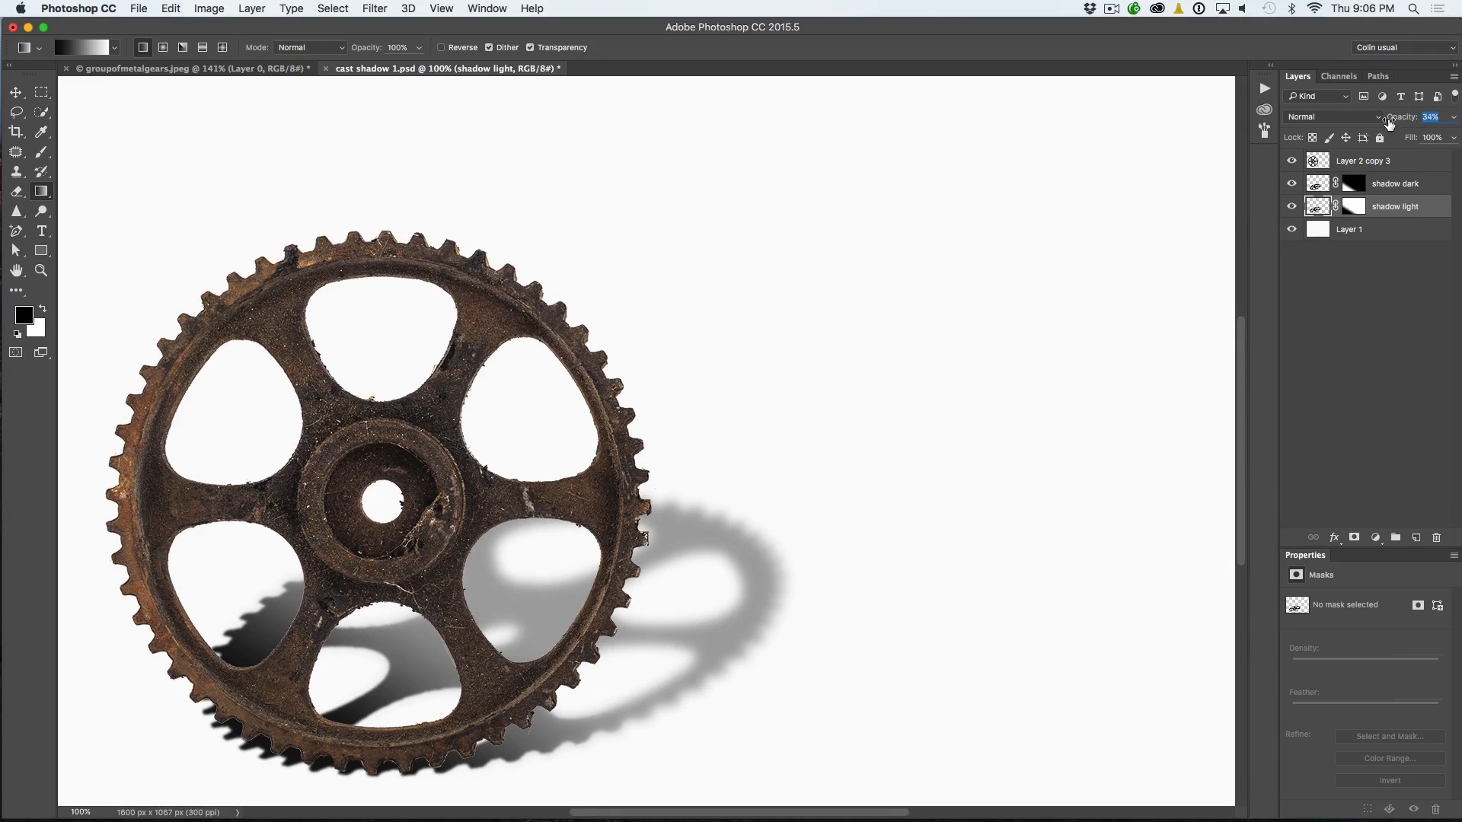